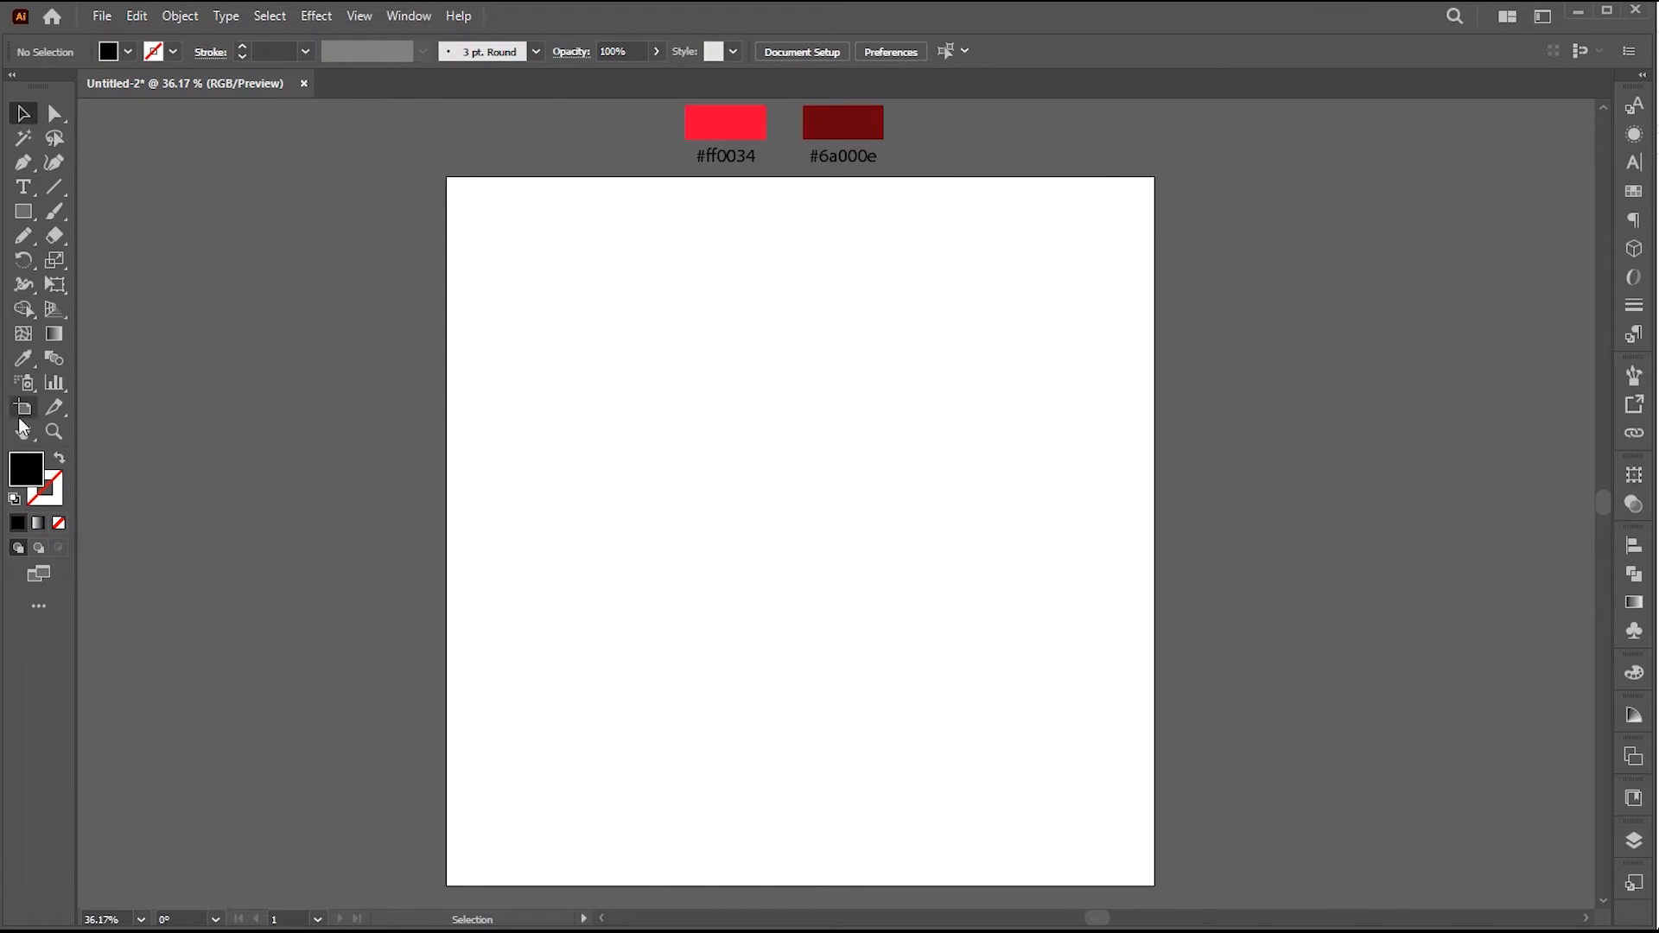
Confirm the 1080 by 1080 artboard and pick up bright red #ff0034 as the fill colour
{"action": "left_click", "coordinate": [23, 408]}
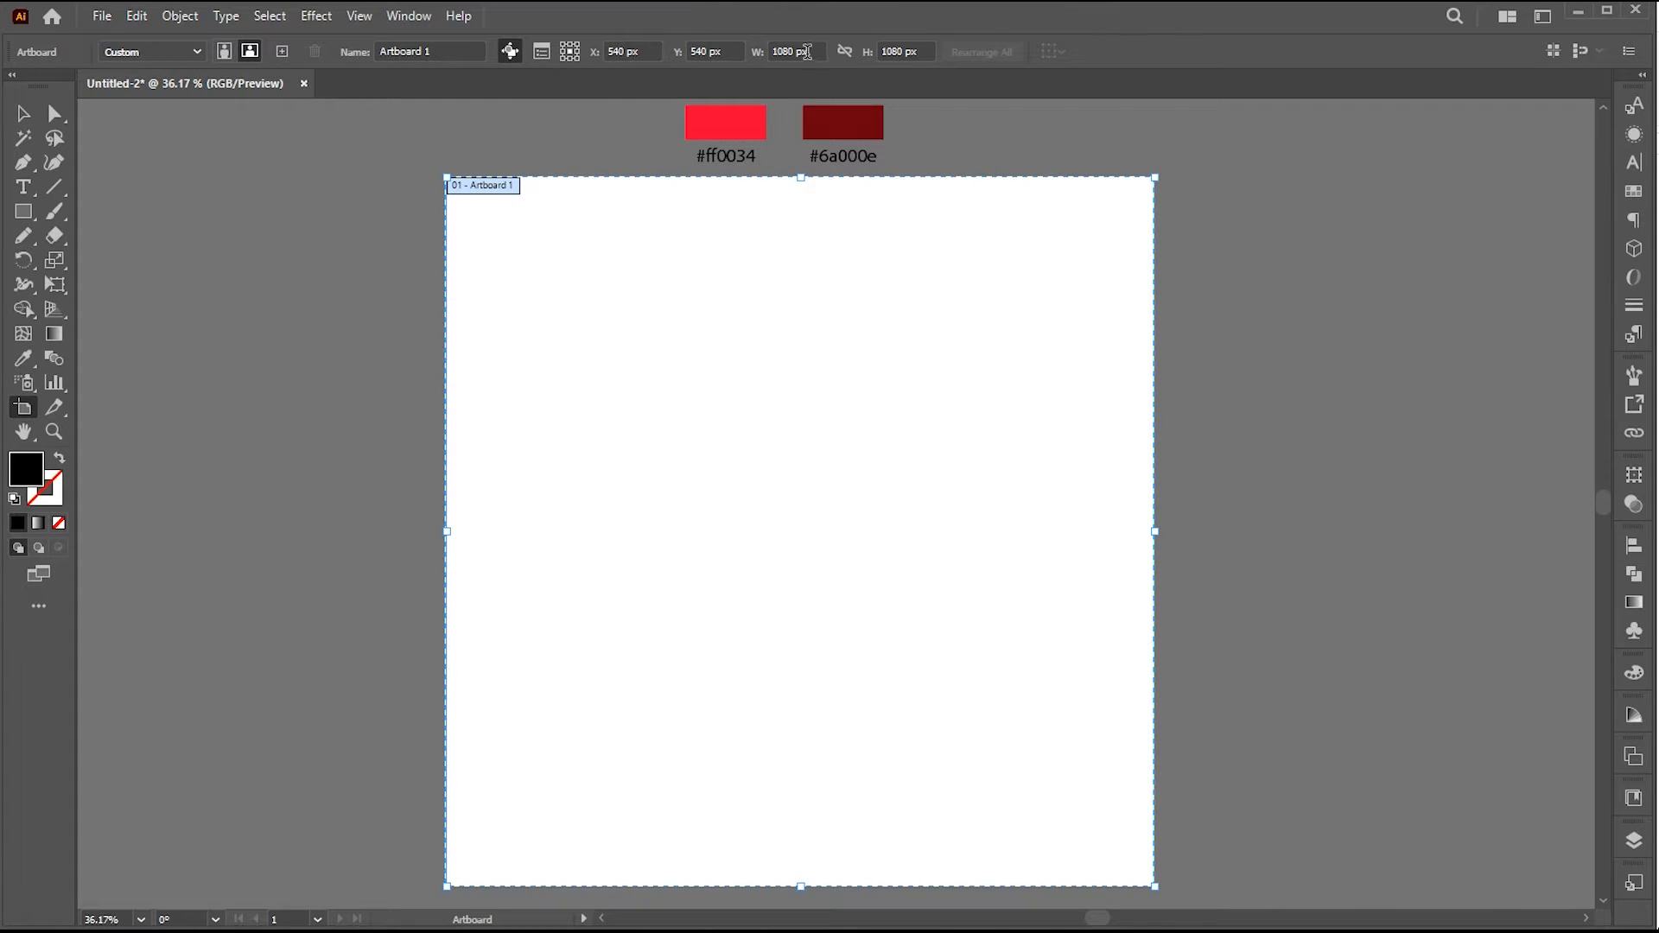
{"action": "left_click", "coordinate": [901, 50]}
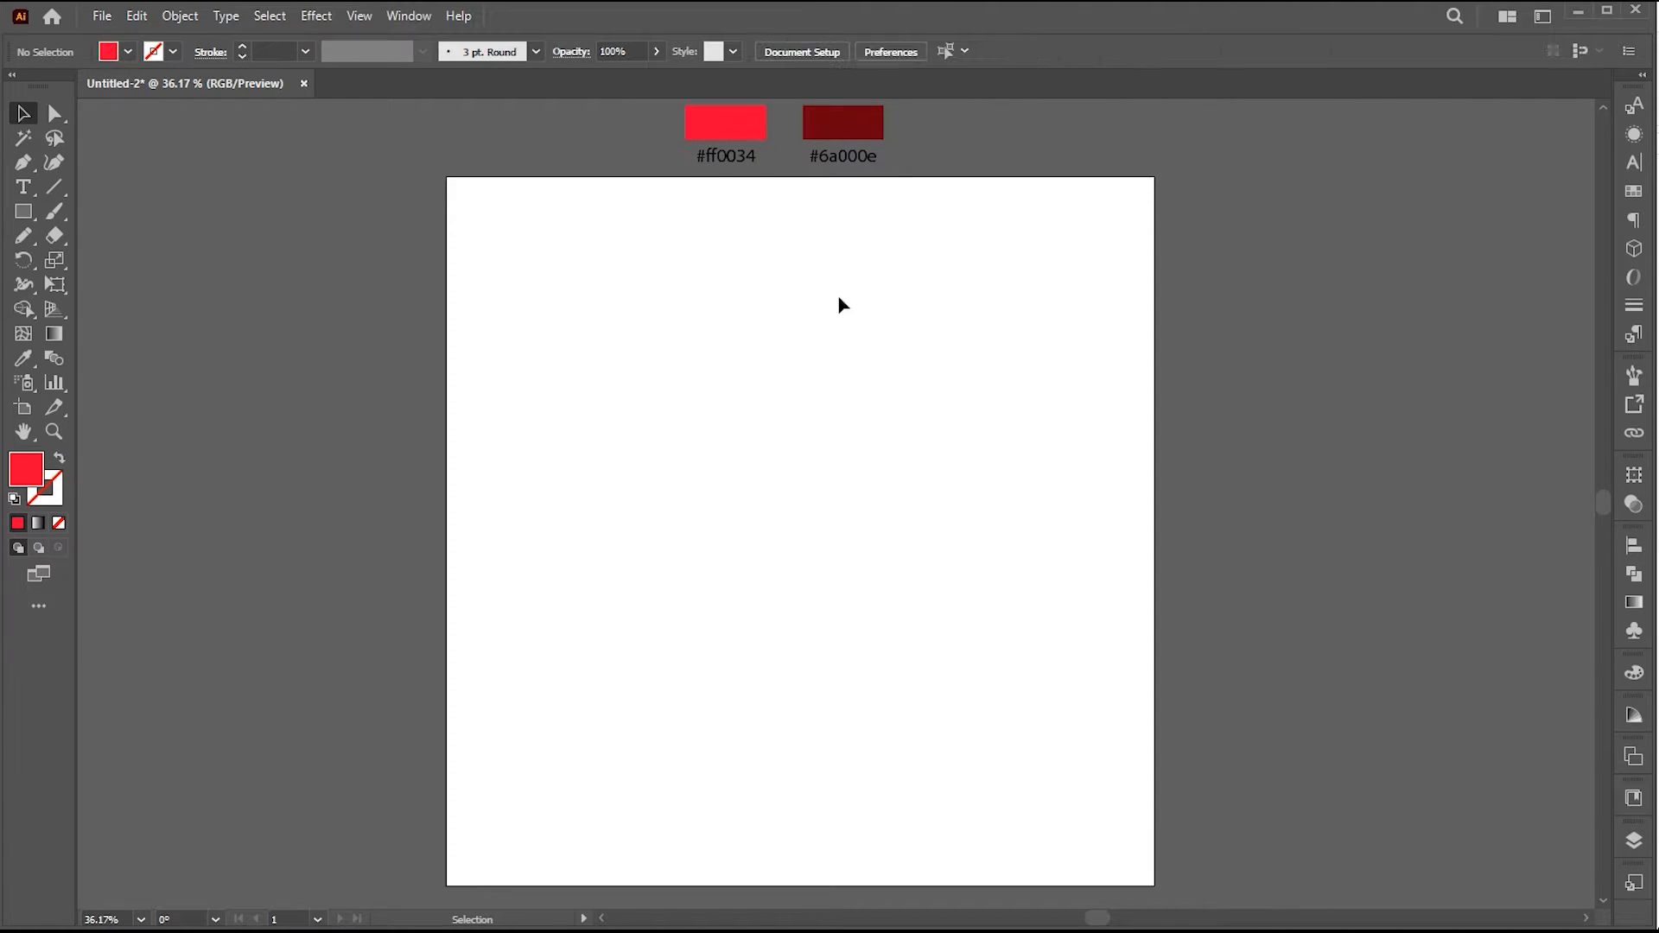
Draw an artboard-covering rectangle with a gradient from #ff0034 to dark red #6a000e
{"action": "left_click", "coordinate": [22, 211]}
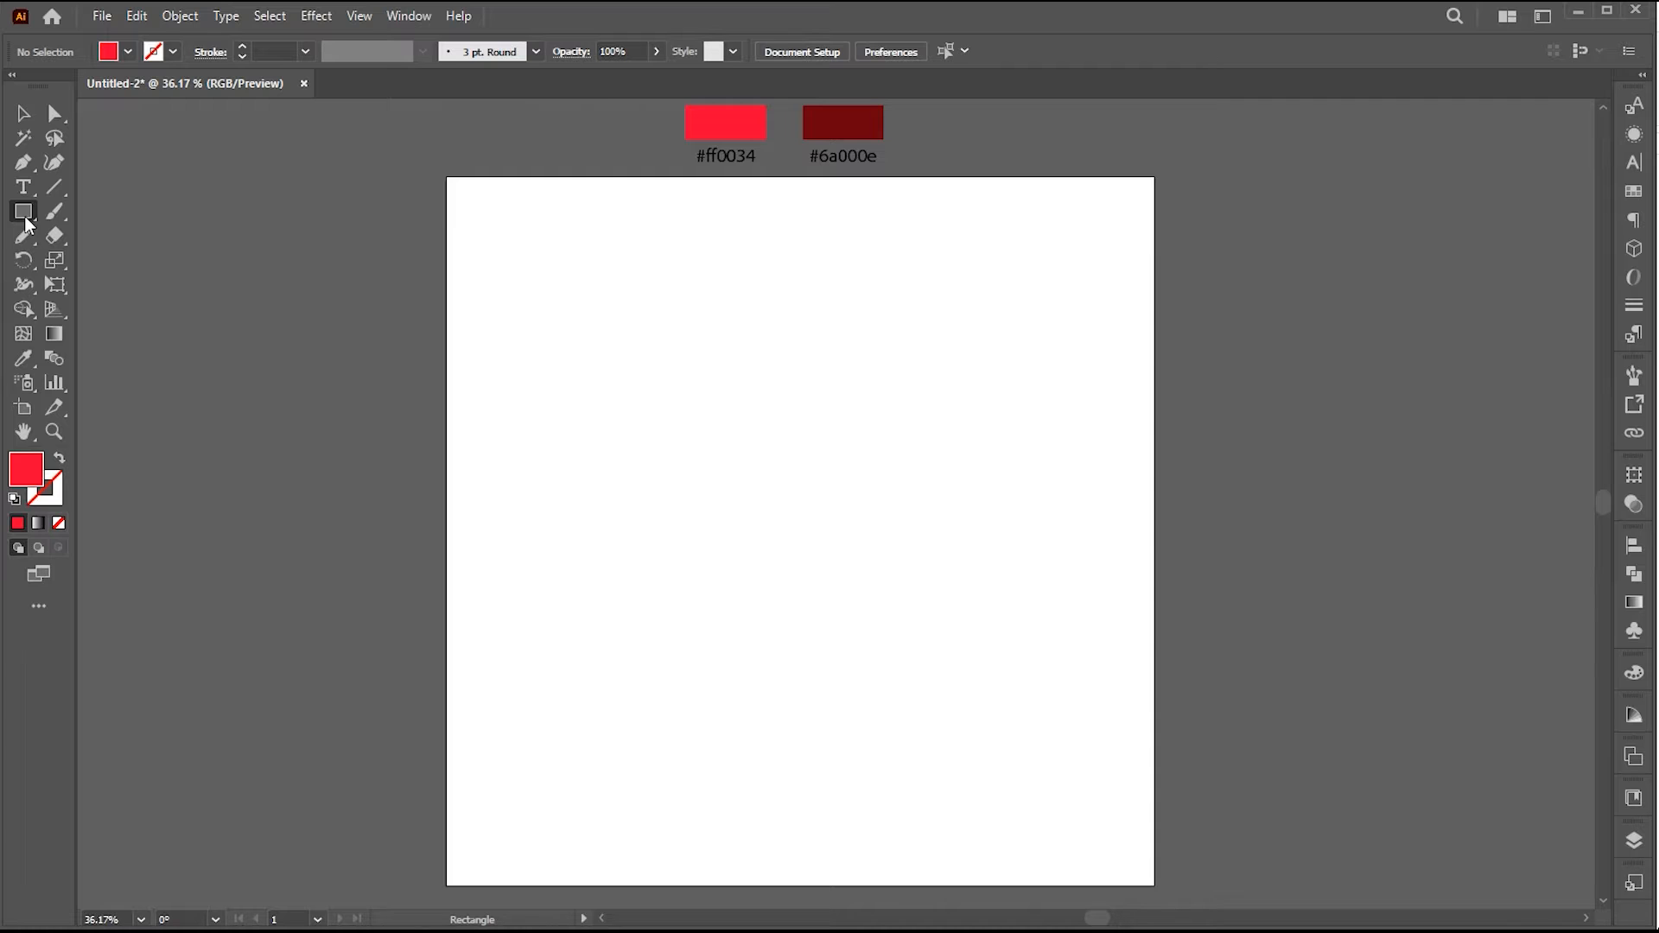
{"action": "left_click_drag", "start_coordinate": [446, 174], "coordinate": [649, 345]}
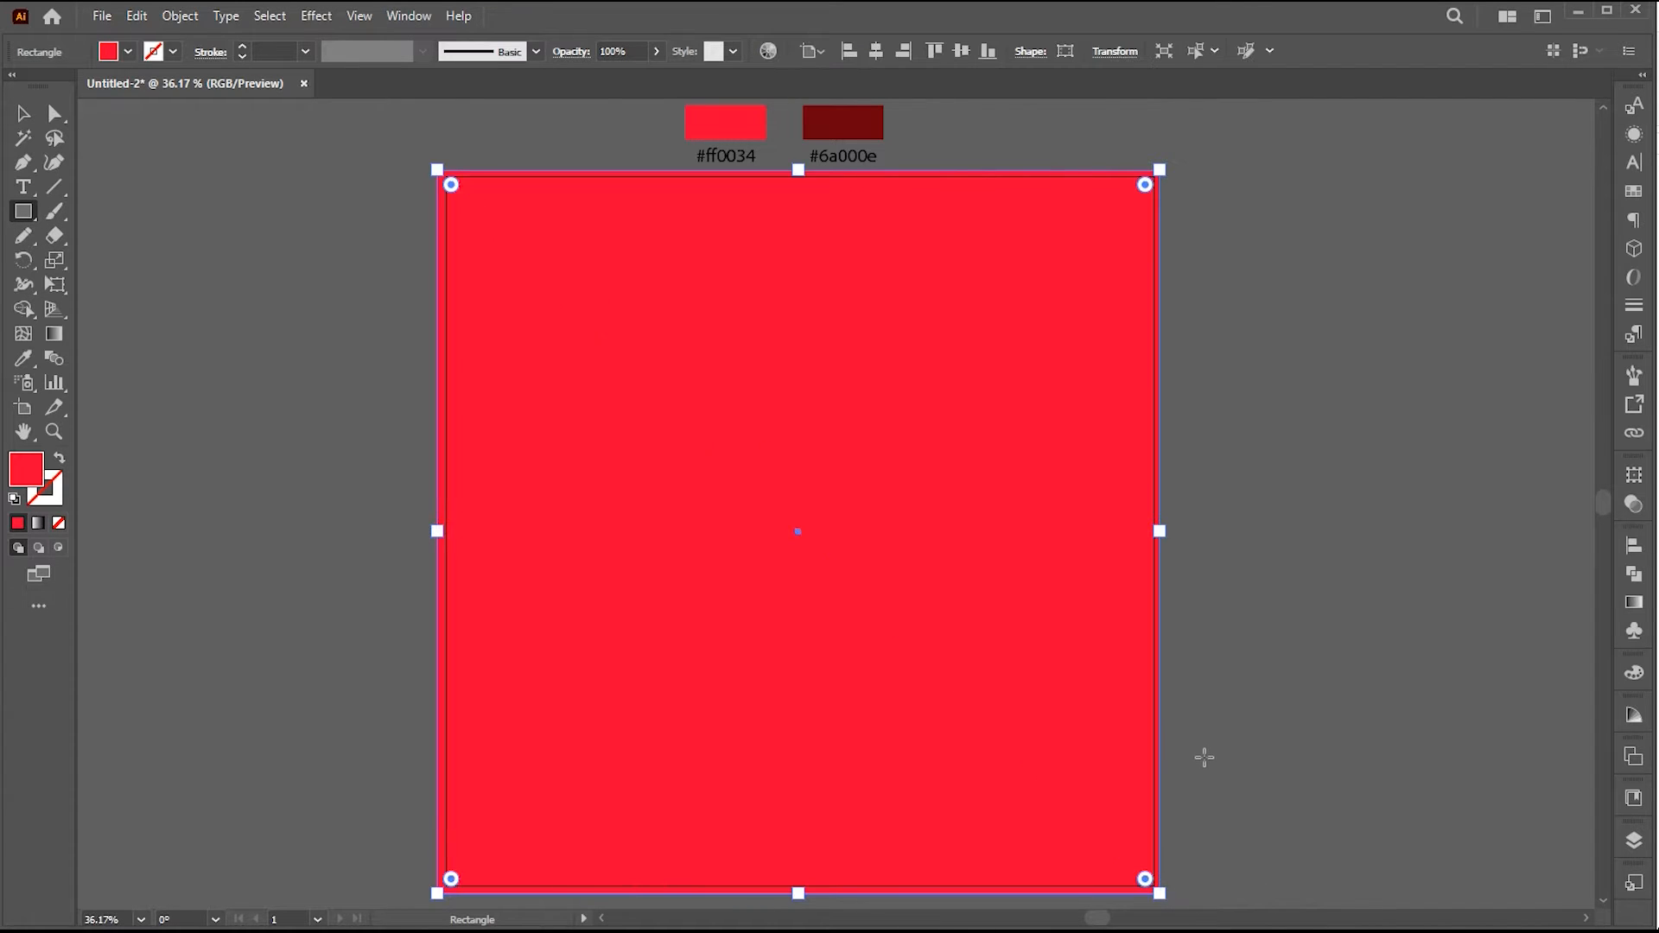
{"action": "left_click", "coordinate": [54, 334]}
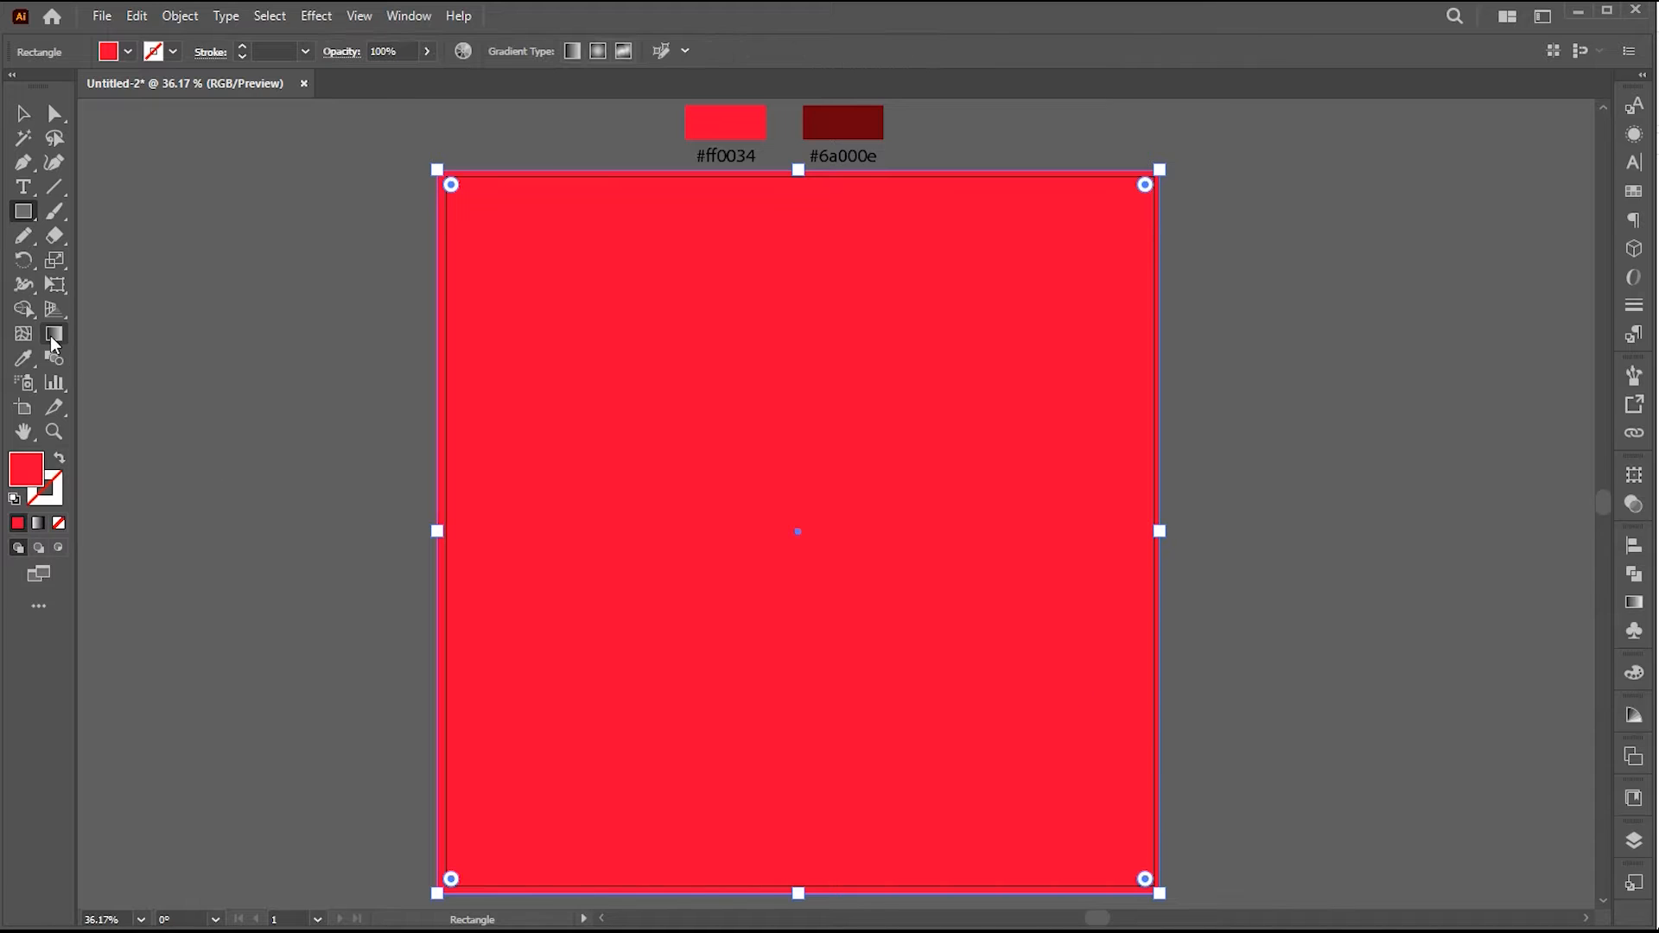
{"action": "left_click", "coordinate": [55, 333]}
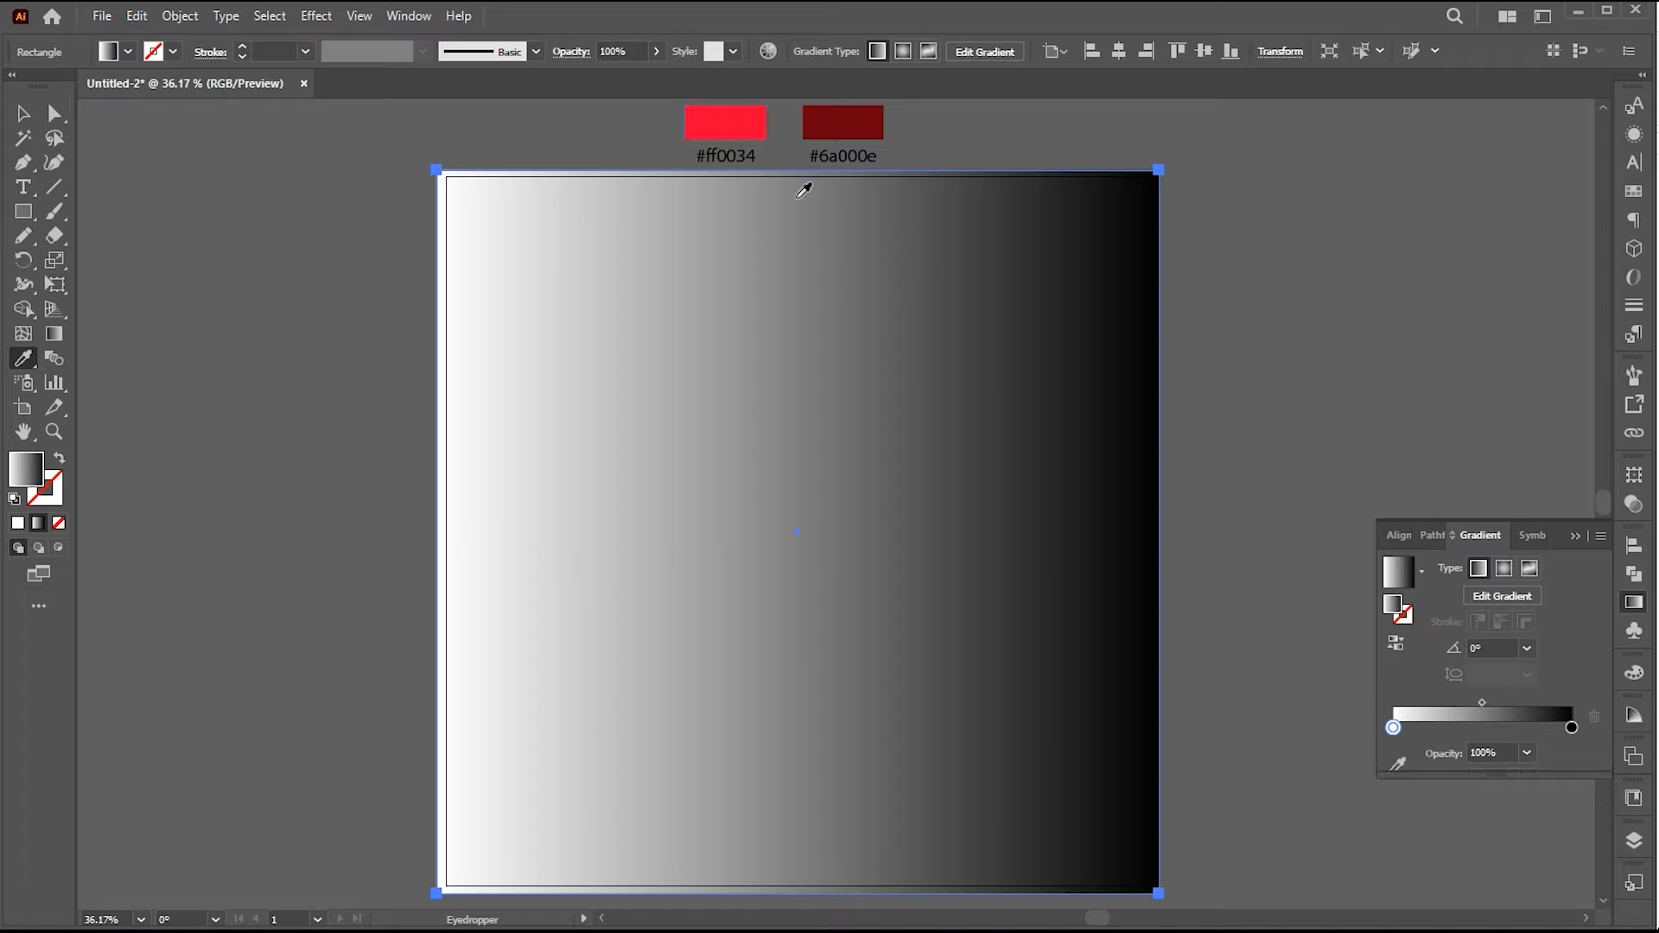
{"action": "left_click", "coordinate": [725, 121]}
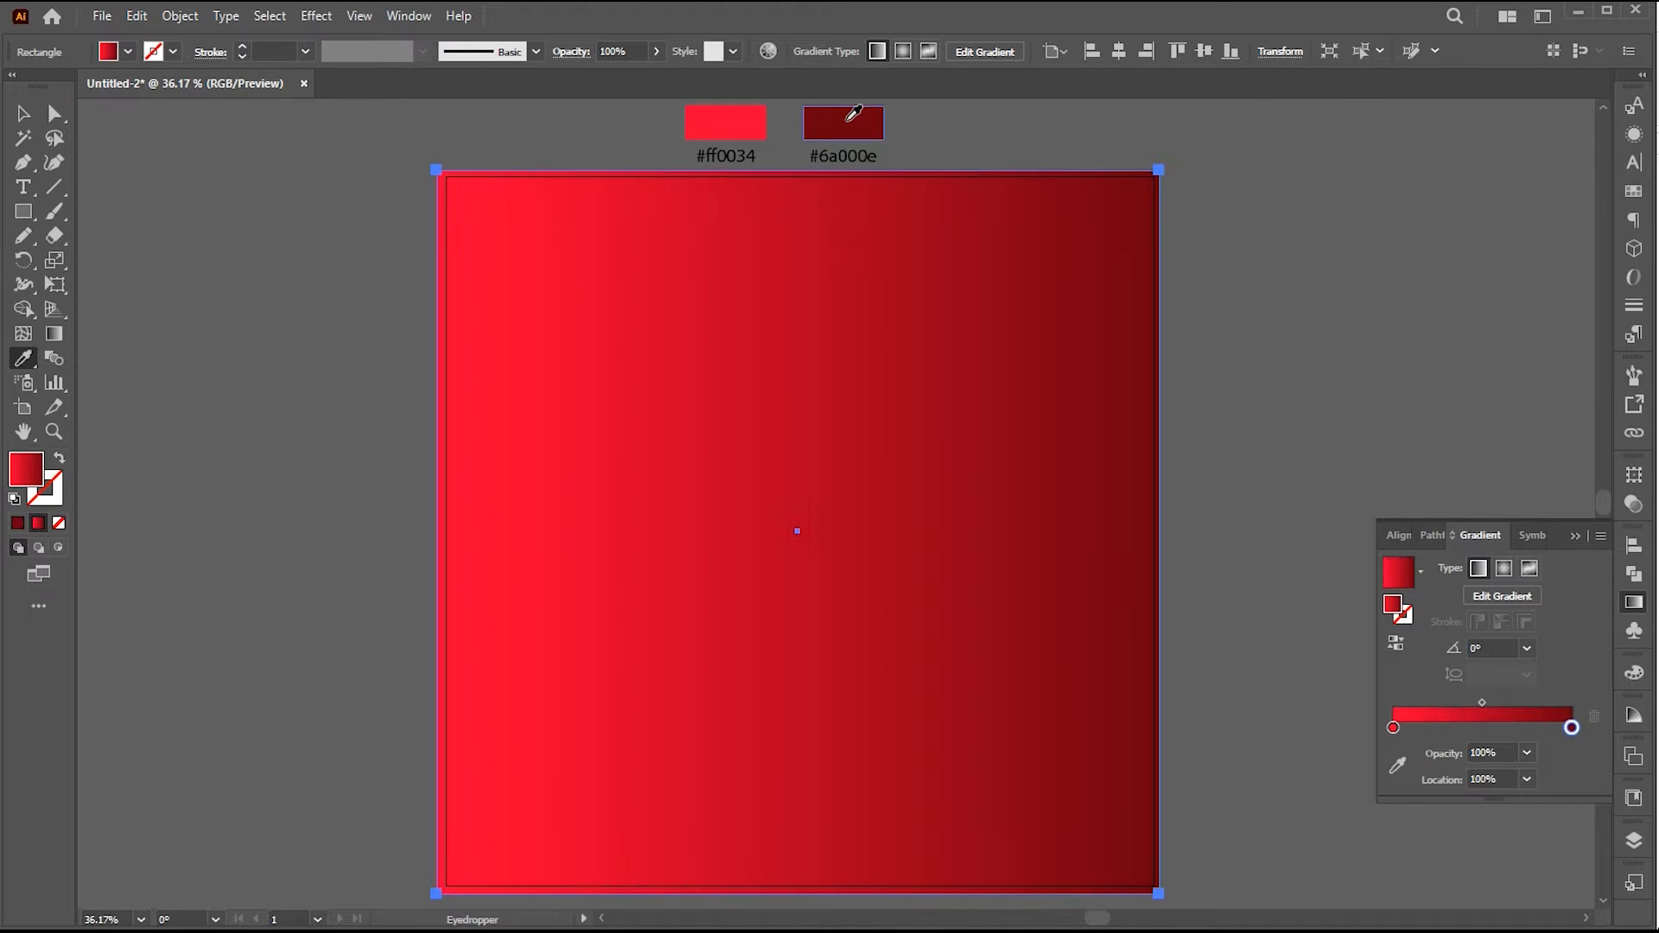
{"action": "left_click", "coordinate": [22, 114]}
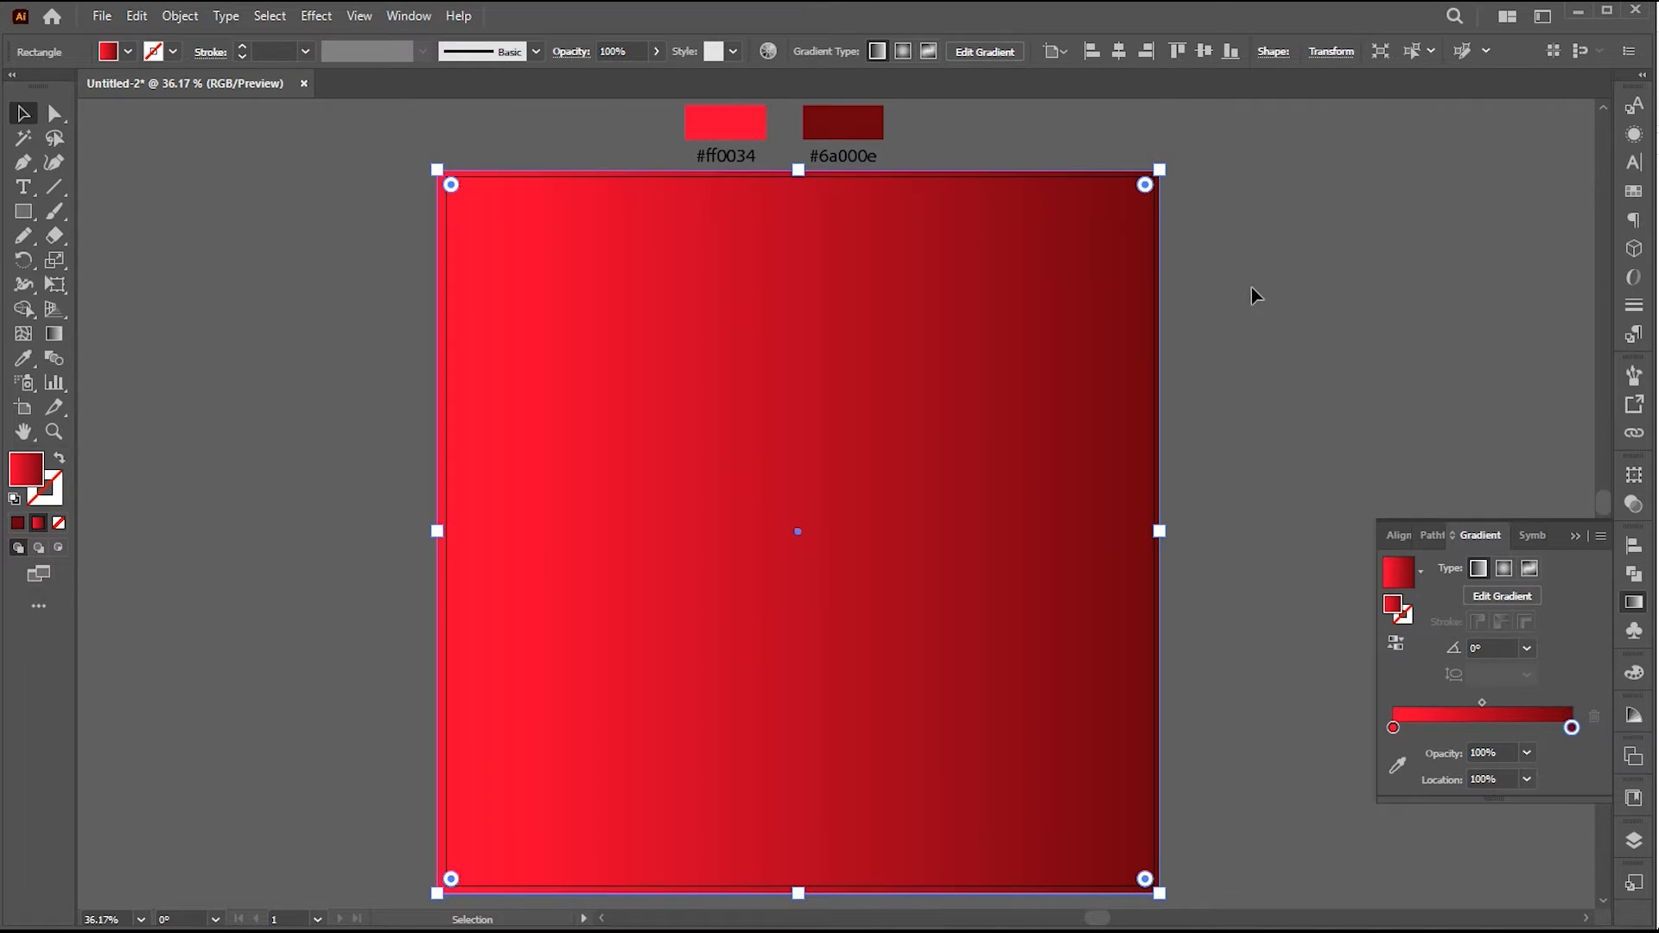
Make the background gradient radial and lock the rectangle with Ctrl+2
{"action": "left_click", "coordinate": [1504, 568]}
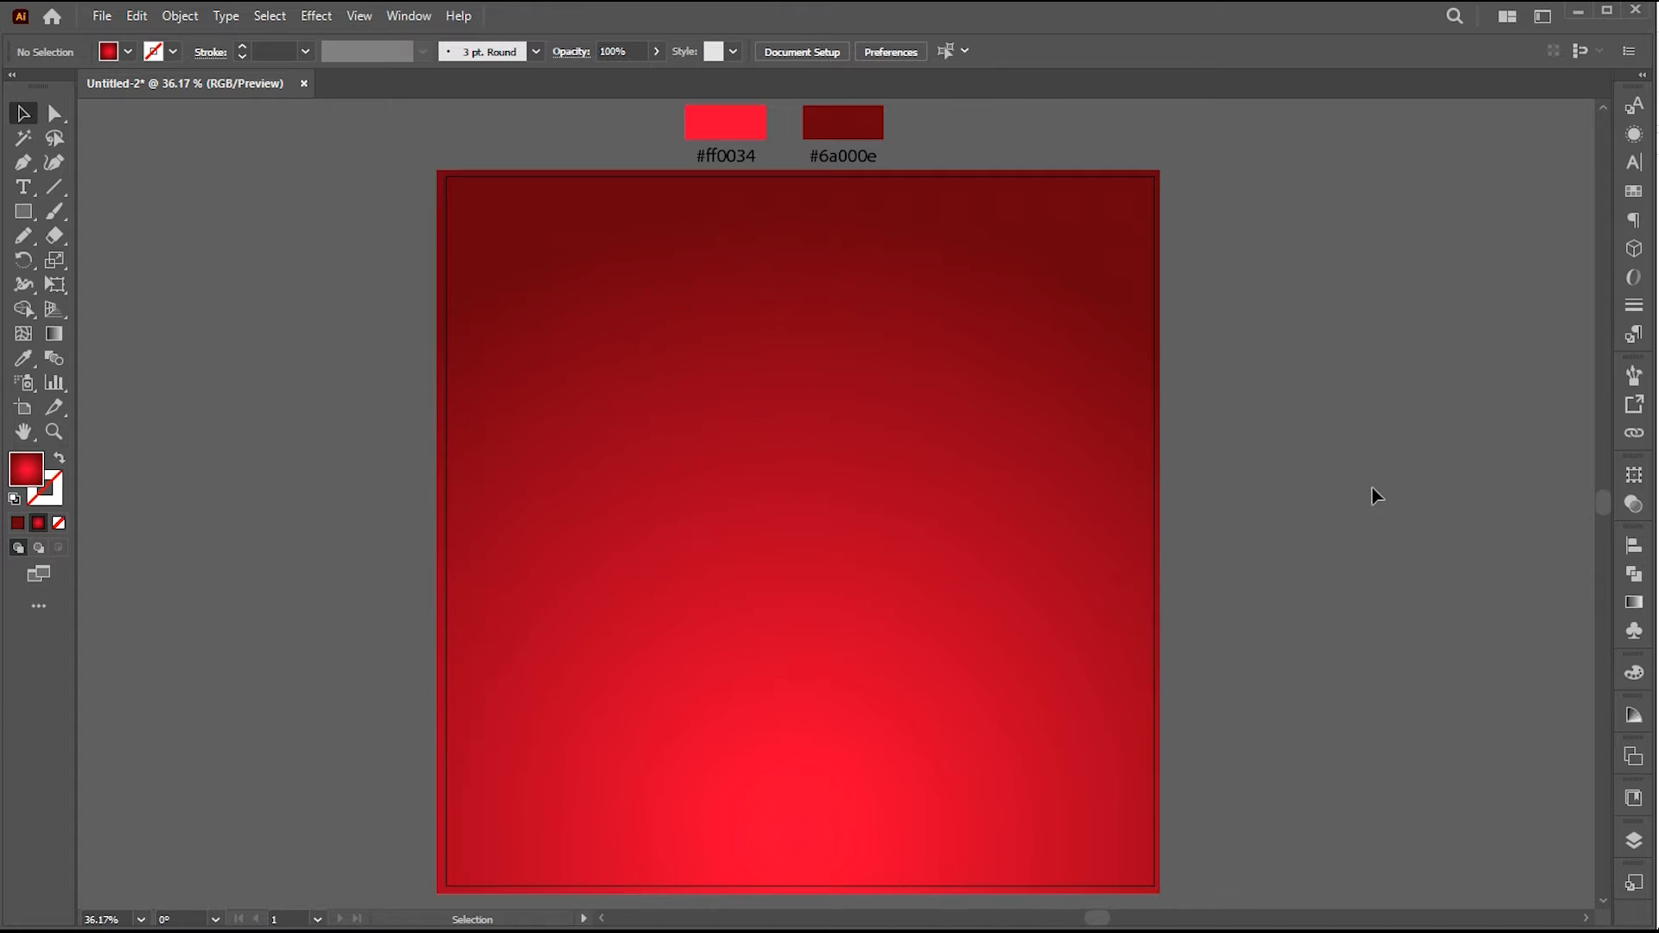
{"action": "key", "text": "ctrl+2"}
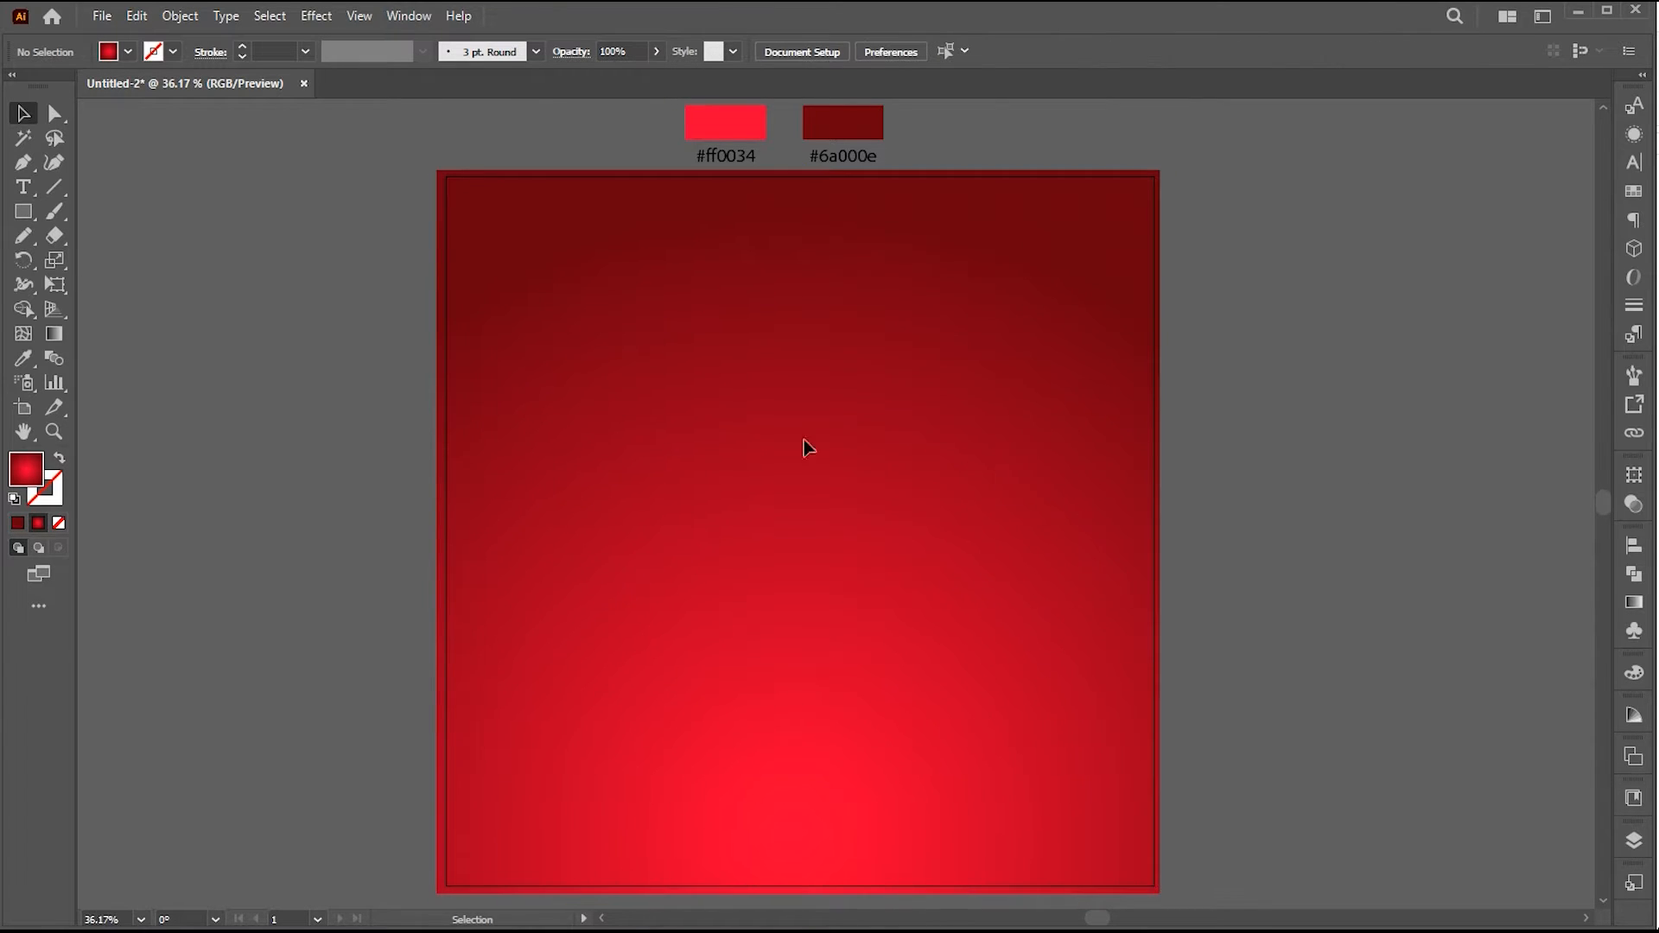
Draw a centred circle with a white radial gradient fading to transparent
{"action": "left_click", "coordinate": [23, 211]}
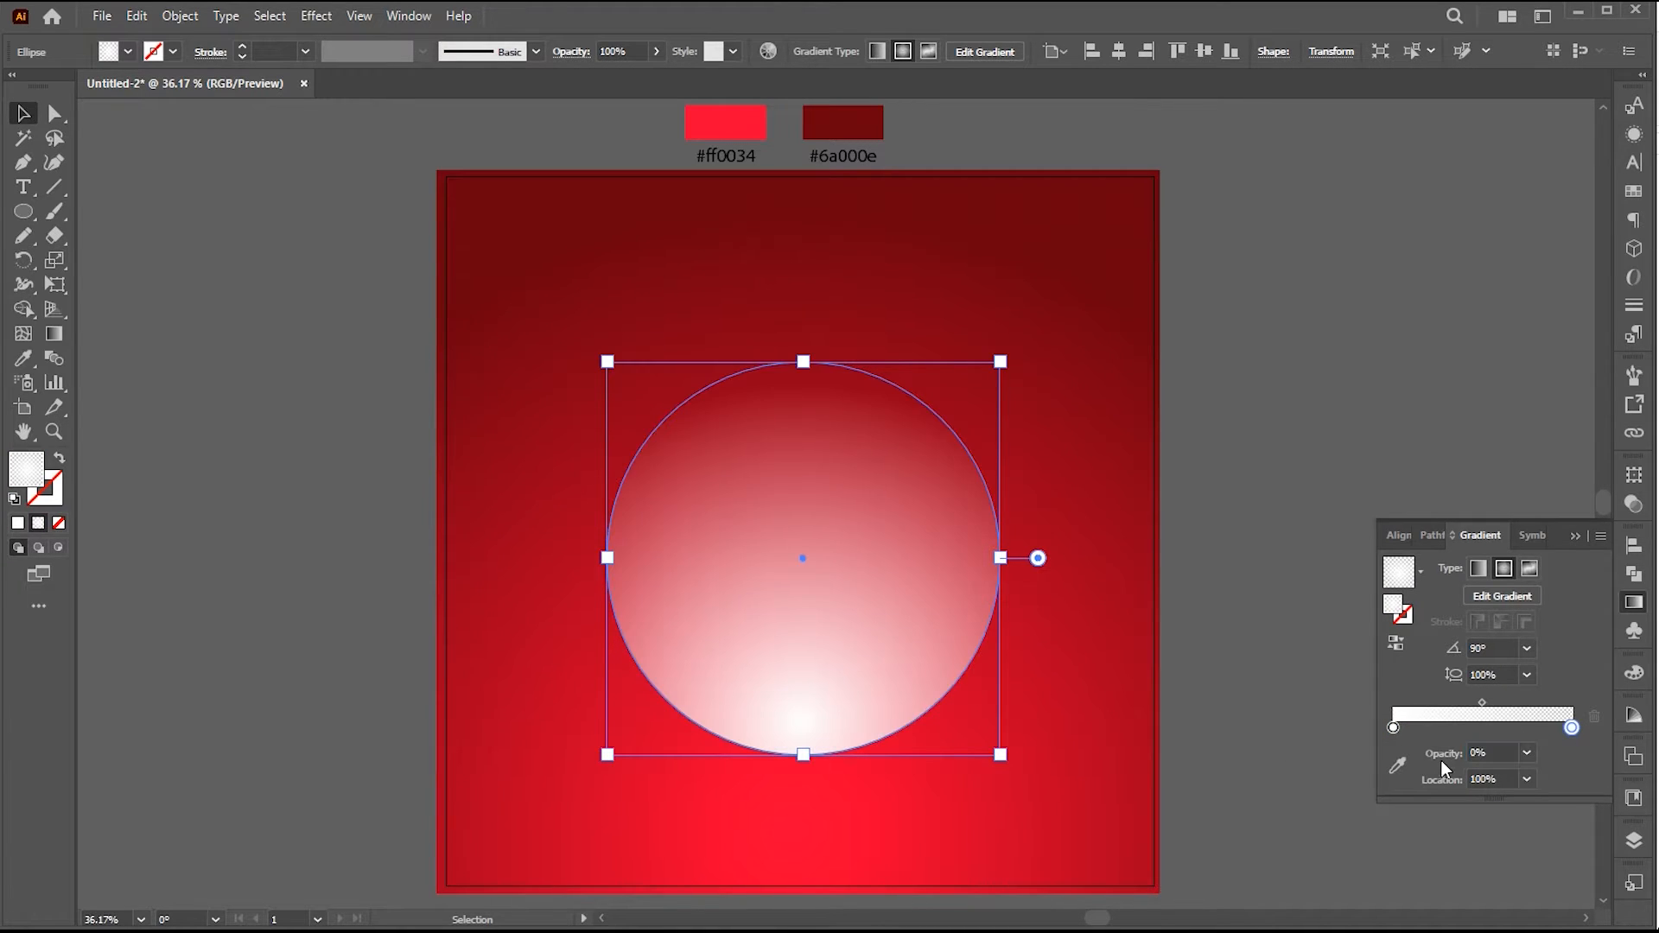
{"action": "left_click", "coordinate": [1504, 568]}
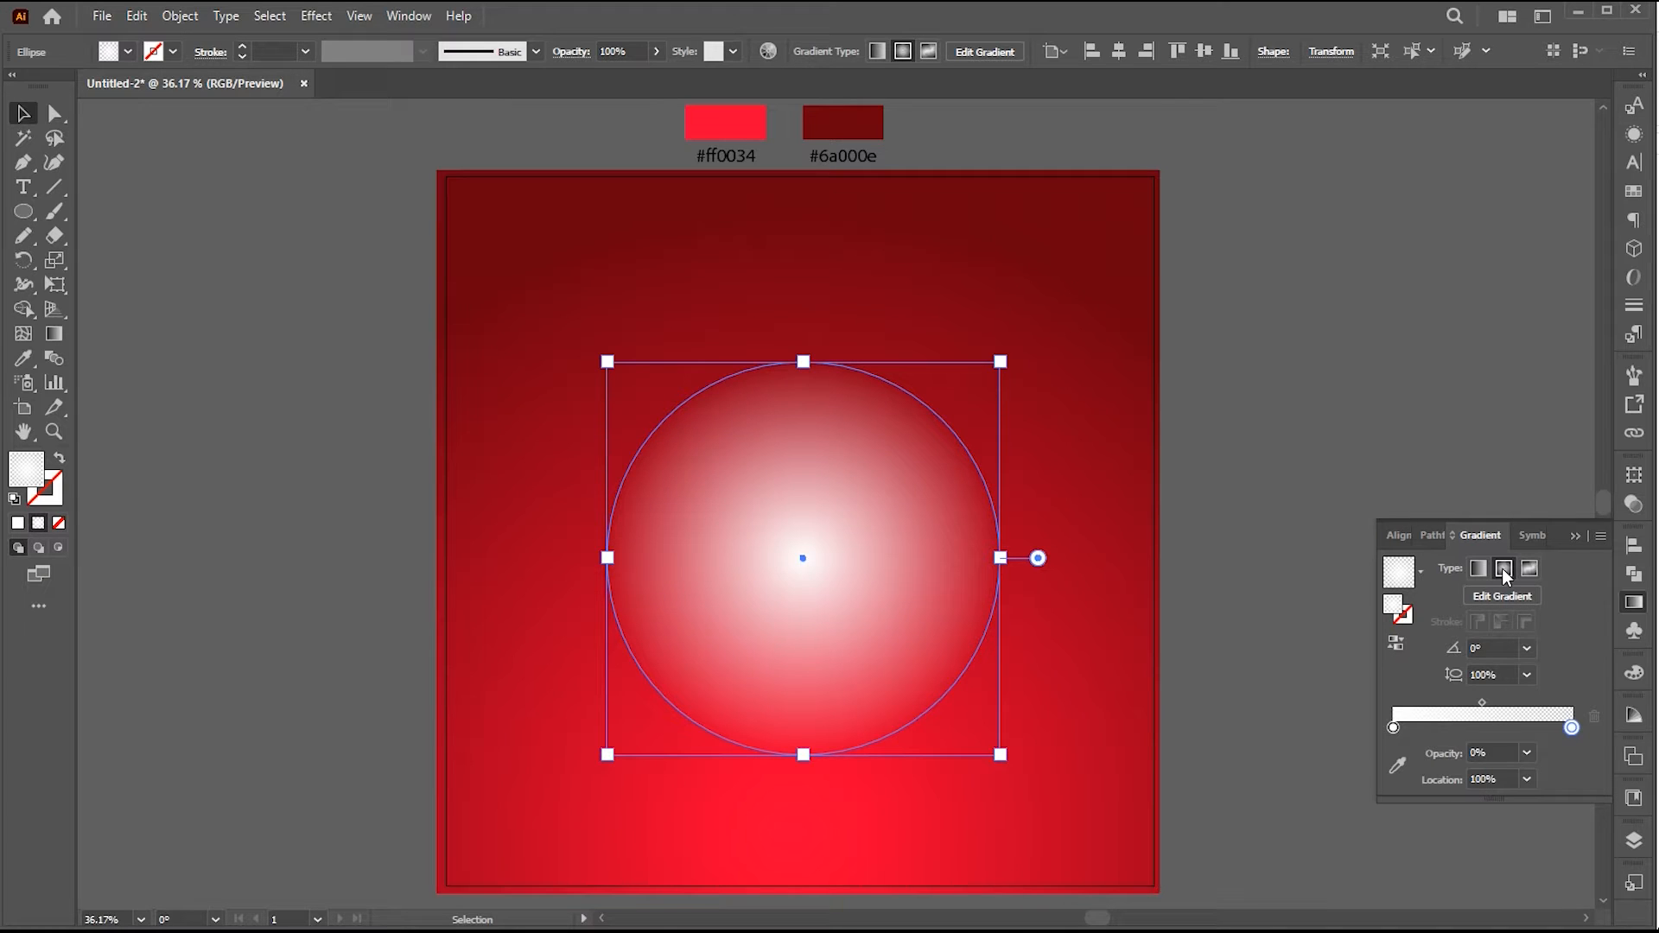
{"action": "mouse_move", "coordinate": [133, 454]}
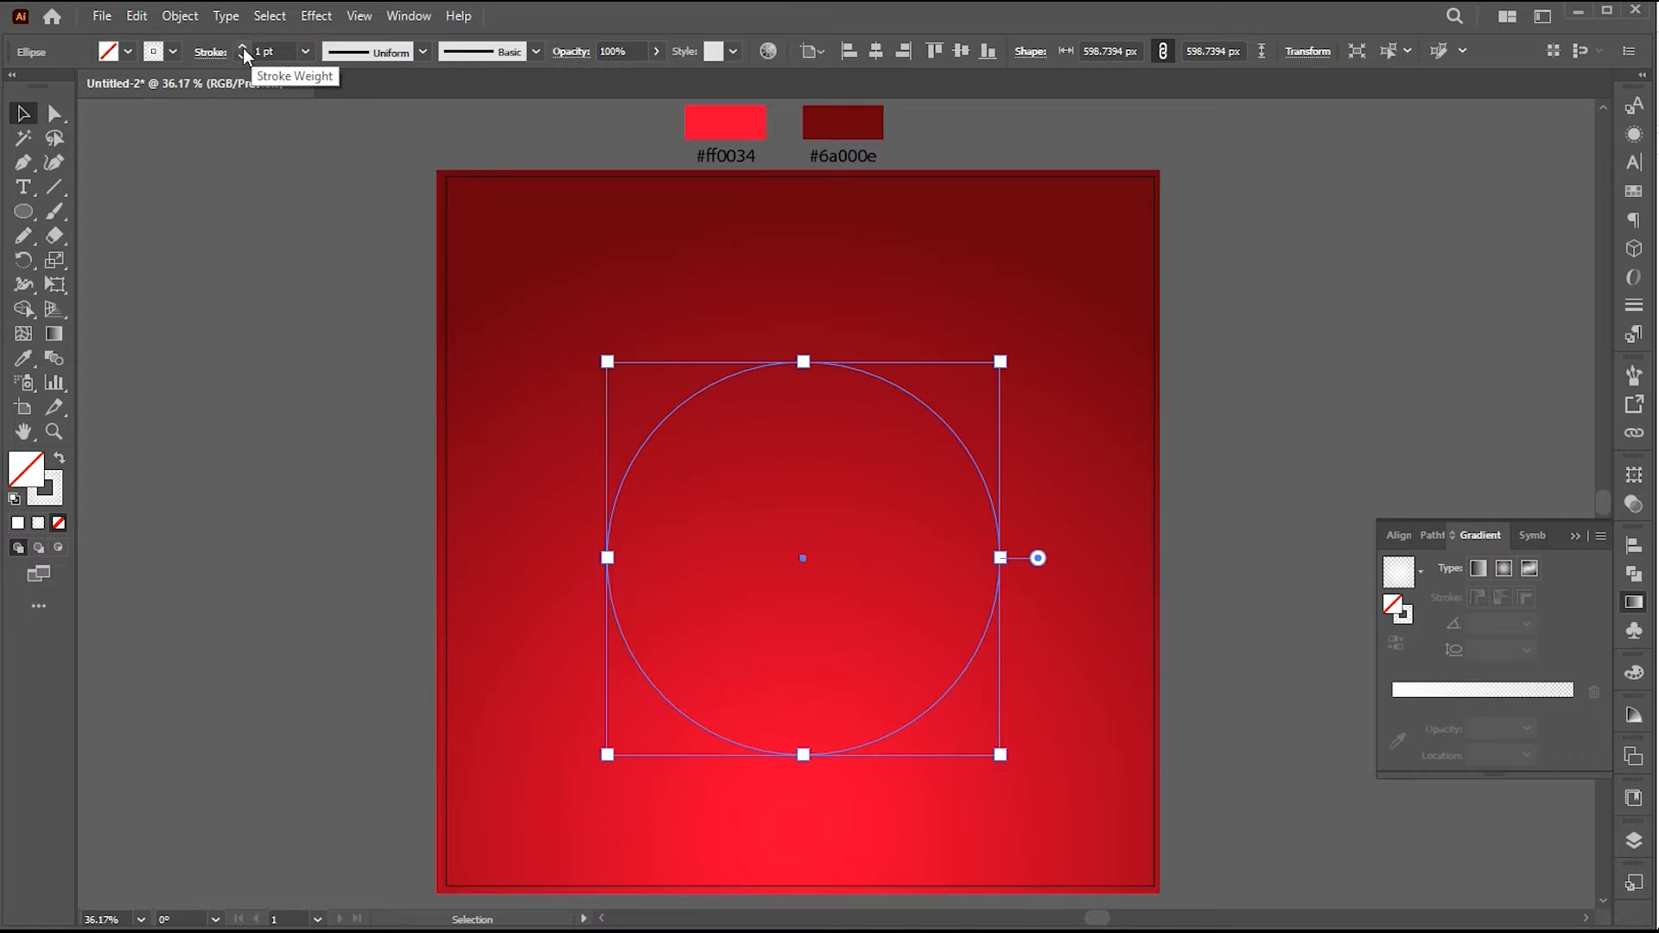
Give the circle a dashed stroke with a small dash and gap and a very thick weight
{"action": "left_click", "coordinate": [210, 50]}
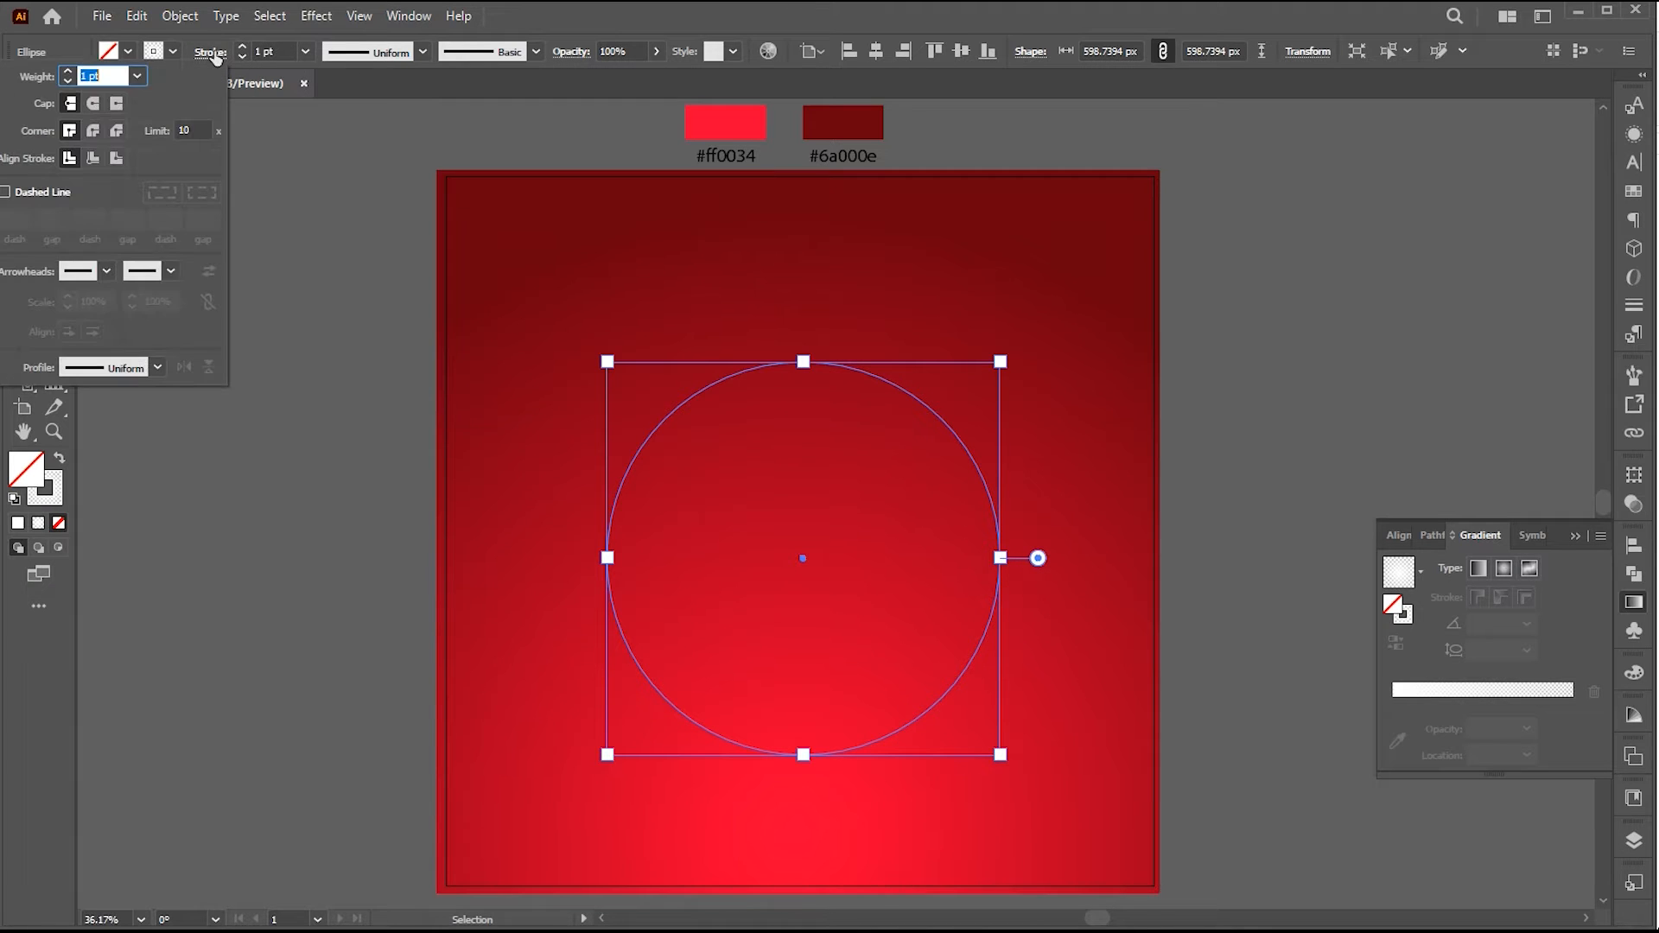
{"action": "left_click", "coordinate": [6, 191]}
{"action": "type", "text": "41"}
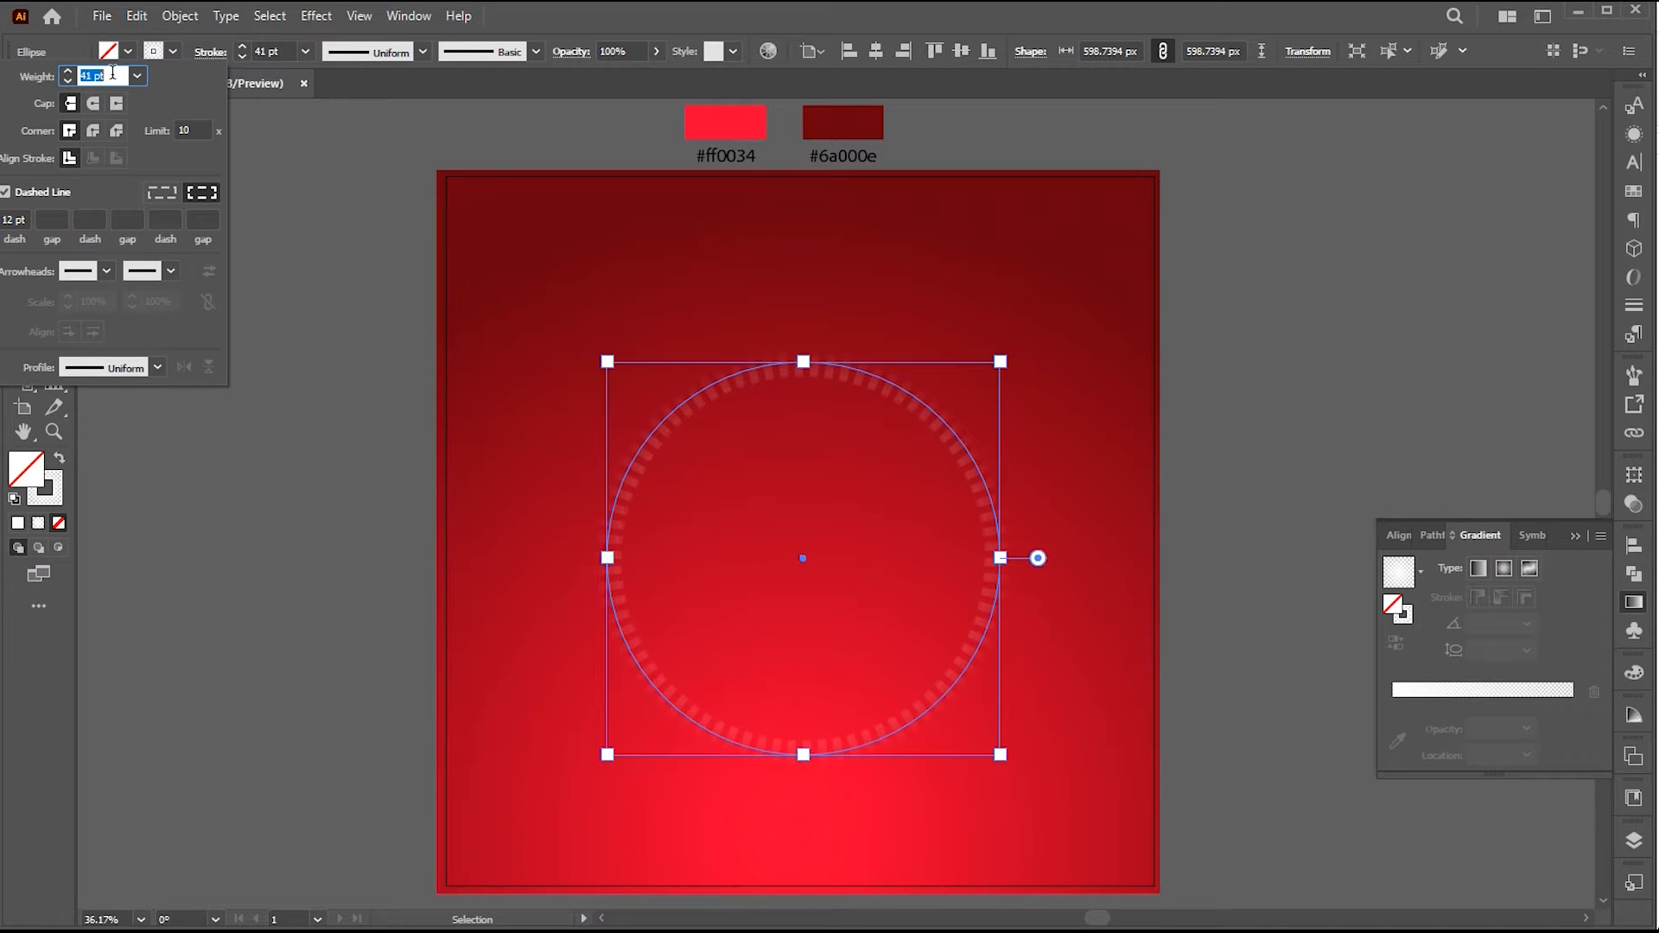
{"action": "left_click", "coordinate": [68, 71]}
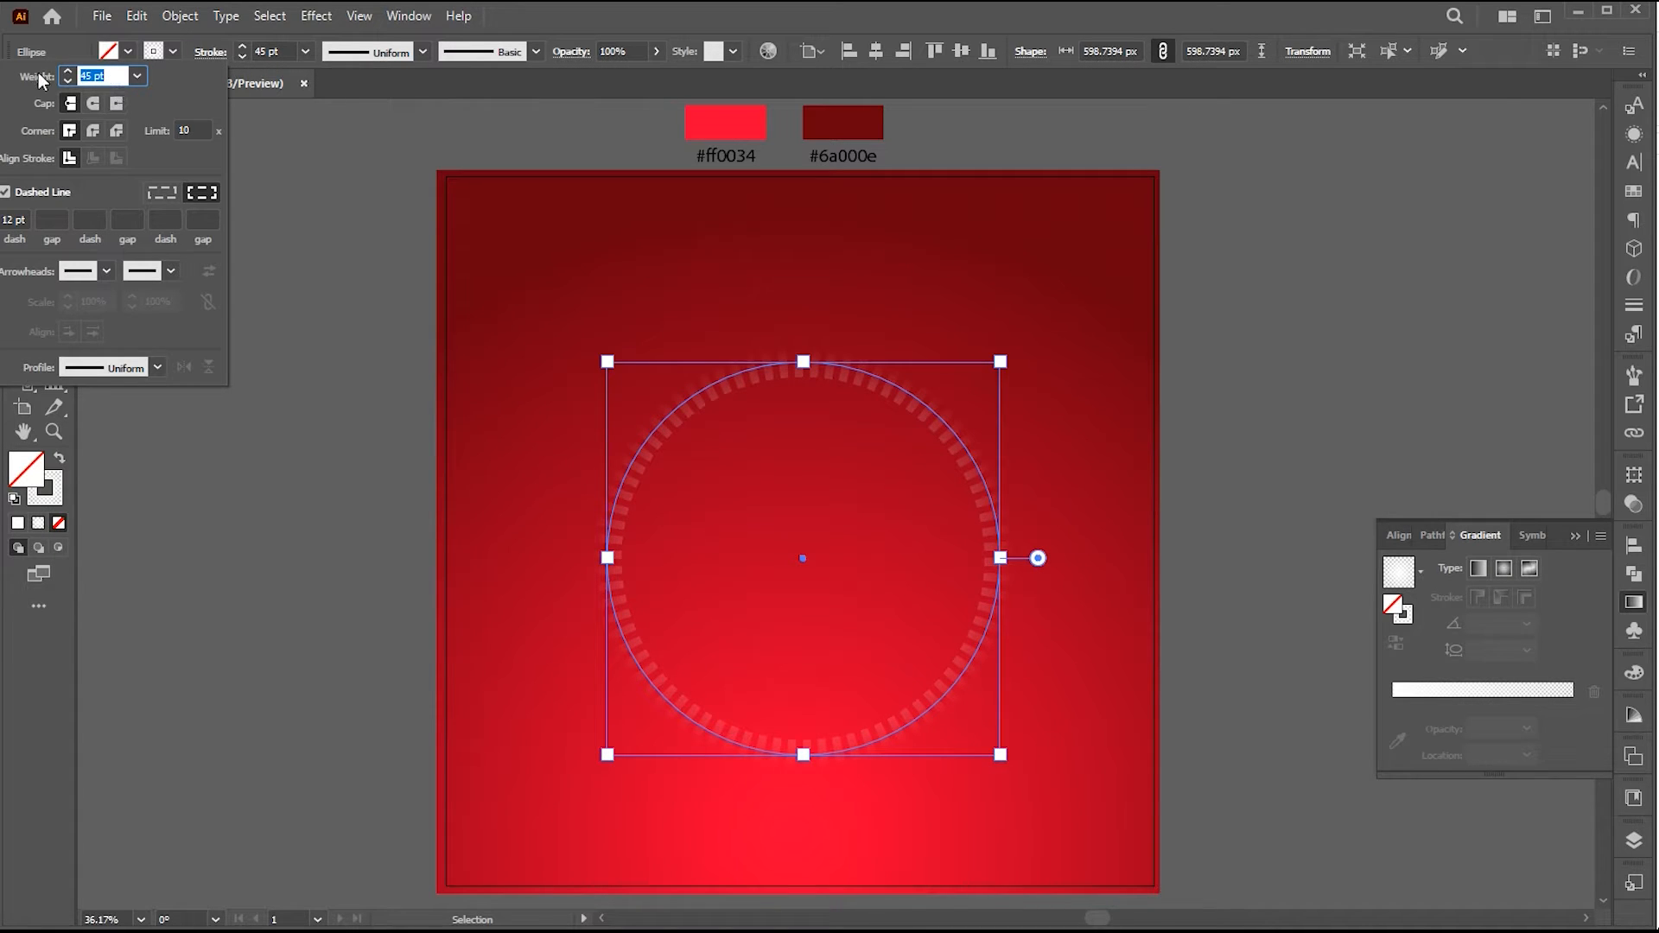
{"action": "type", "text": "350"}
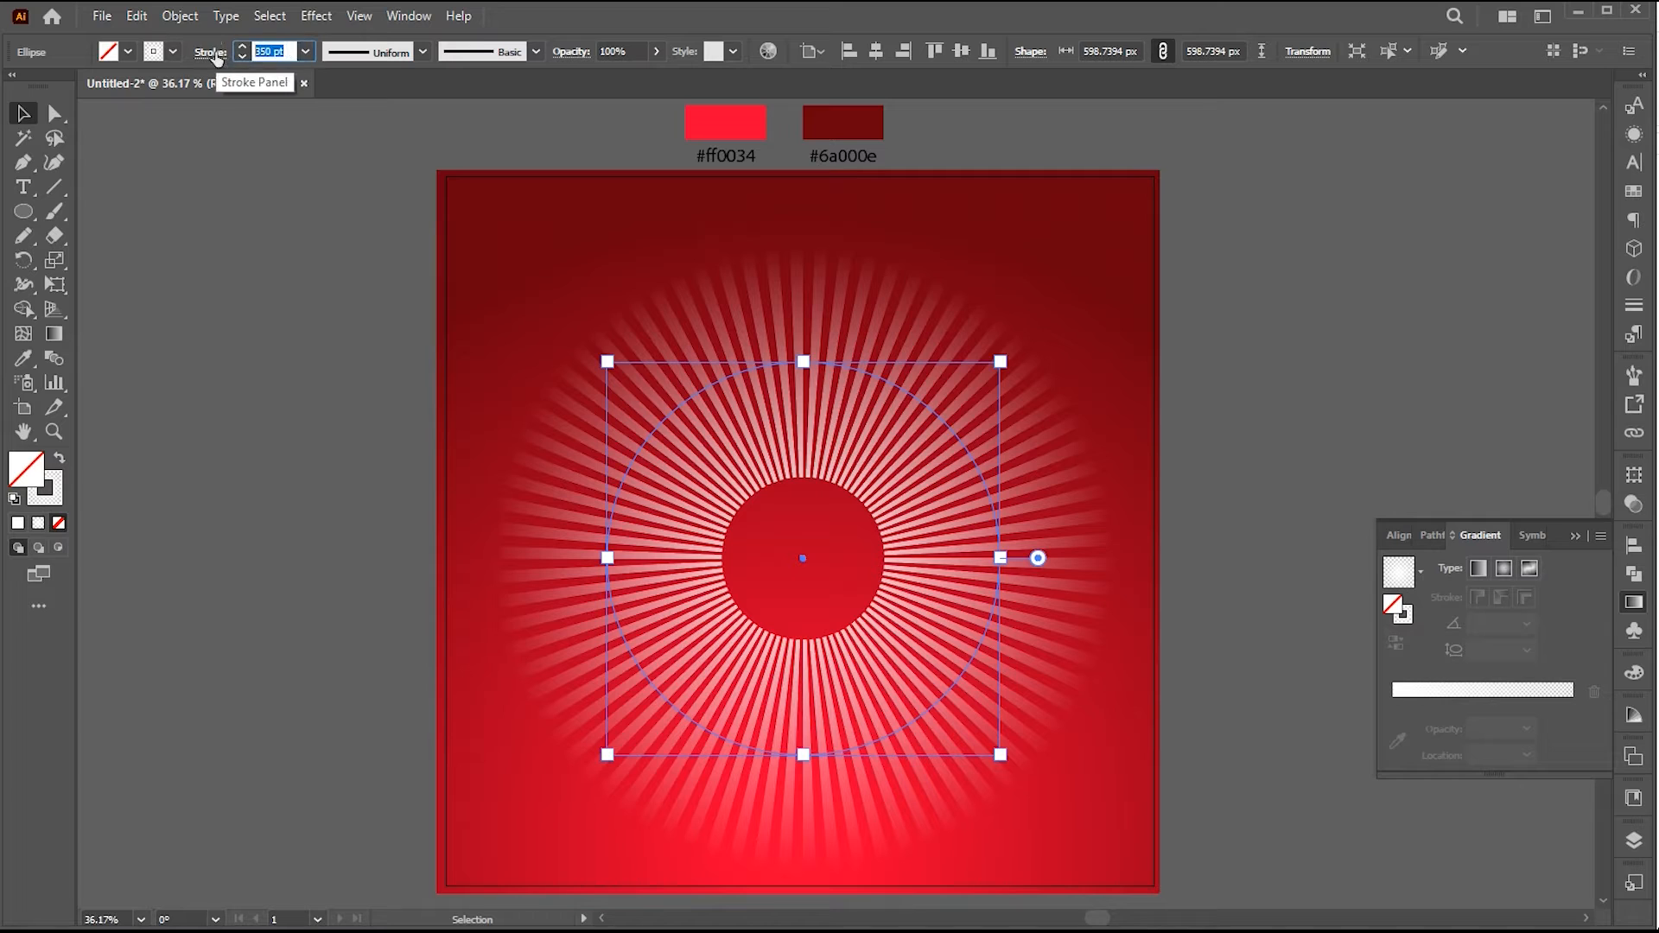
{"action": "type", "text": "6"}
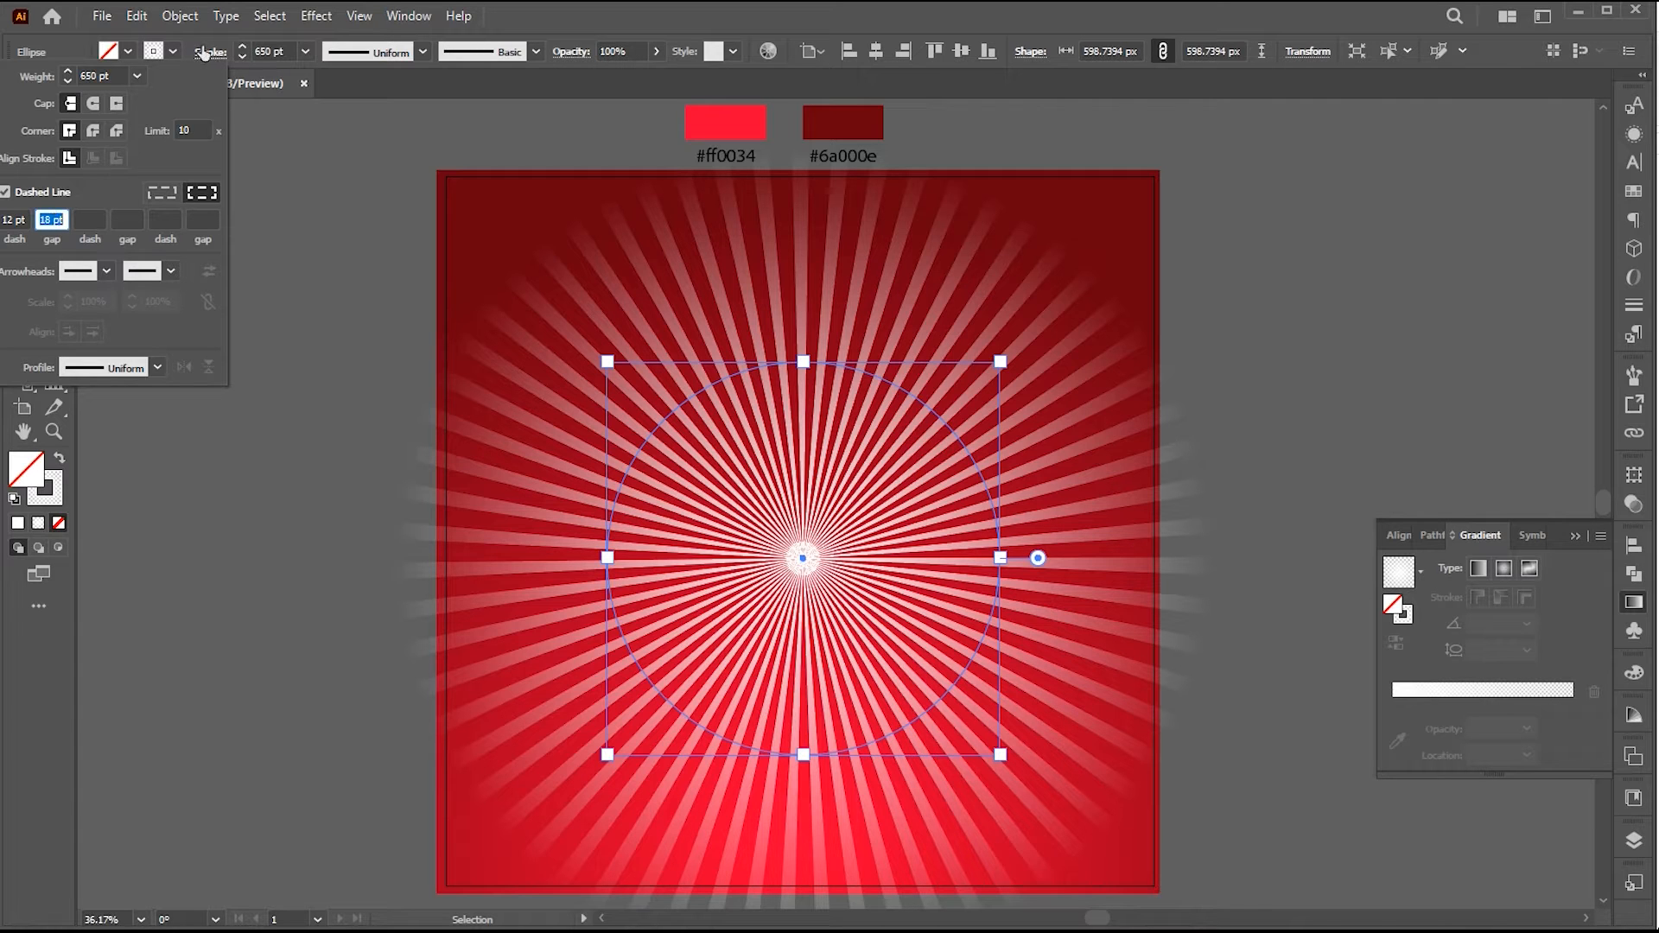
Expand the dashed stroke's appearance into a group of separate ray shapes with fill and stroke
{"action": "left_click", "coordinate": [178, 16]}
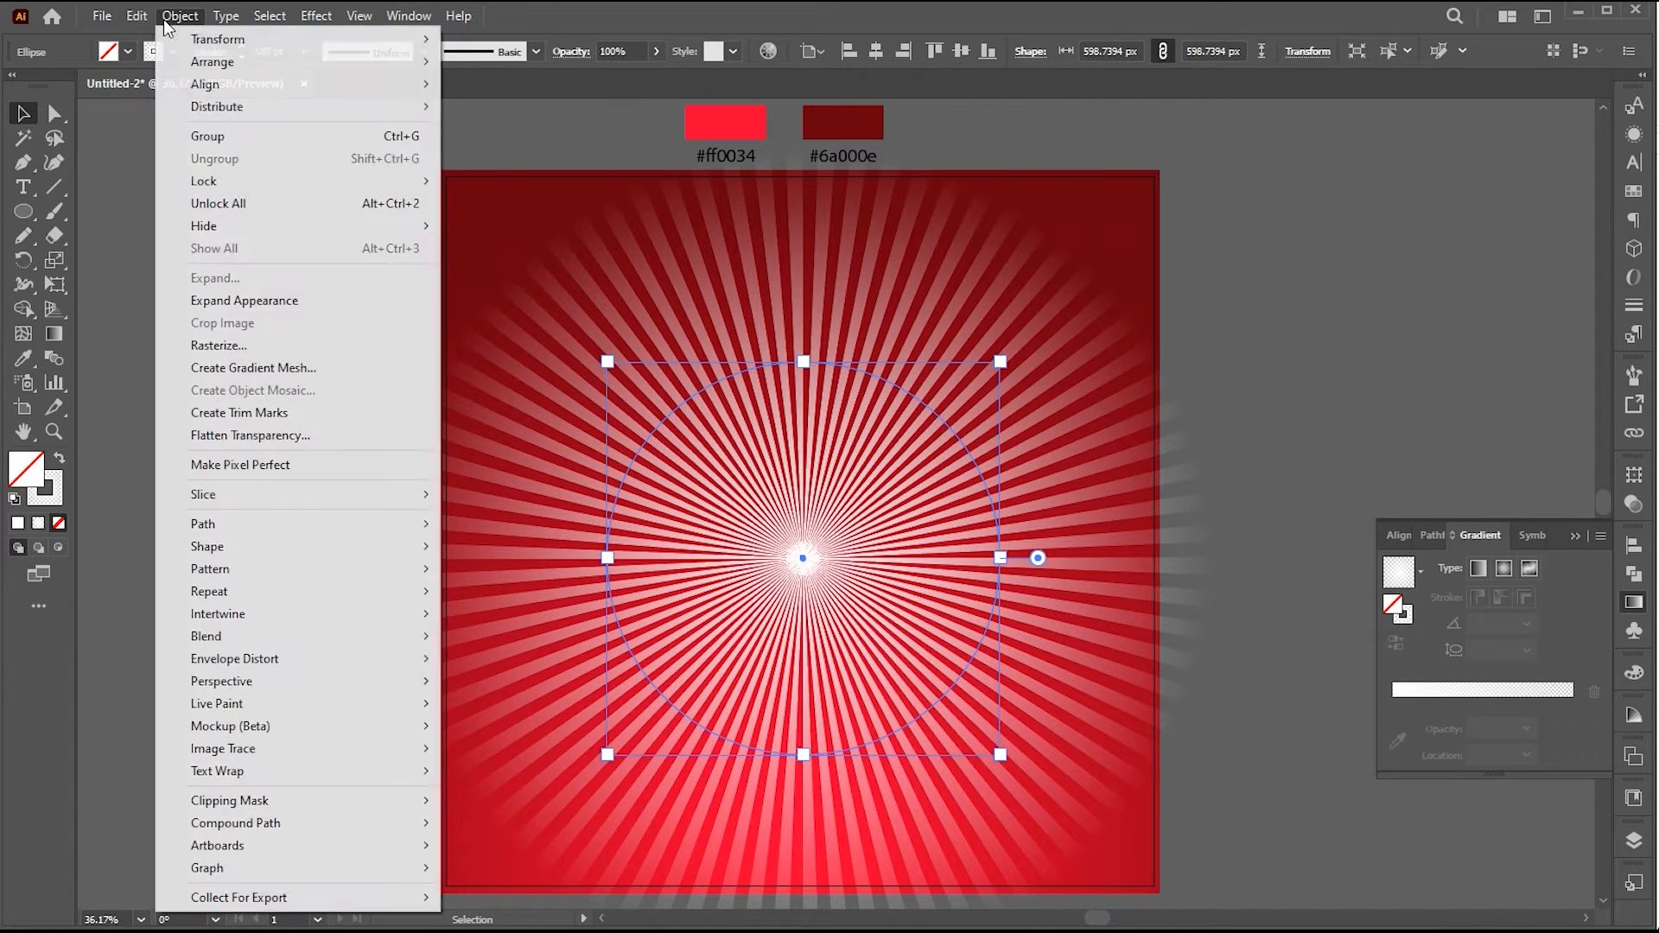
{"action": "left_click", "coordinate": [180, 16]}
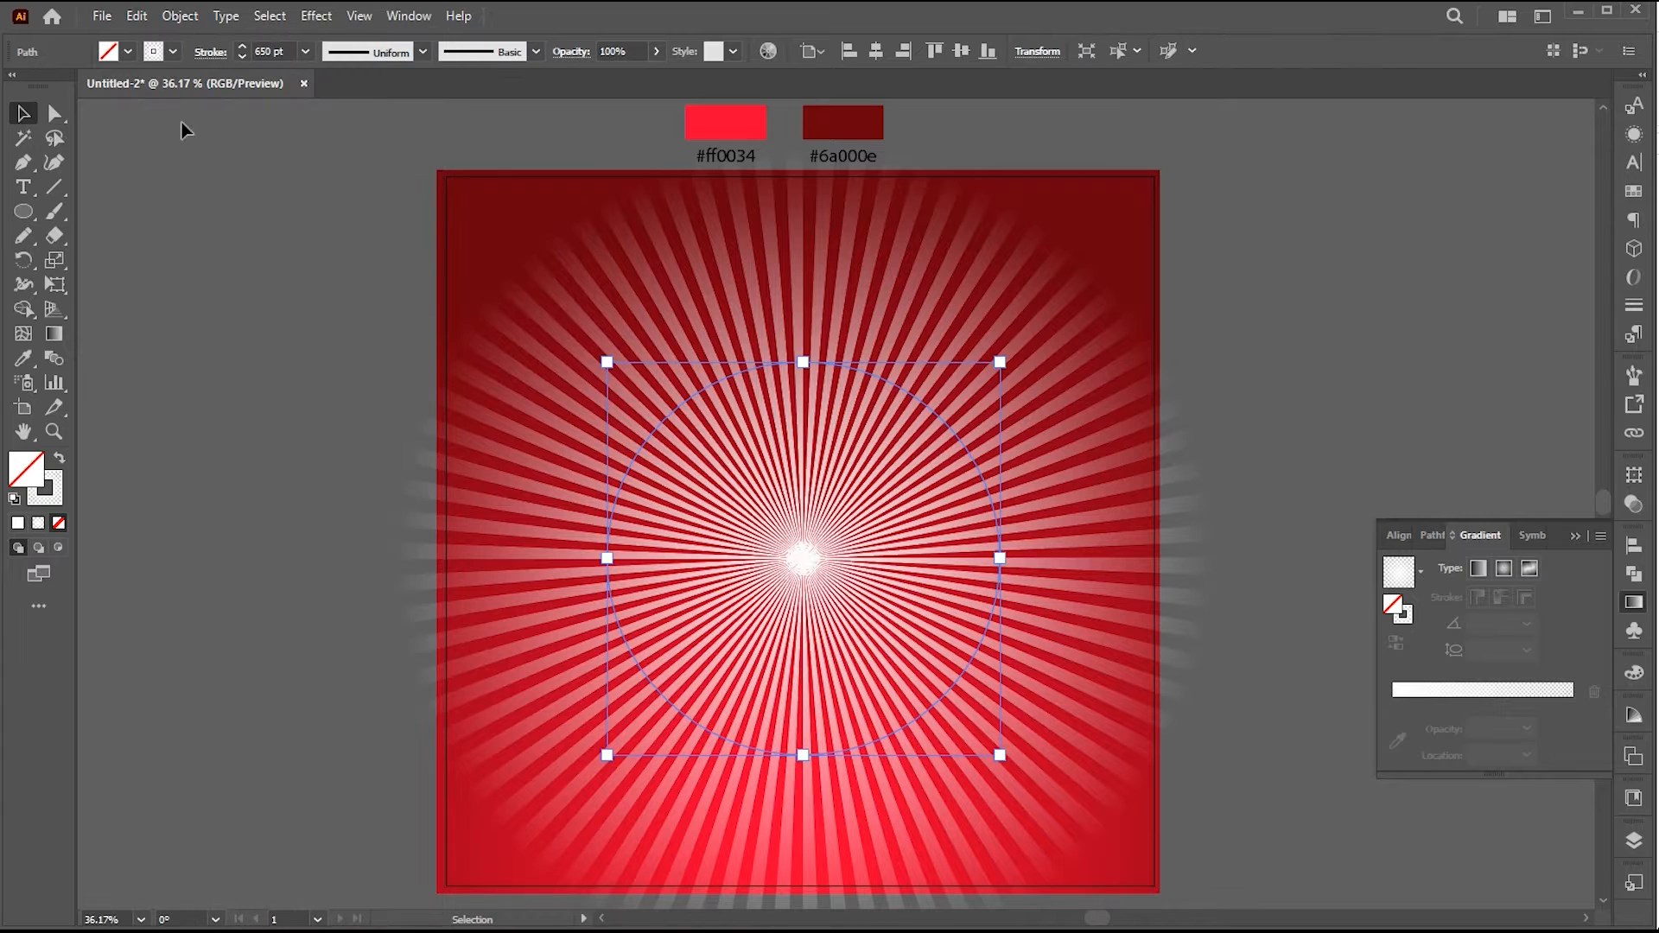
{"action": "left_click", "coordinate": [178, 15]}
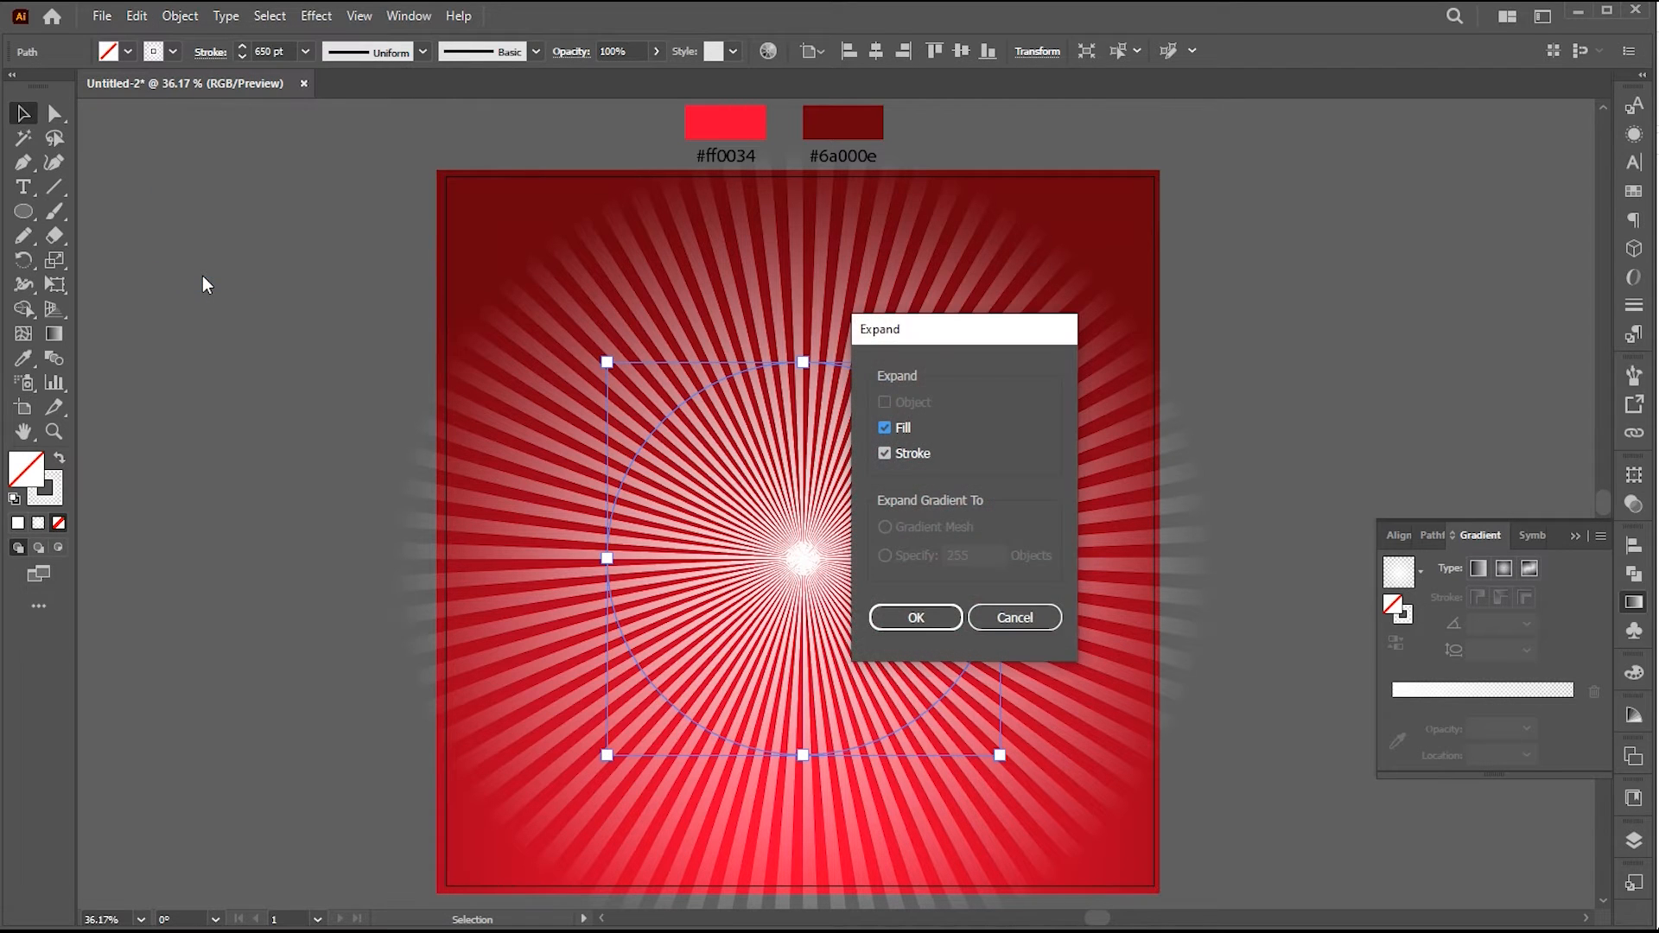
{"action": "left_click", "coordinate": [916, 617]}
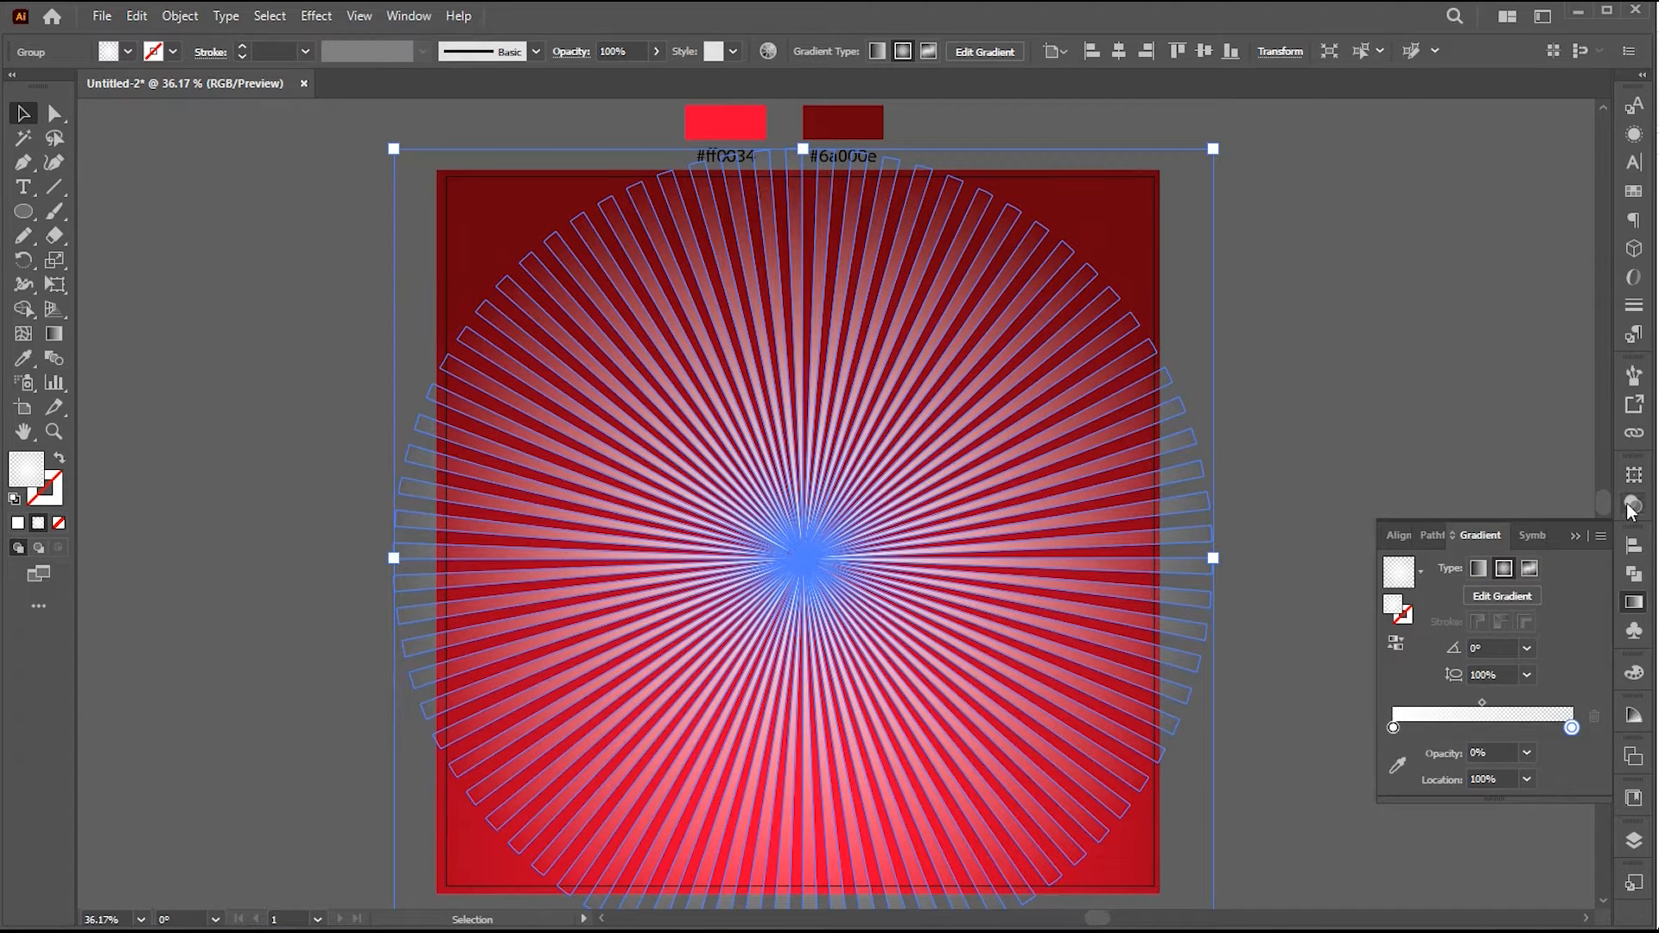
Blend the ray group in Overlay mode at 50% opacity over the red background
{"action": "left_click", "coordinate": [1633, 504]}
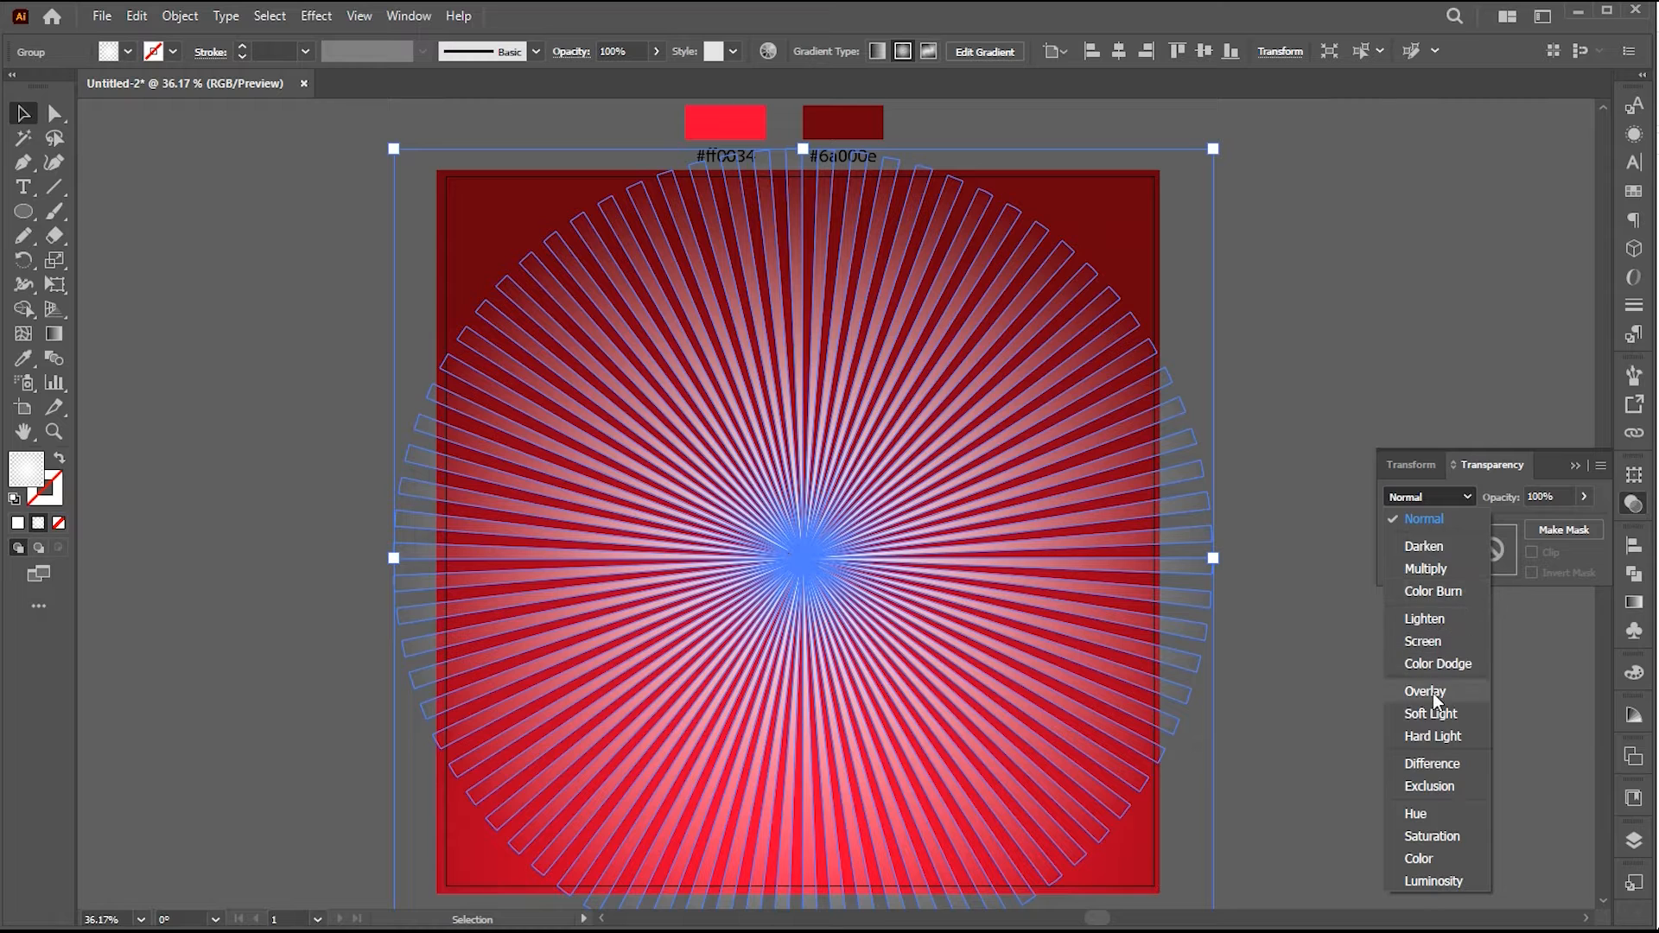
{"action": "left_click", "coordinate": [1424, 692]}
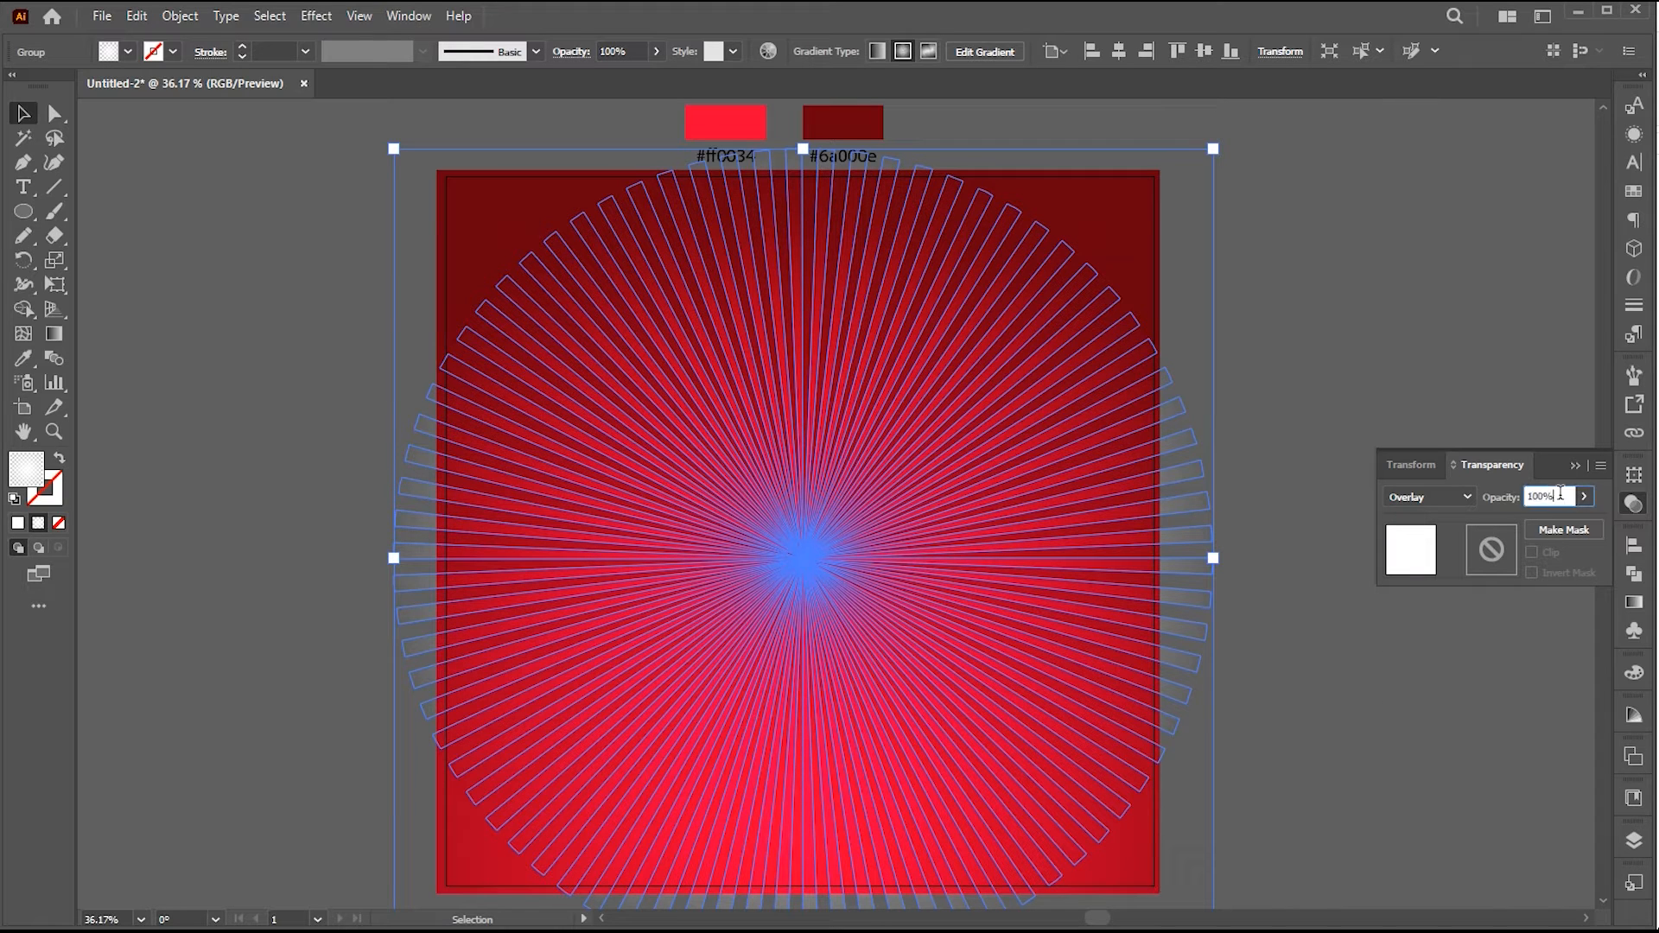
{"action": "type", "text": "50"}
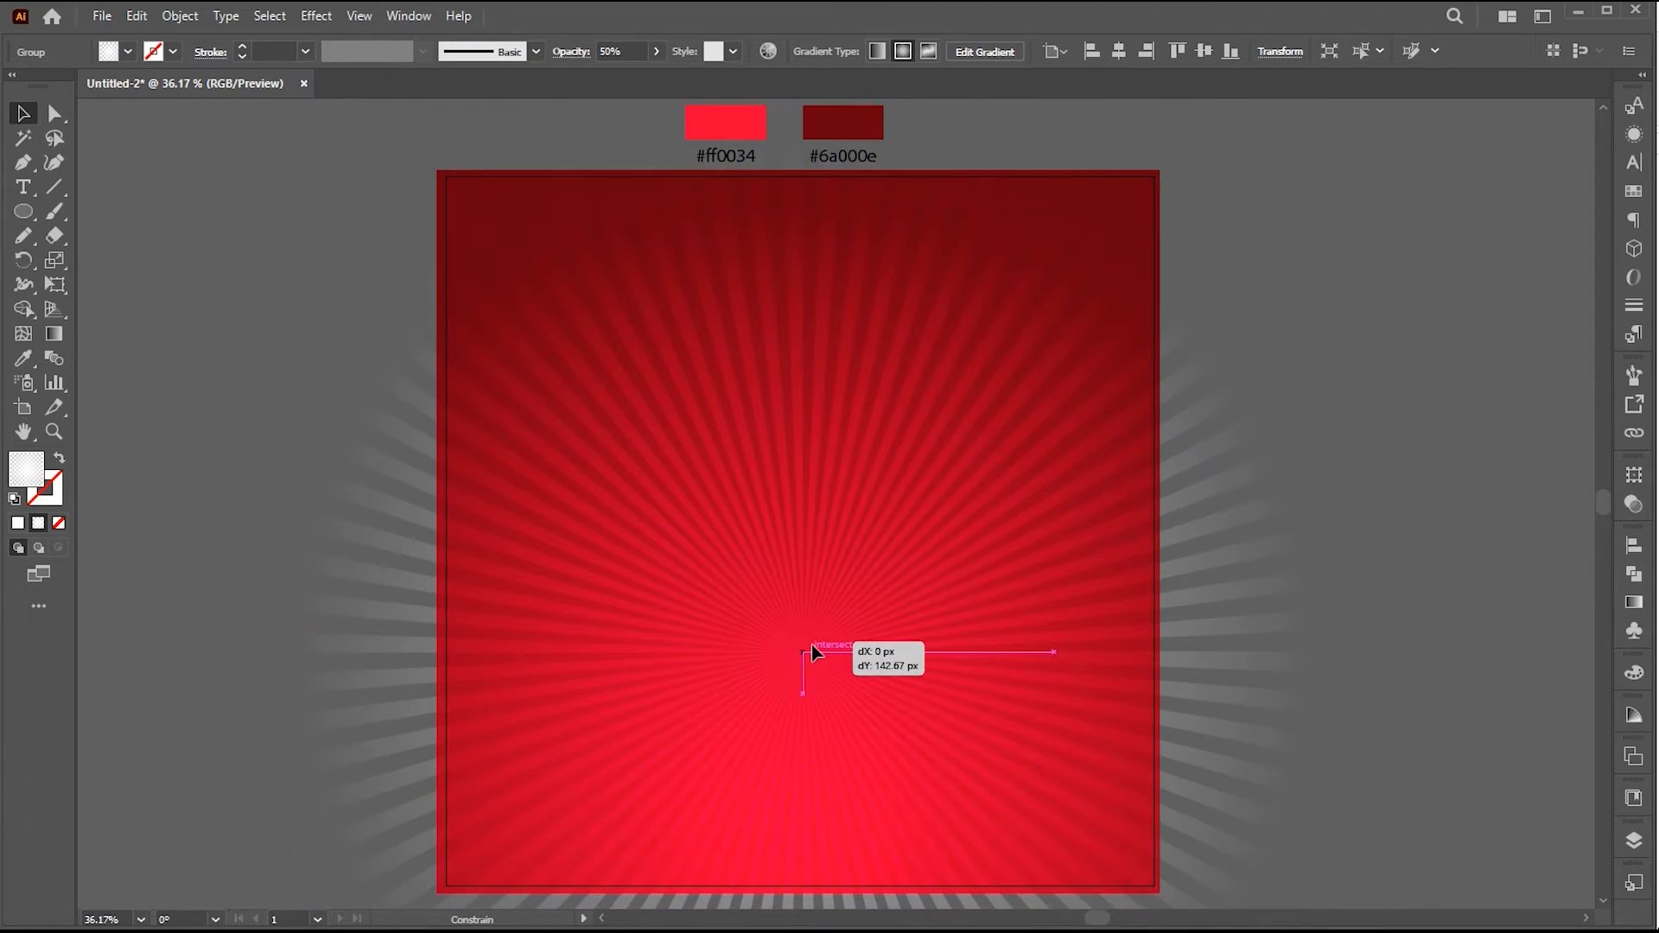
{"action": "mouse_move", "coordinate": [948, 600]}
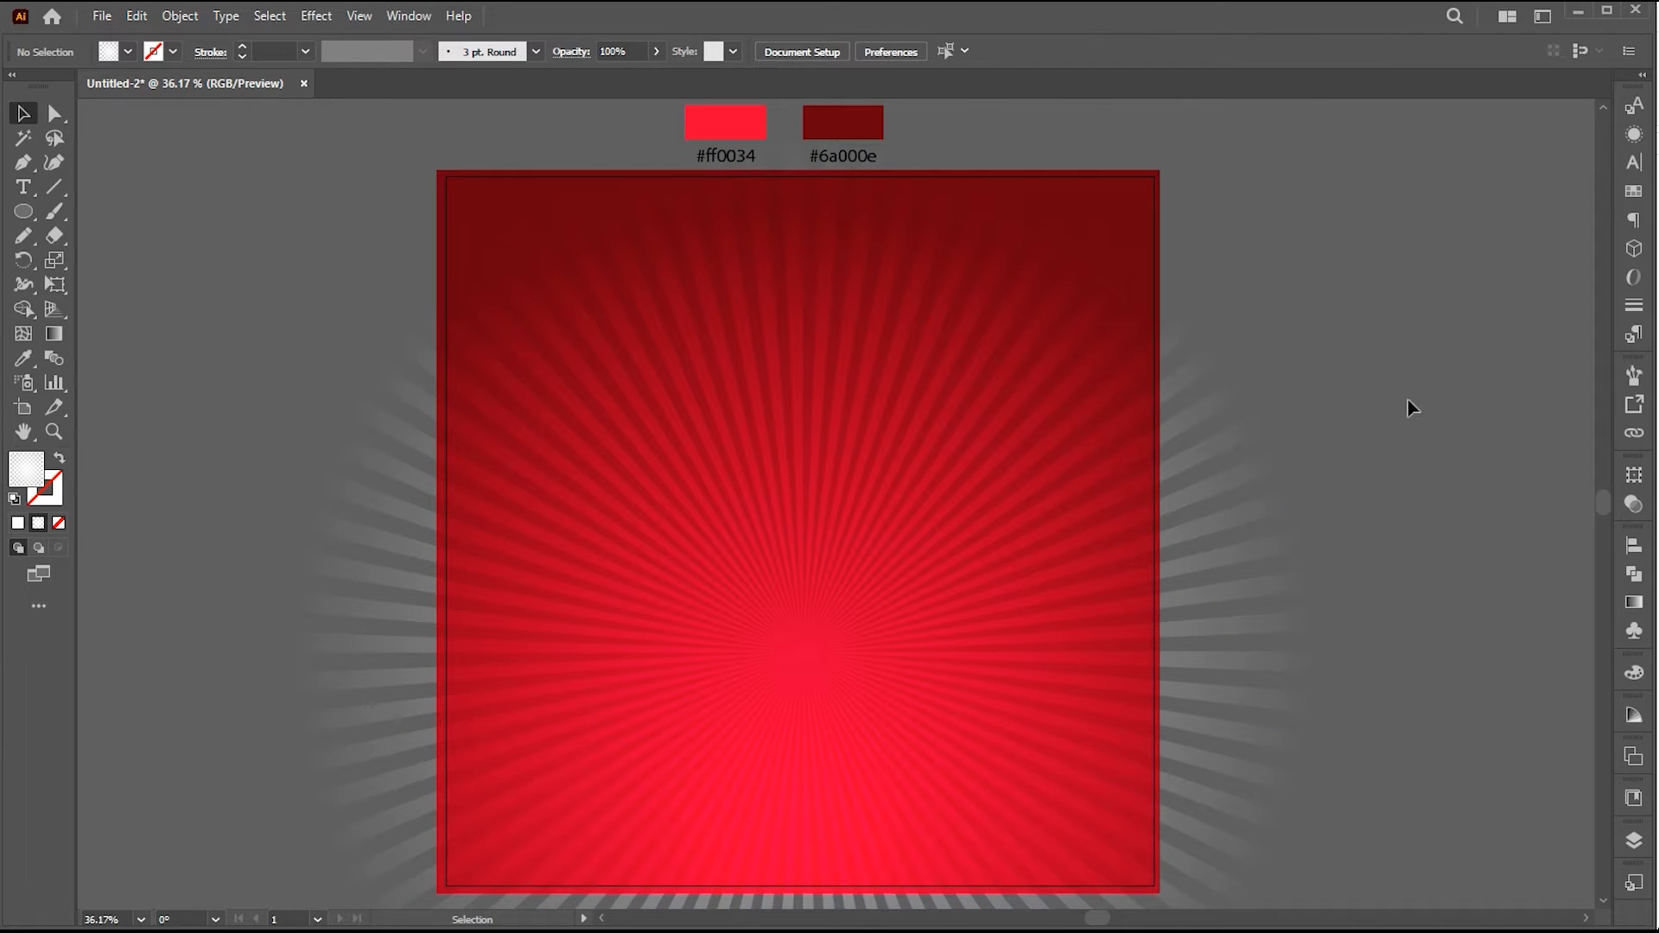
{"action": "left_click", "coordinate": [54, 432]}
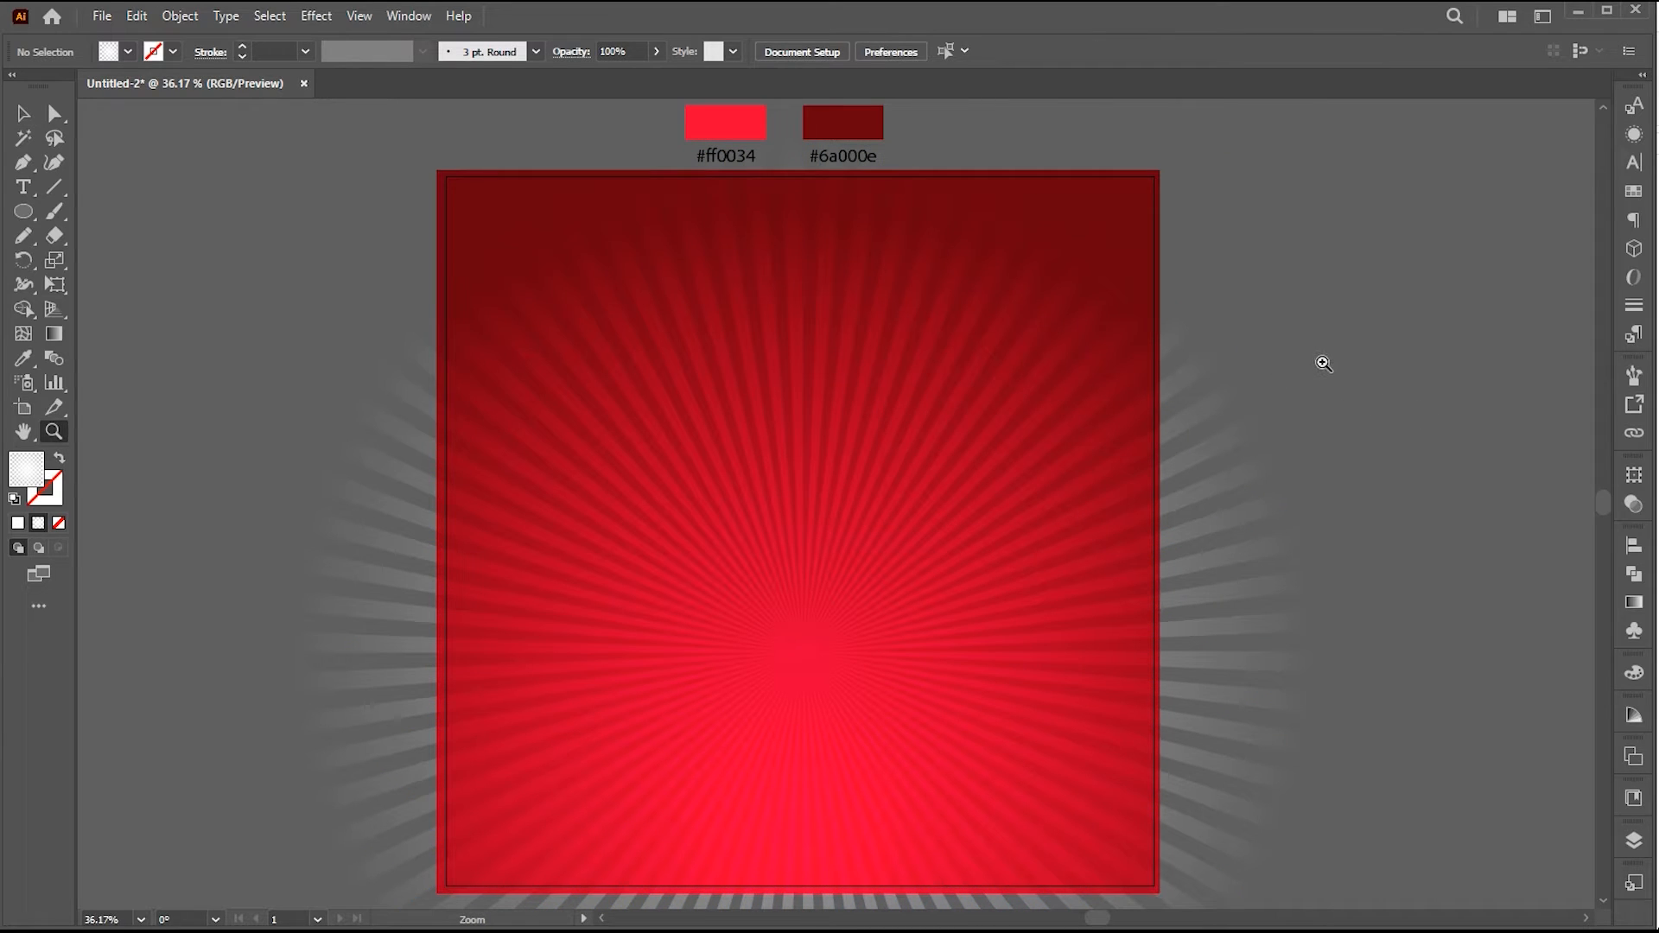
{"action": "mouse_move", "coordinate": [1321, 375]}
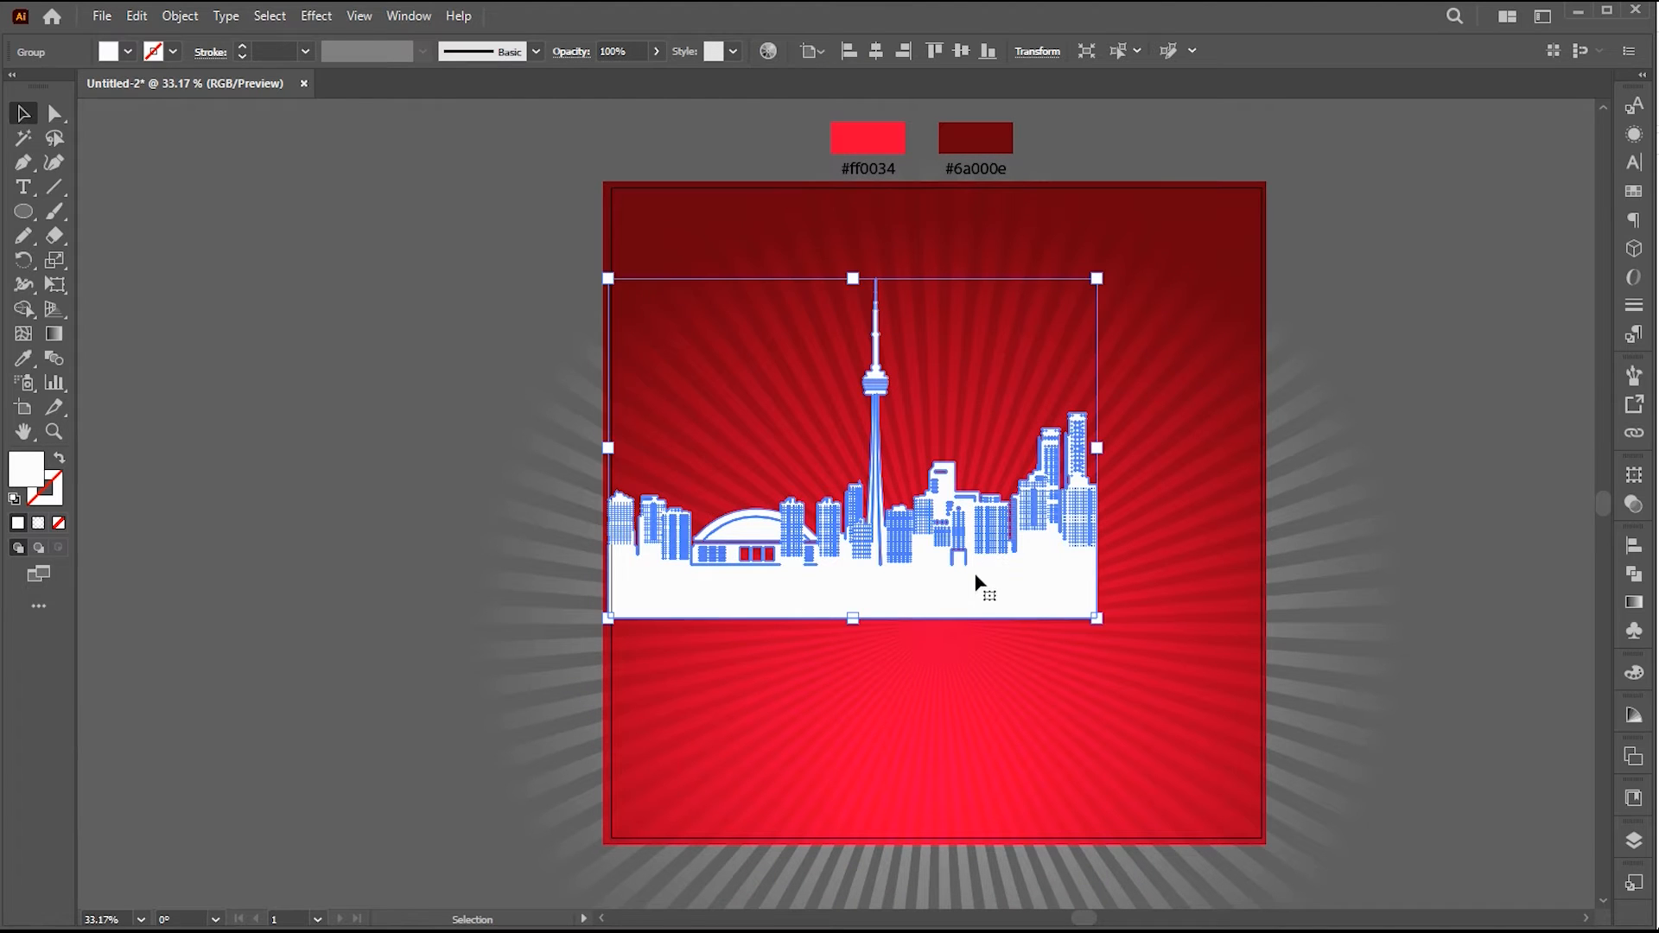
Shift the skyline left and lower, erase leftovers of the duplicated section, and deselect
{"action": "left_click_drag", "start_coordinate": [978, 583], "coordinate": [814, 622]}
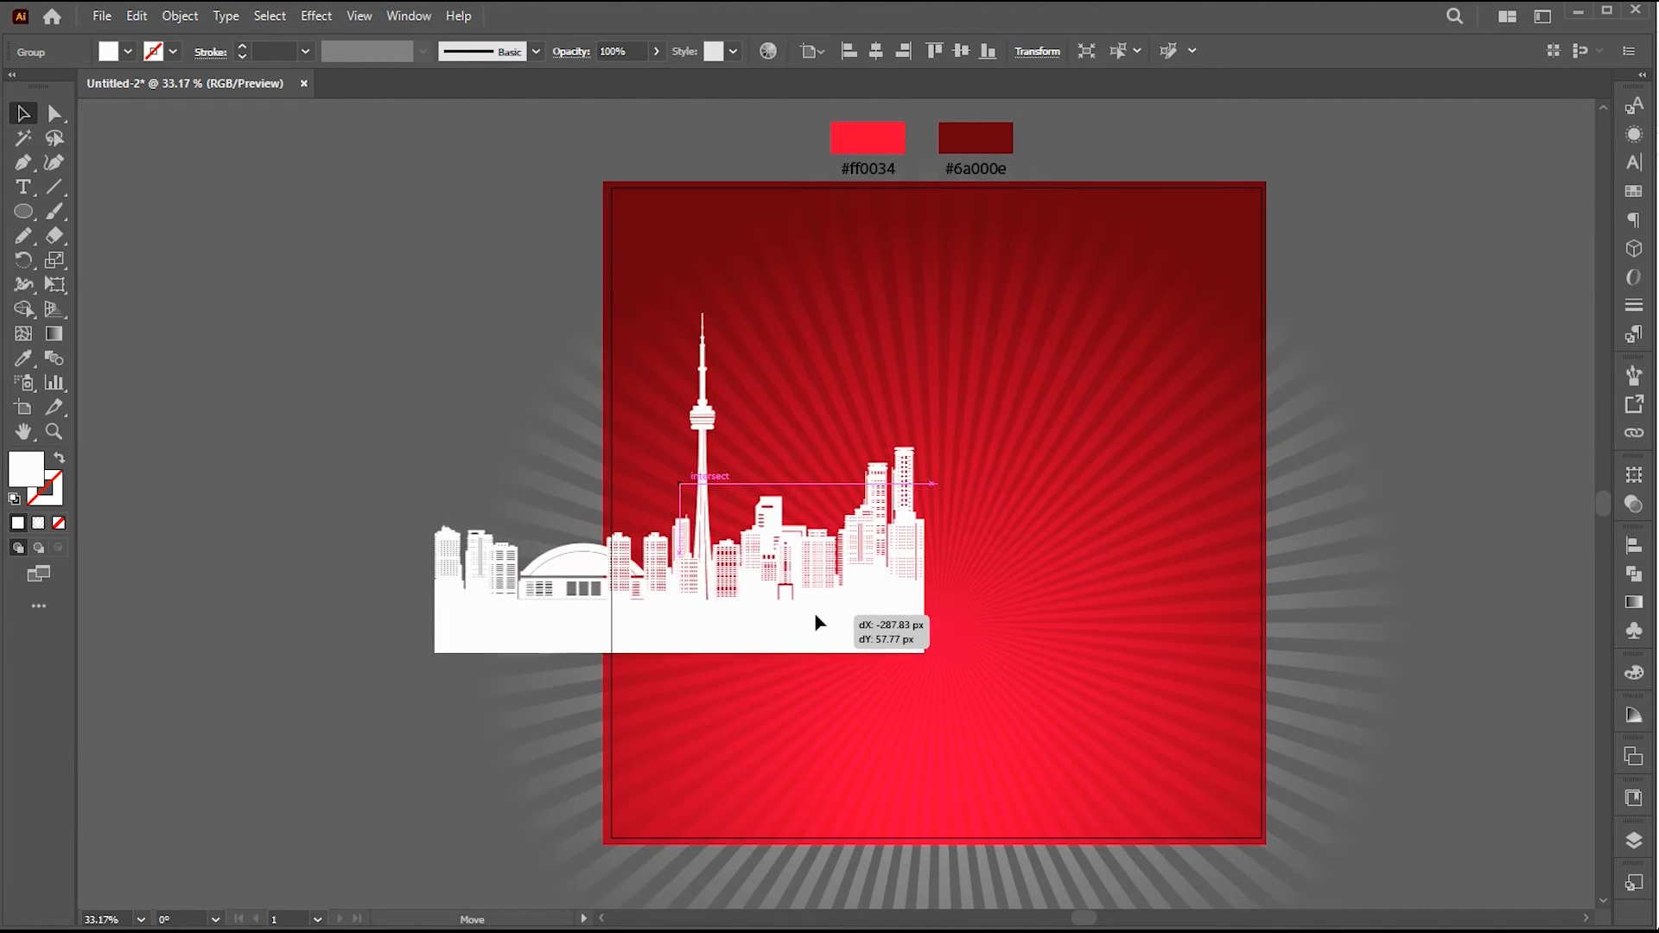
{"action": "left_click_drag", "start_coordinate": [814, 622], "coordinate": [788, 624]}
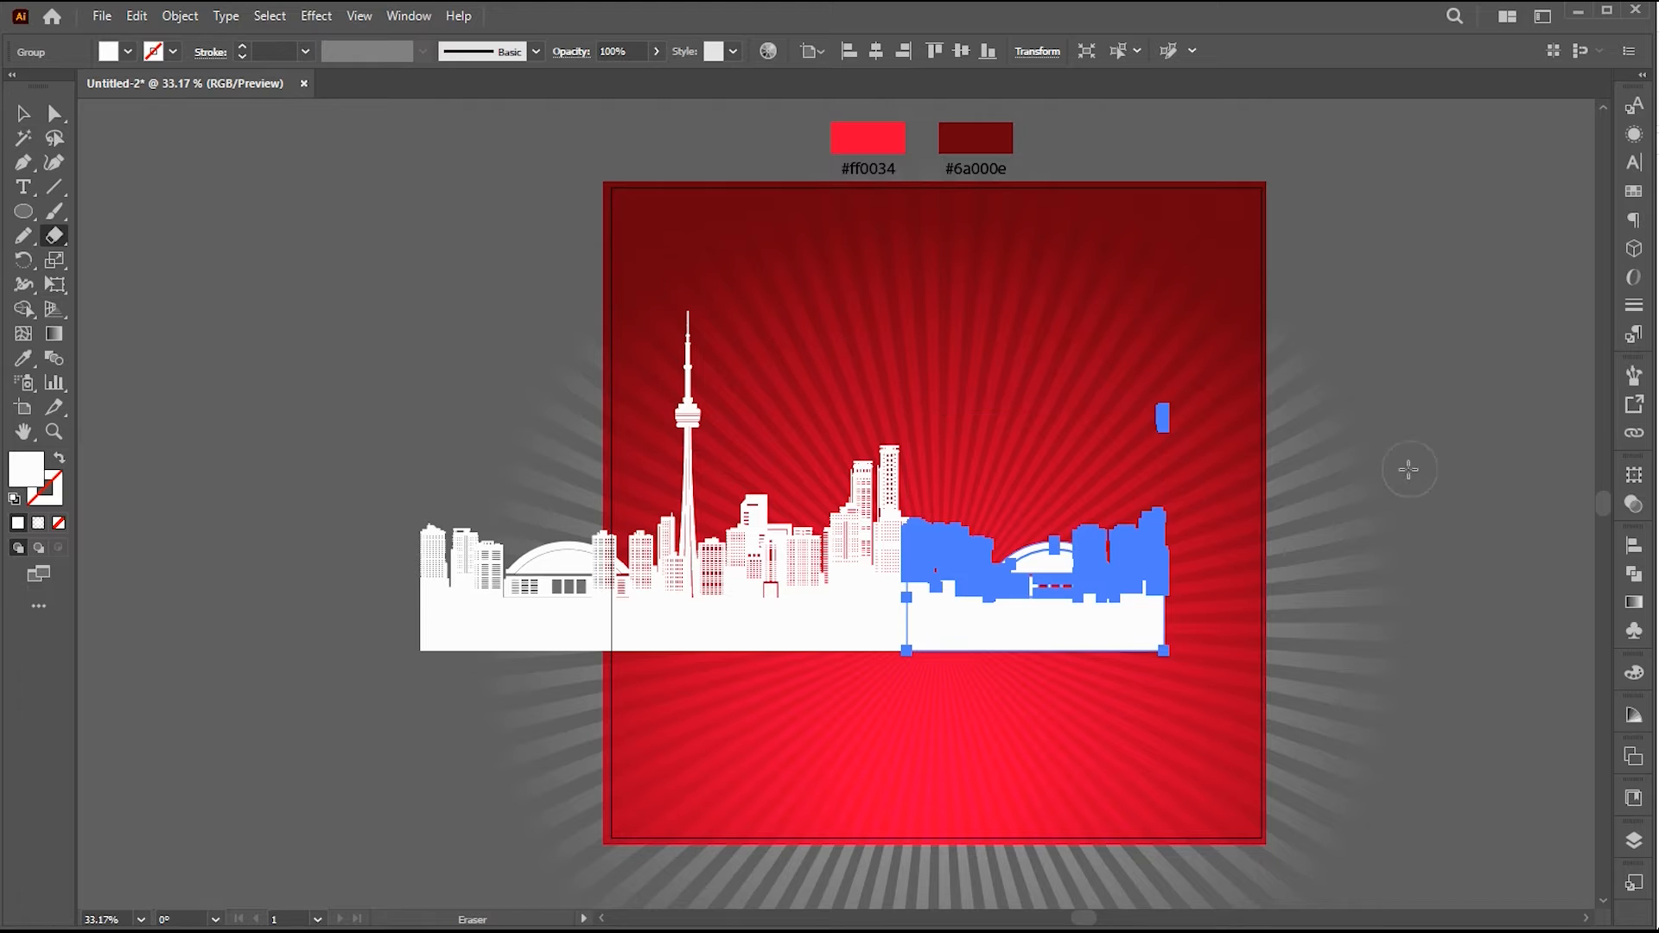
{"action": "left_click", "coordinate": [23, 114]}
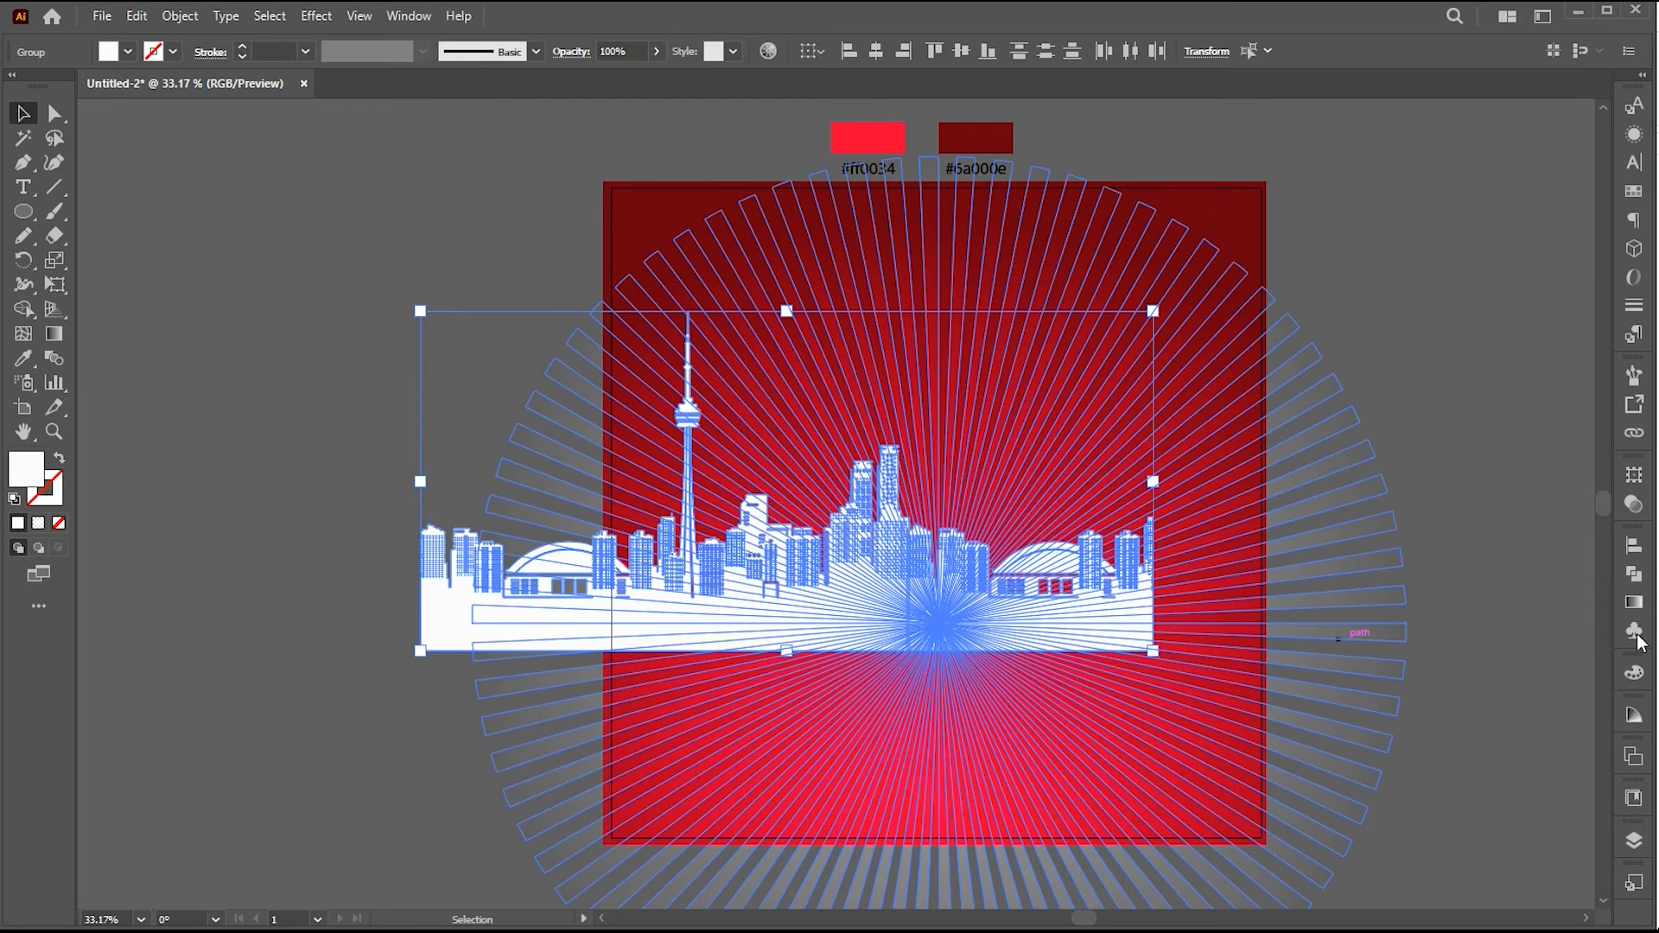
{"action": "left_click", "coordinate": [1634, 640]}
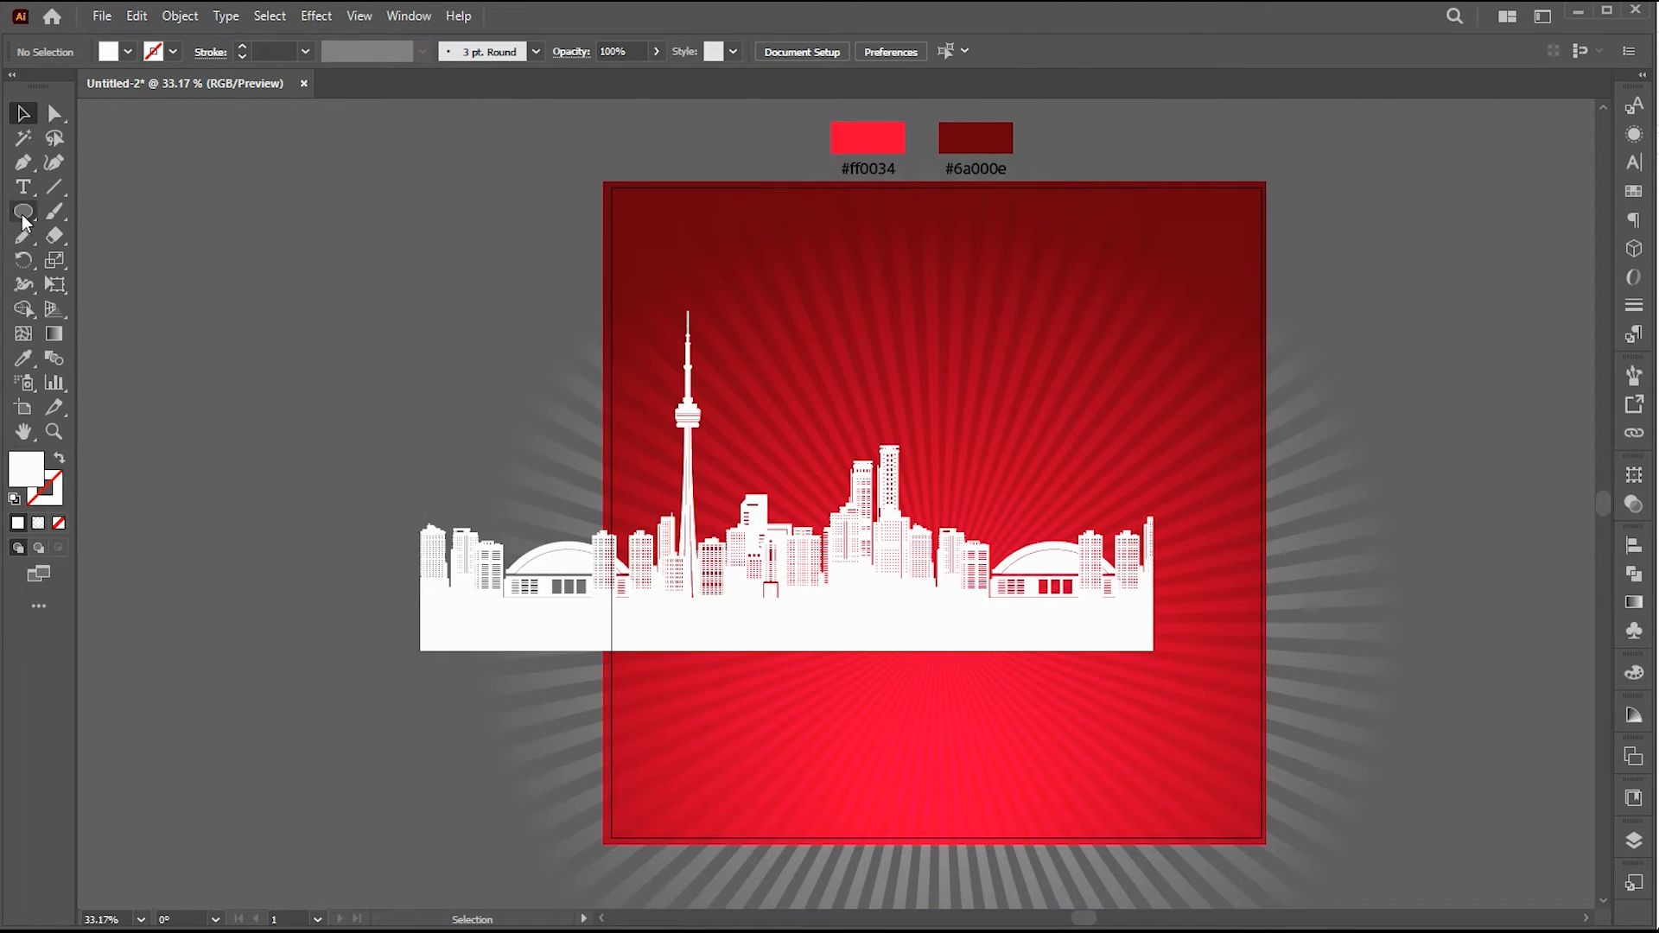
Clip the skyline with an artboard-sized rectangle via Make Clipping Mask
{"action": "left_click", "coordinate": [23, 211]}
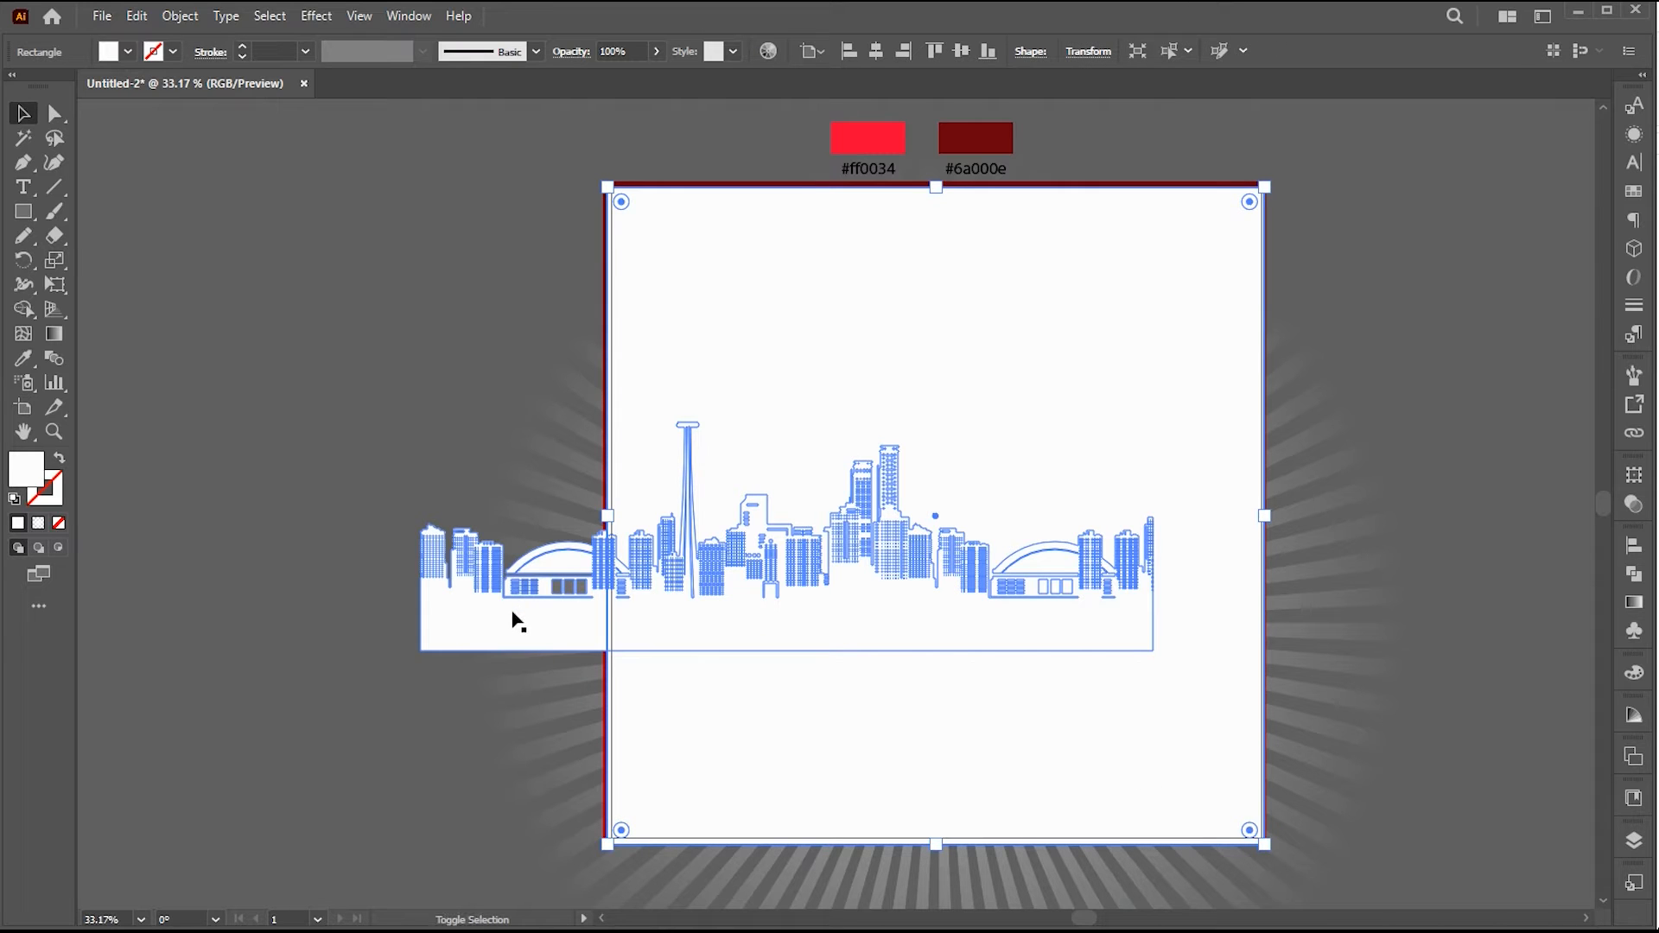
{"action": "left_click", "coordinate": [178, 16]}
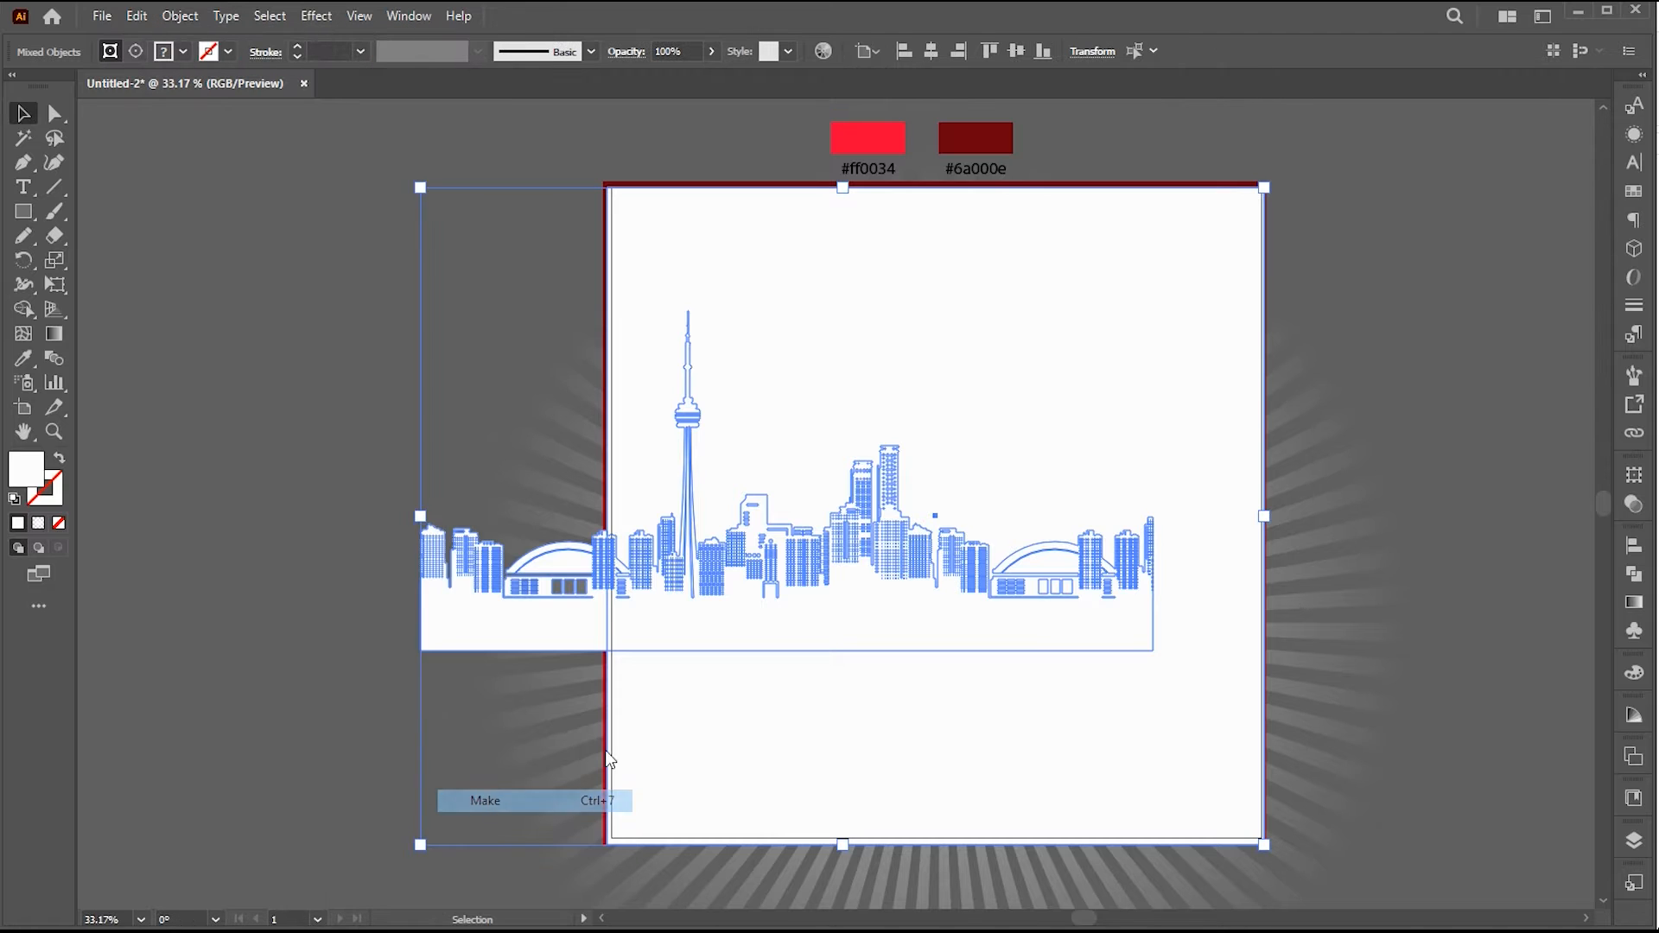
{"action": "left_click", "coordinate": [486, 800]}
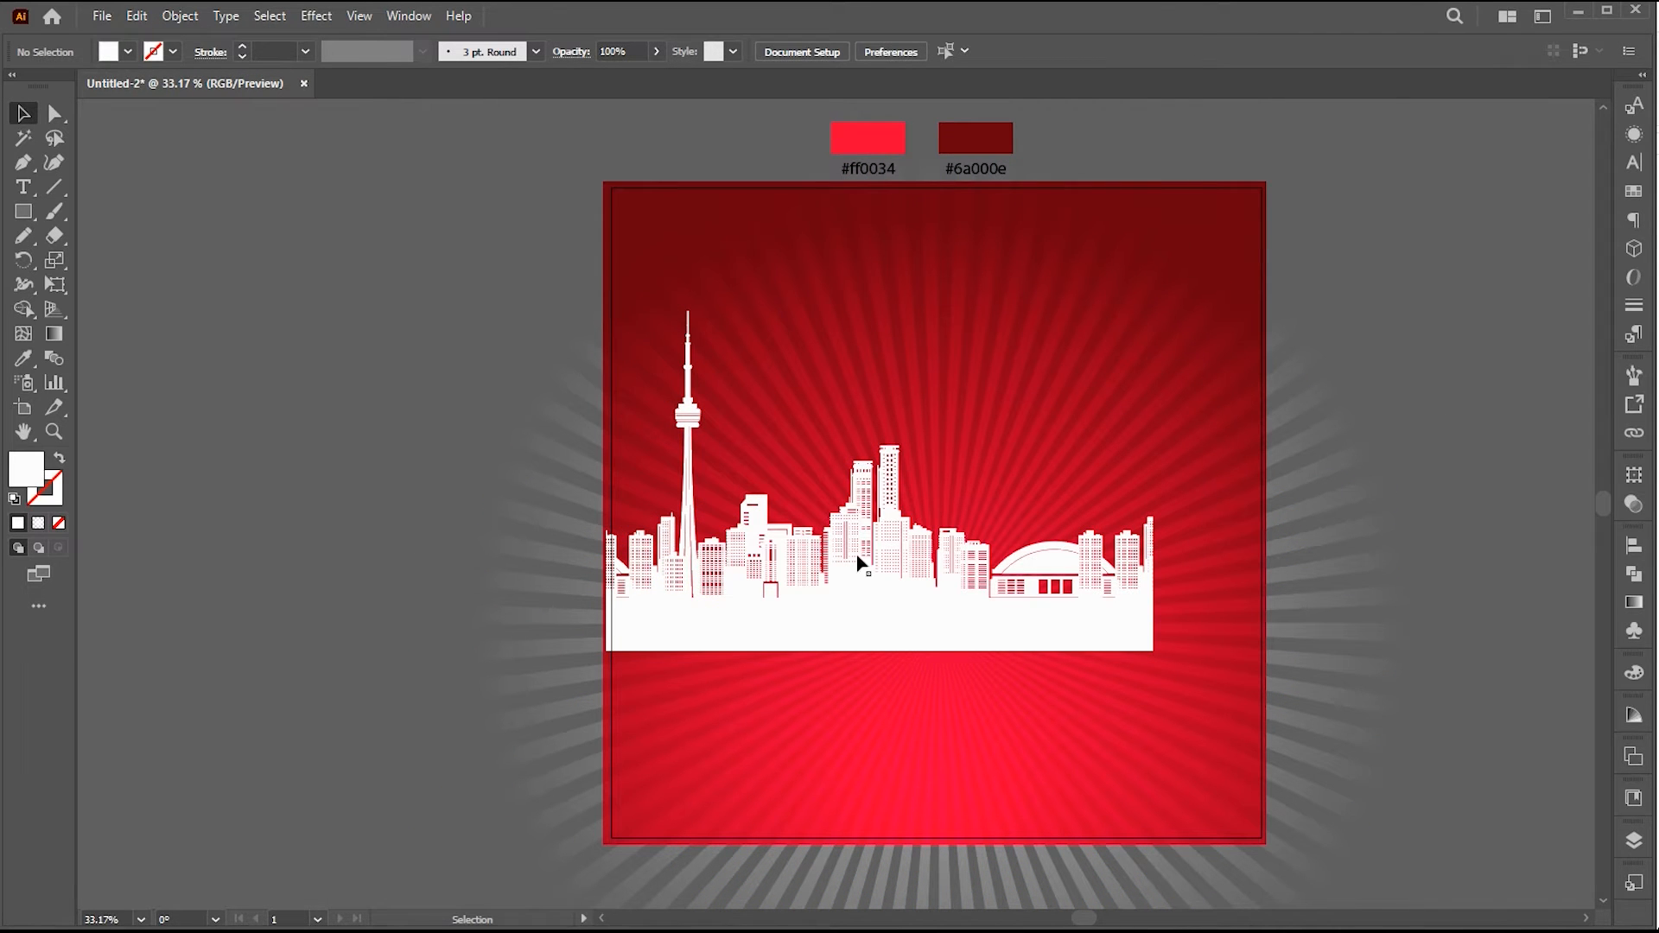
{"action": "mouse_move", "coordinate": [394, 544]}
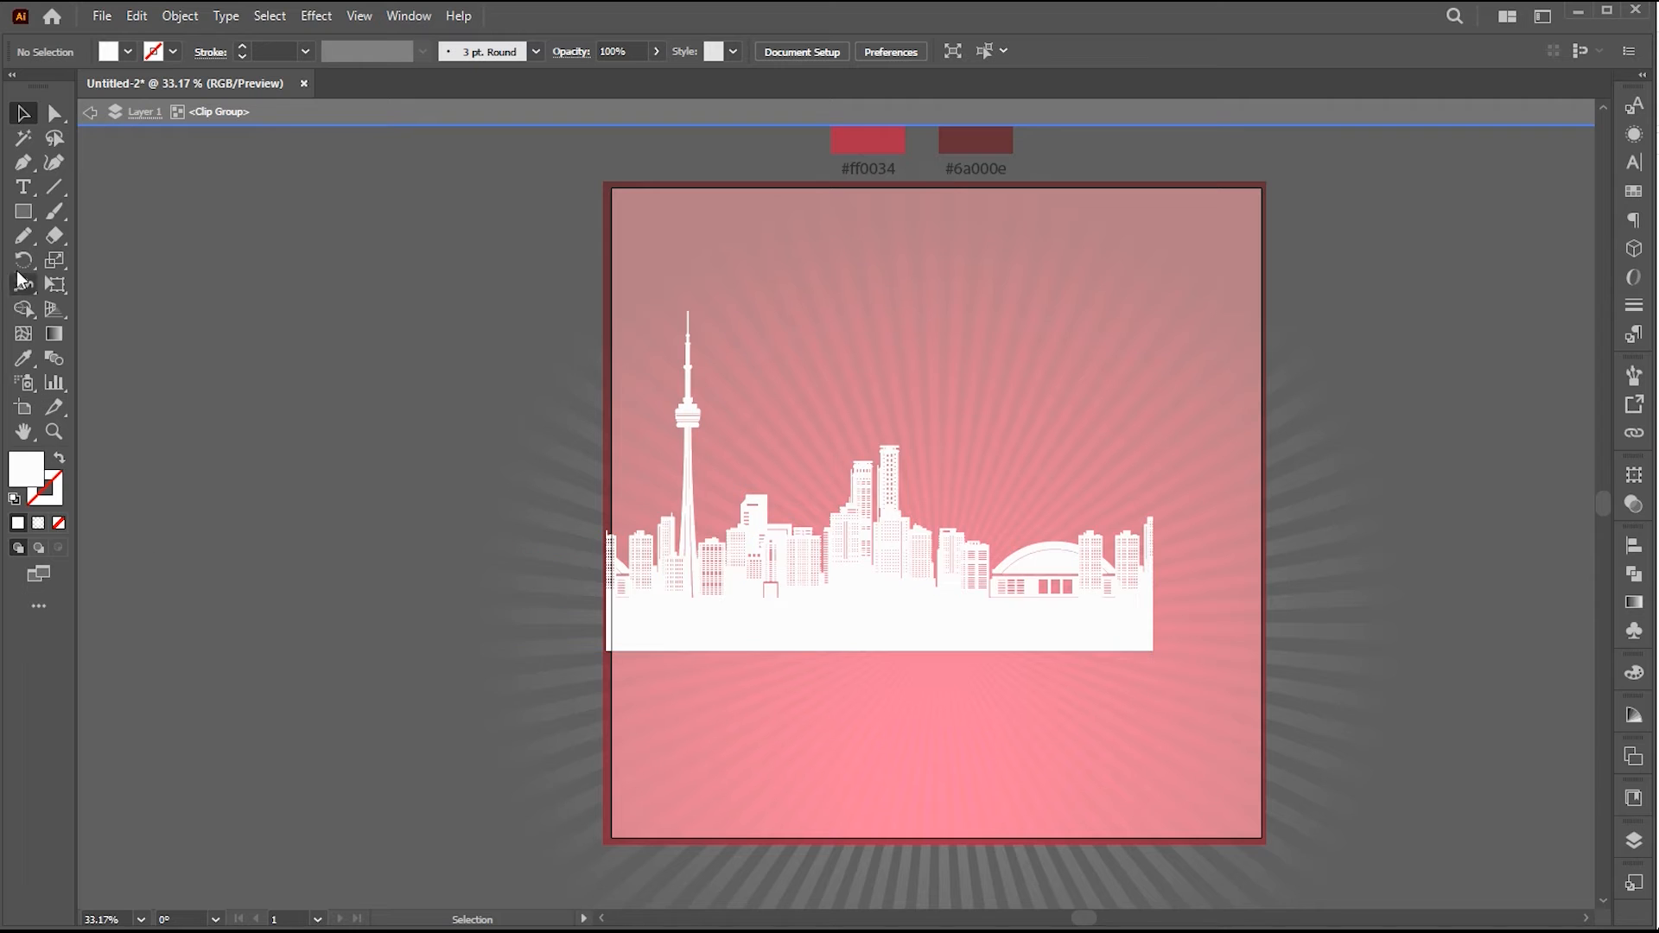
Stretch the skyline's white base down to the artboard's bottom edge in isolation mode
{"action": "left_click_drag", "start_coordinate": [608, 643], "coordinate": [1182, 819]}
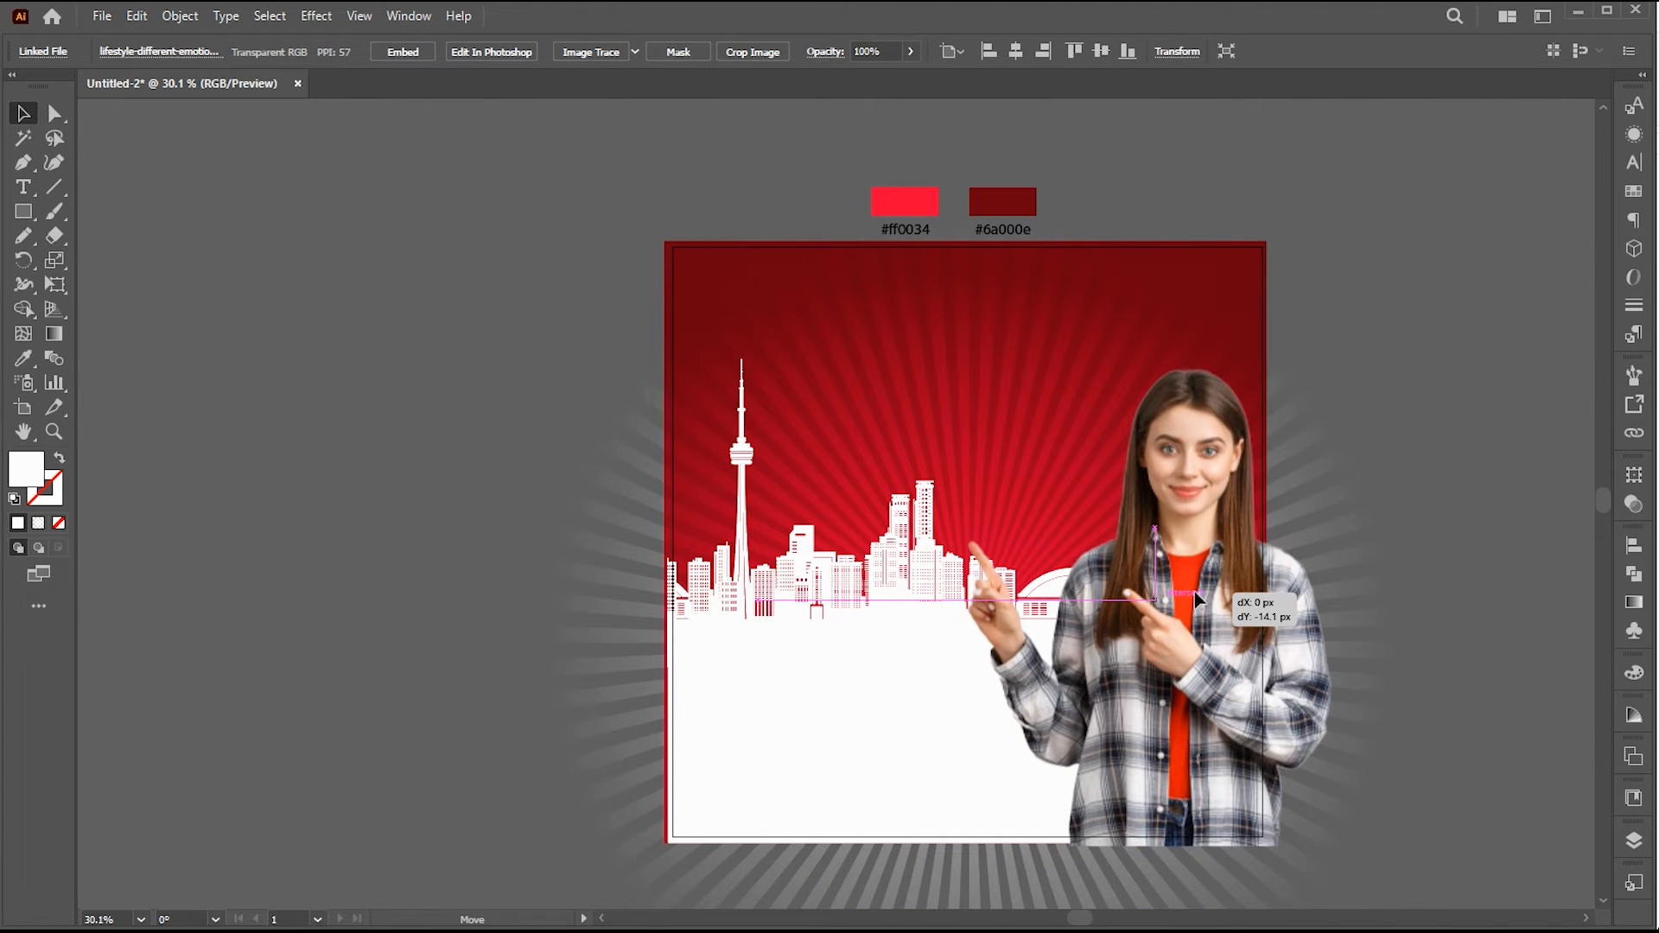
Position the girl photo at right, extend the white base rectangle, and lower the sunburst rays' opacity
{"action": "left_click_drag", "start_coordinate": [1163, 603], "coordinate": [1148, 603]}
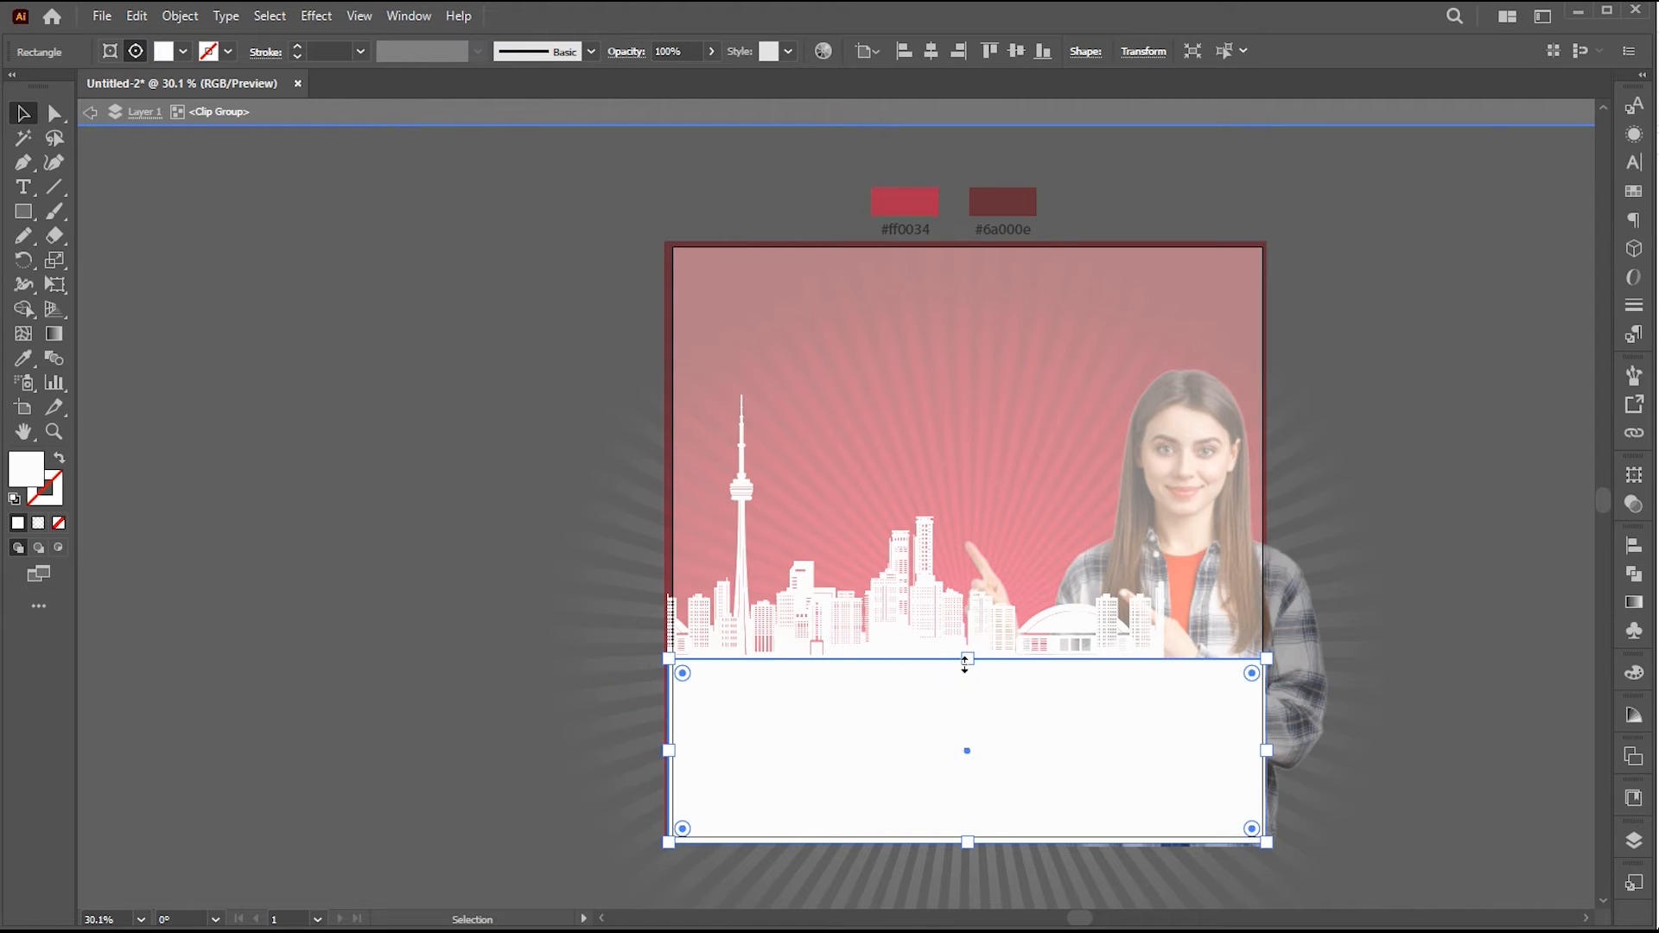
{"action": "left_click_drag", "start_coordinate": [964, 672], "coordinate": [969, 684]}
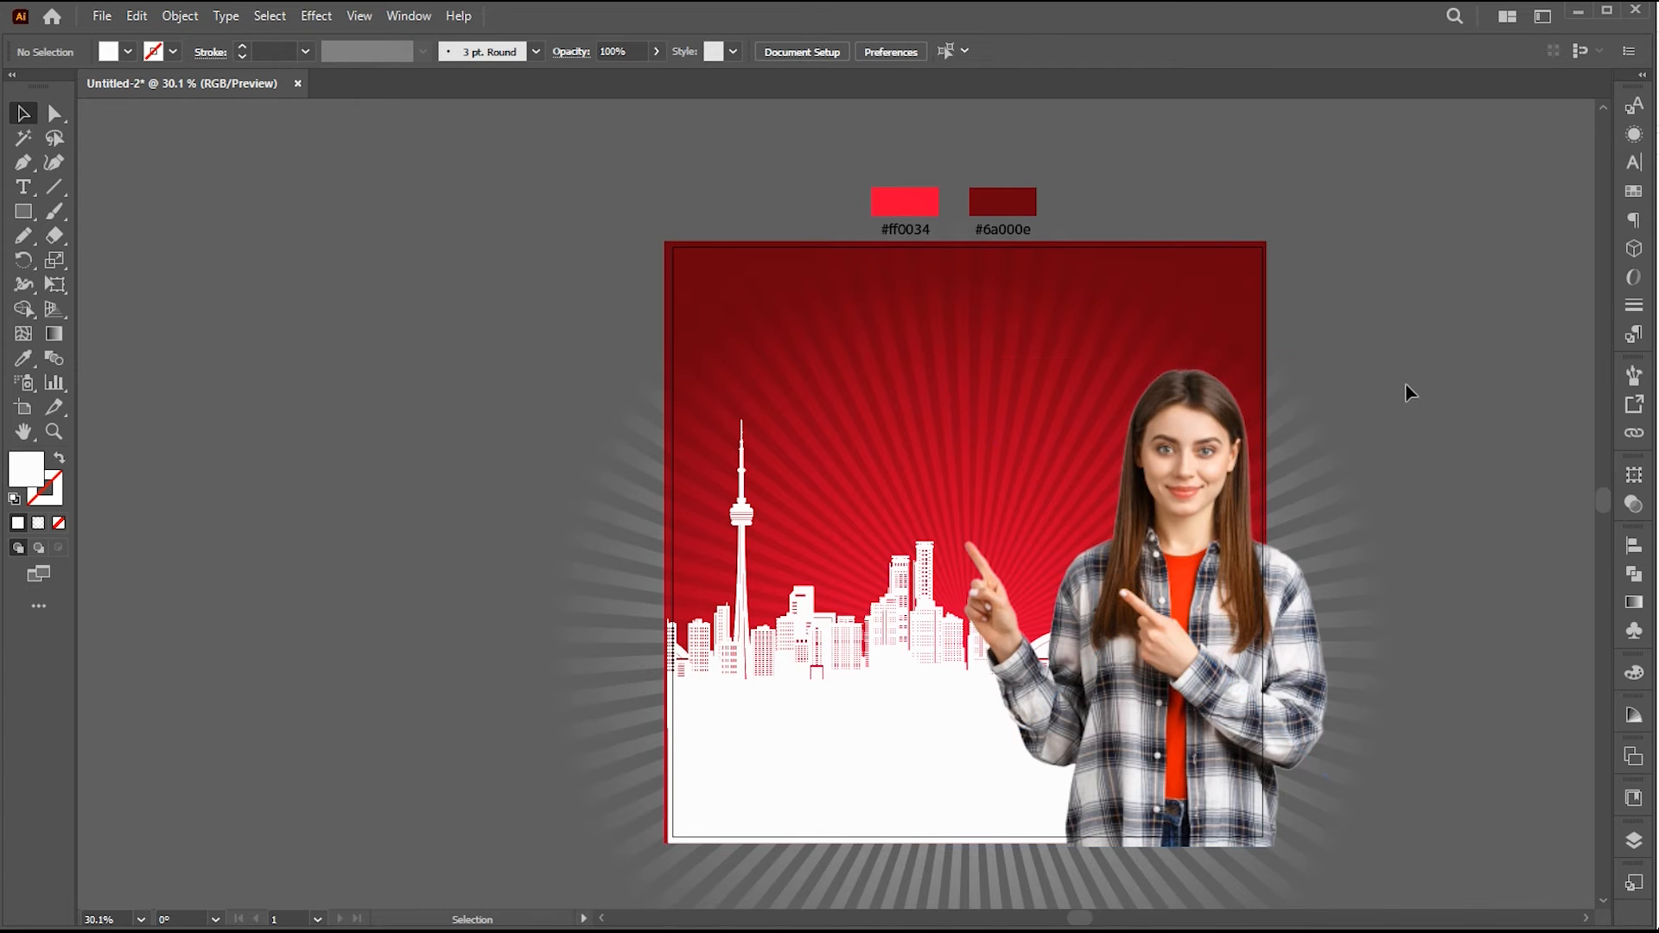
{"action": "left_click", "coordinate": [1148, 603]}
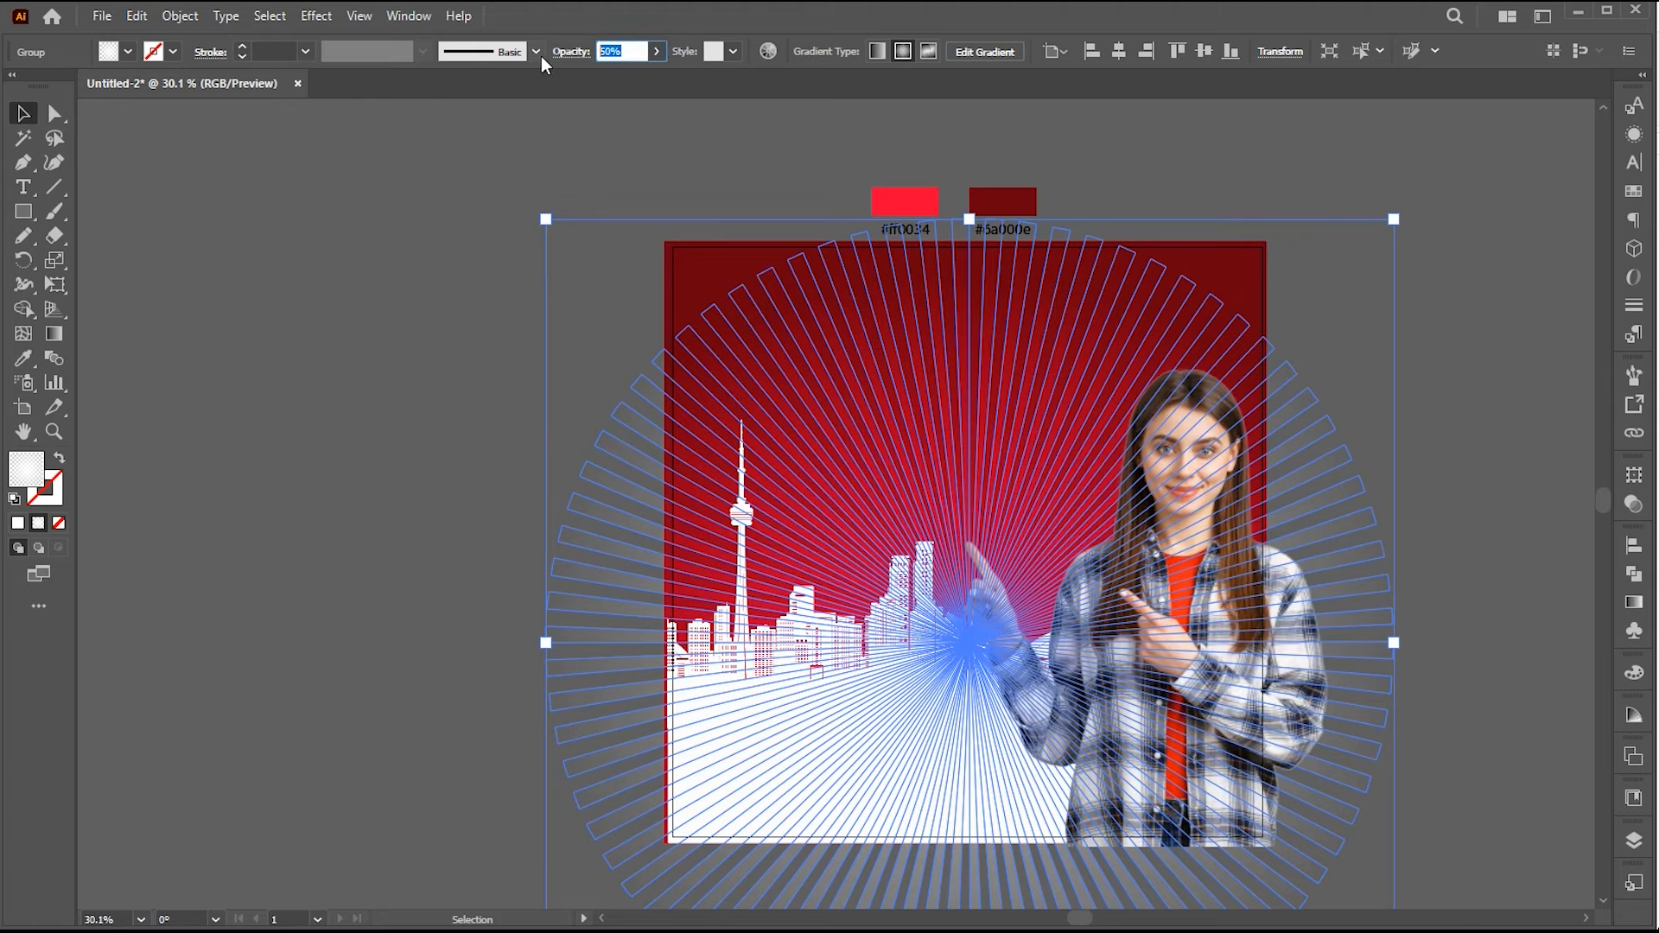
{"action": "left_click", "coordinate": [489, 318]}
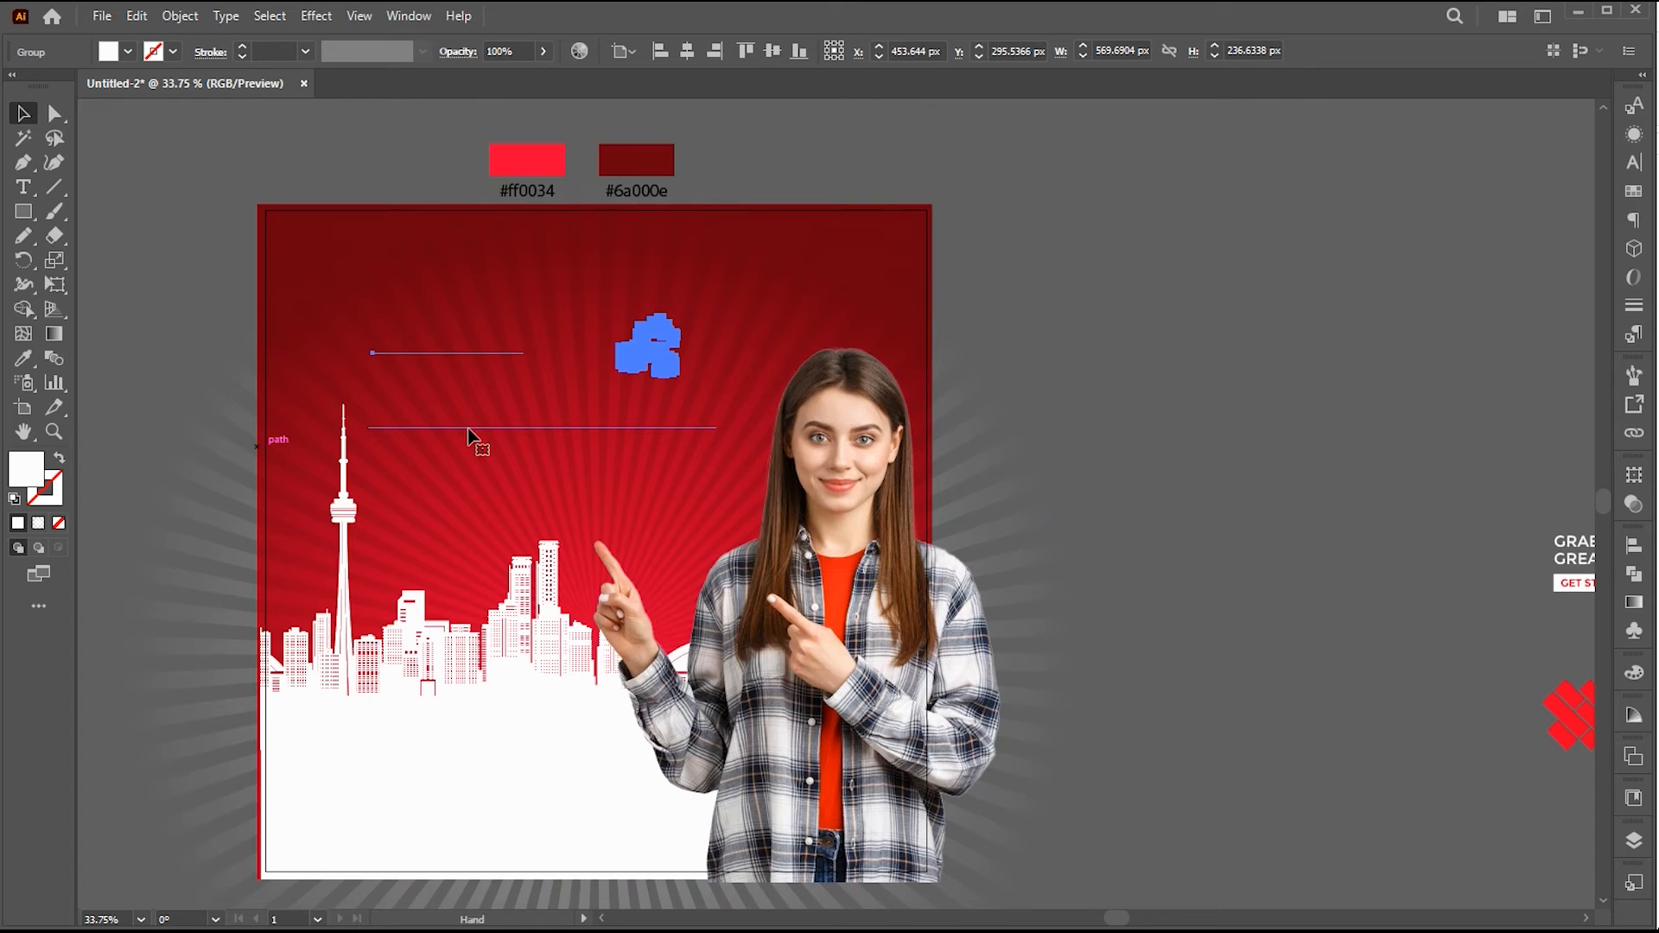
Paste the STUDY IN CANADA headline, maple leaves, tagline and GET STARTED button at top-left
{"action": "right_click", "coordinate": [470, 437]}
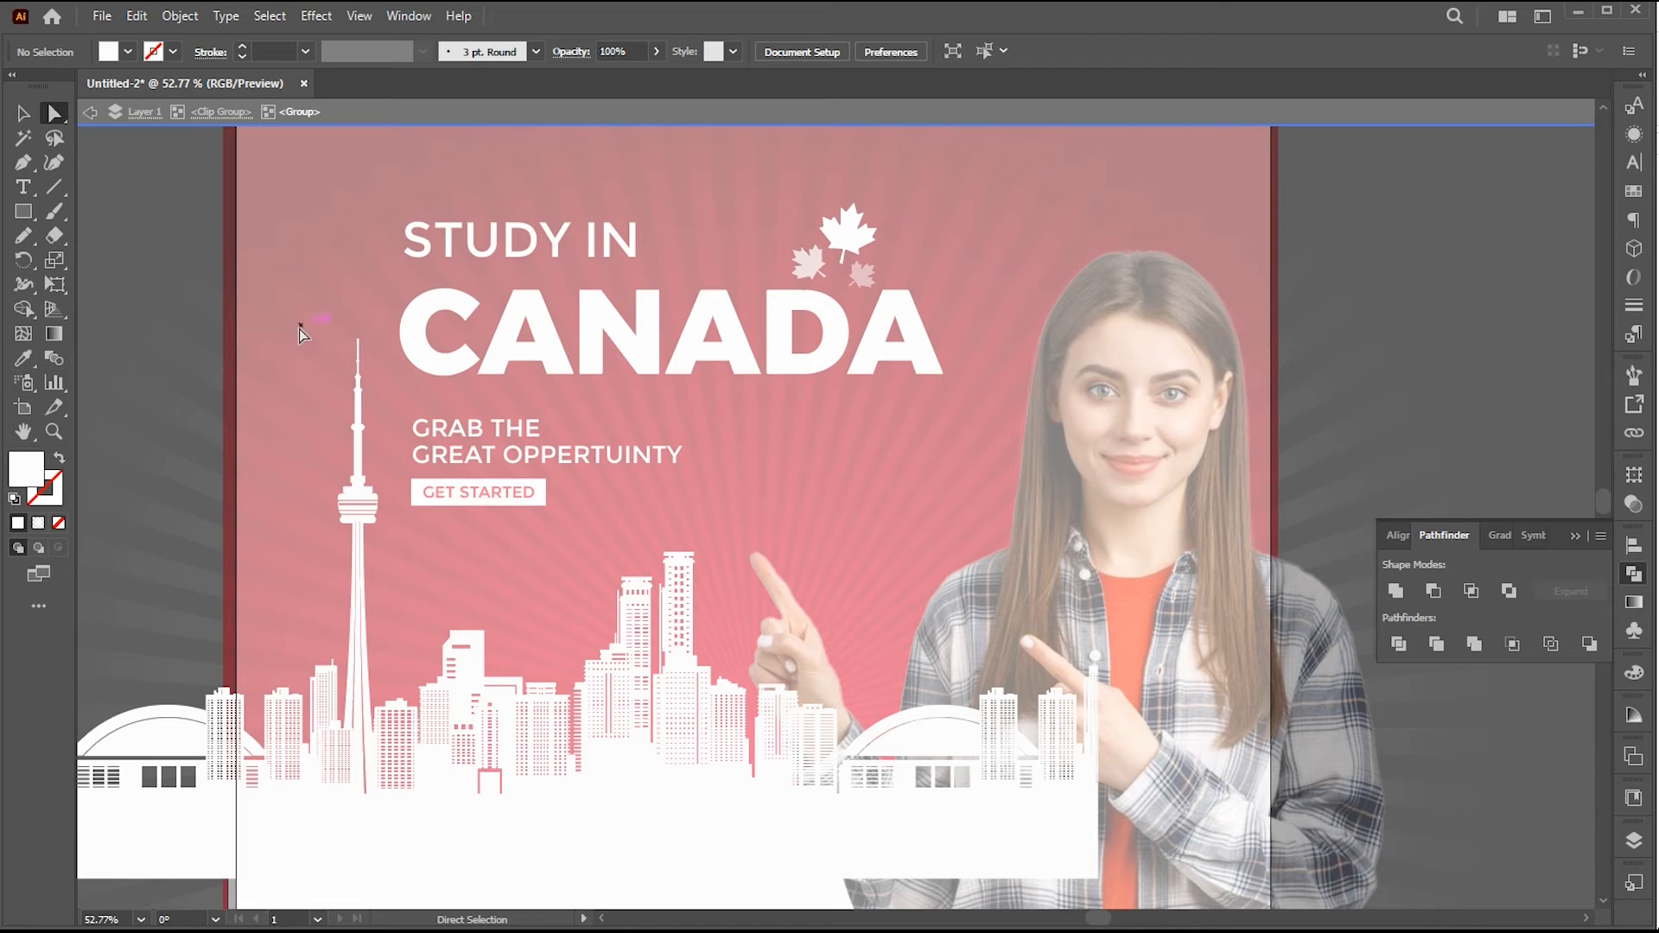
{"action": "left_click", "coordinate": [358, 529]}
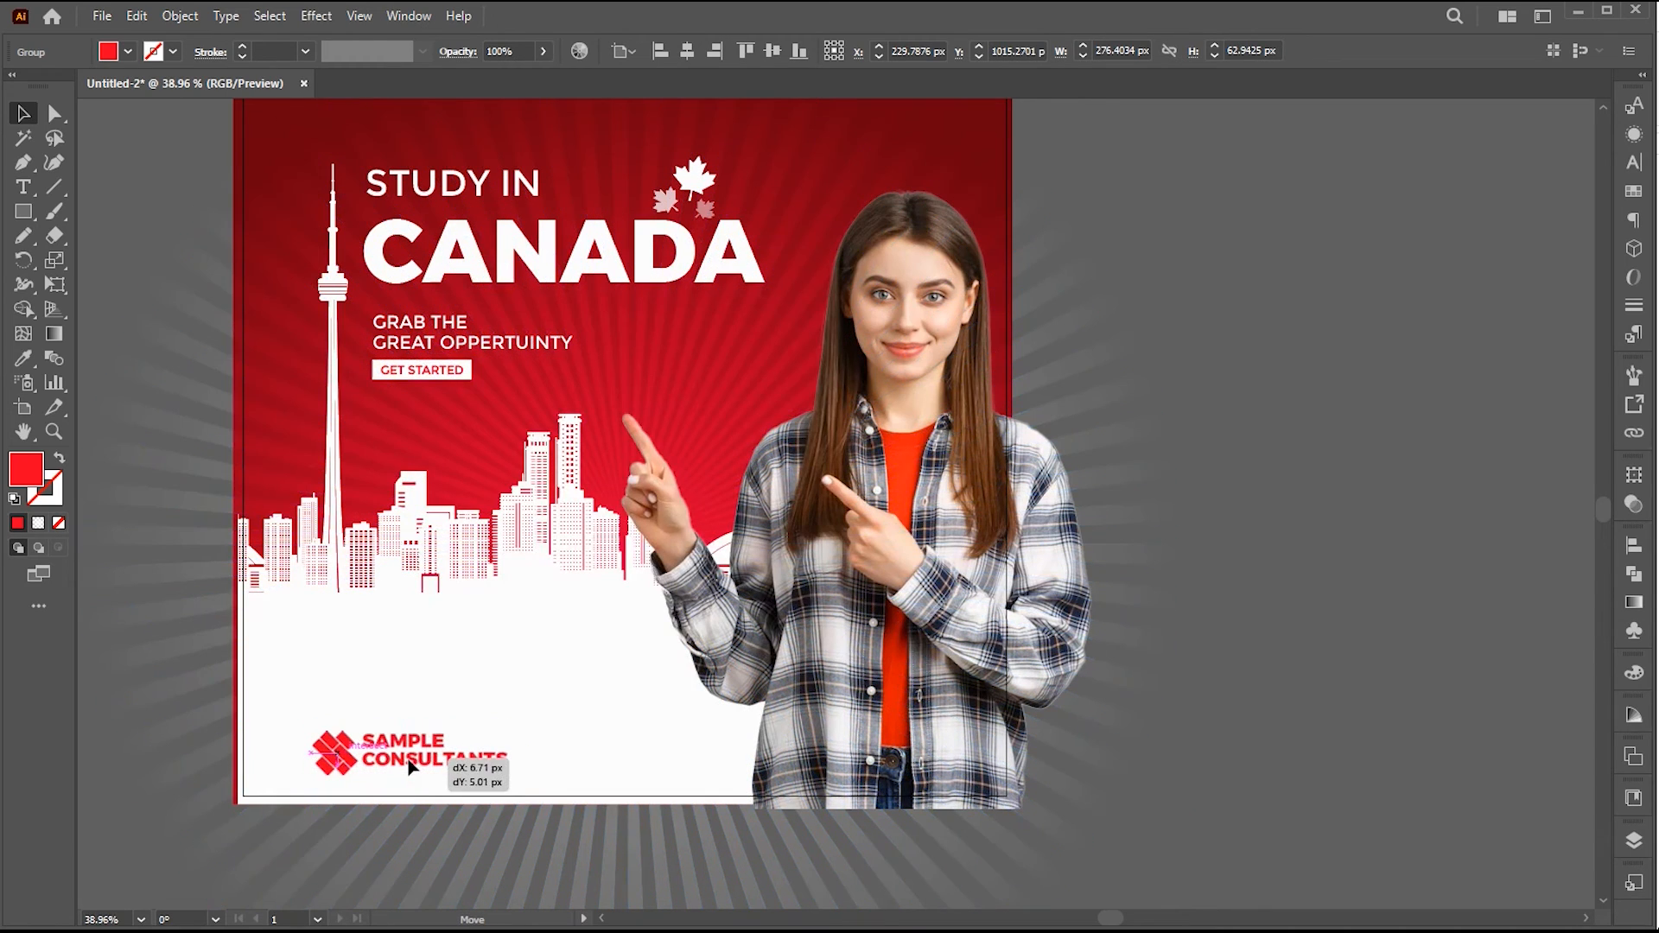
Settle the red Sample Consultants logo into the bottom-left white area below the skyline
{"action": "left_click_drag", "start_coordinate": [408, 752], "coordinate": [413, 746]}
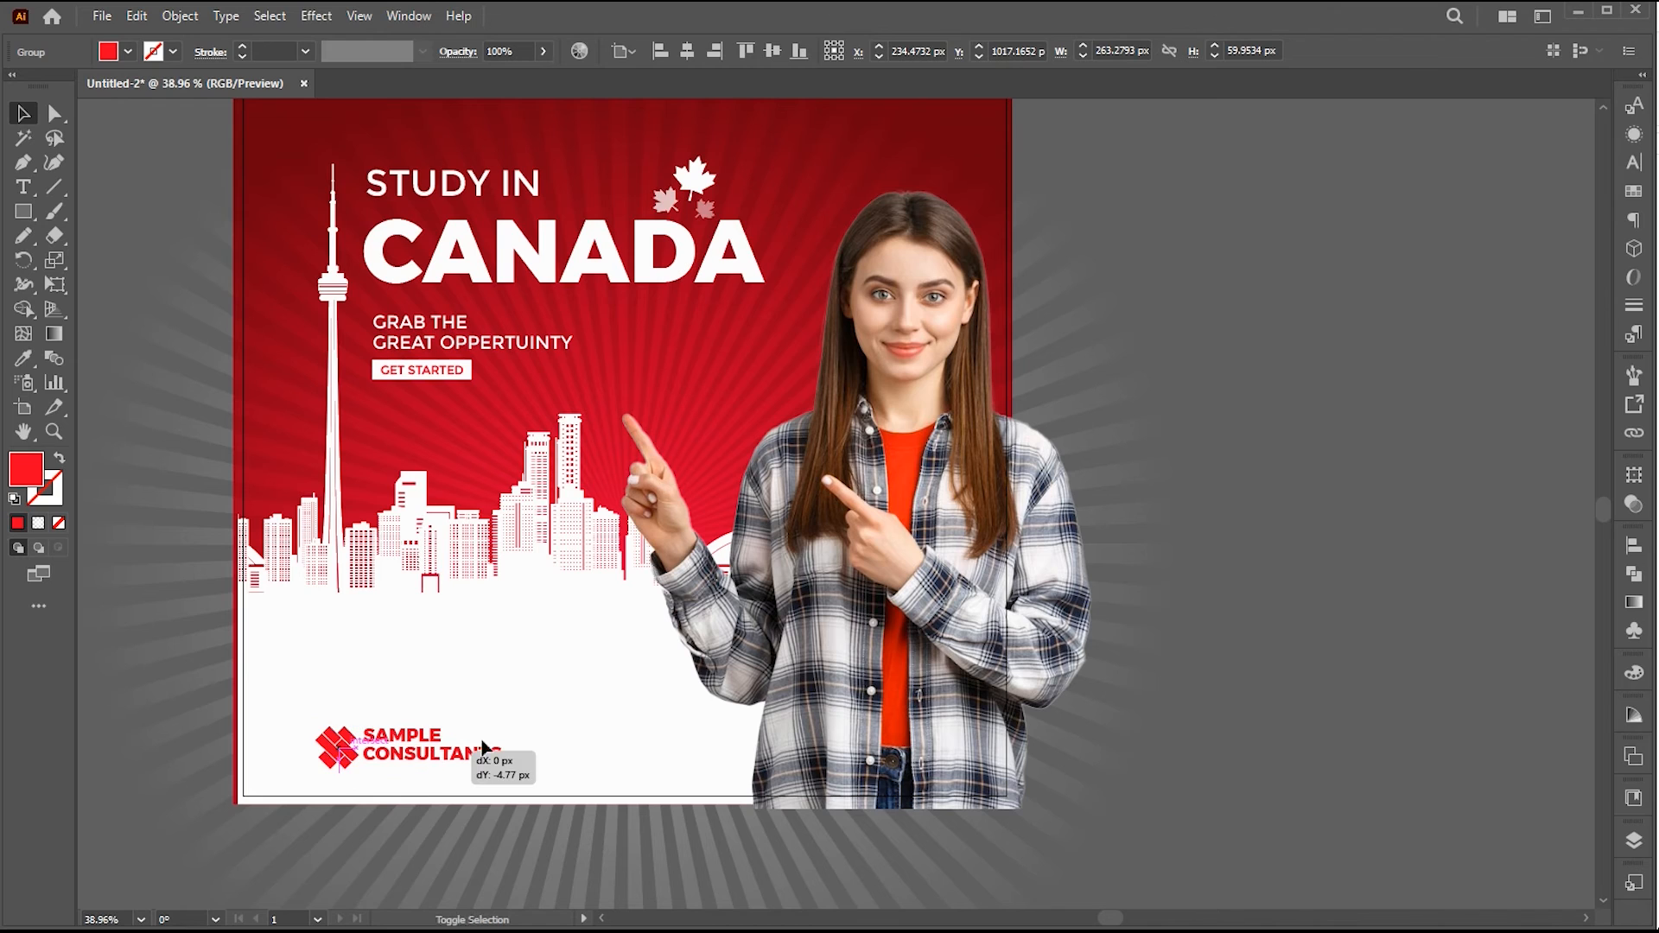
{"action": "left_click", "coordinate": [24, 187]}
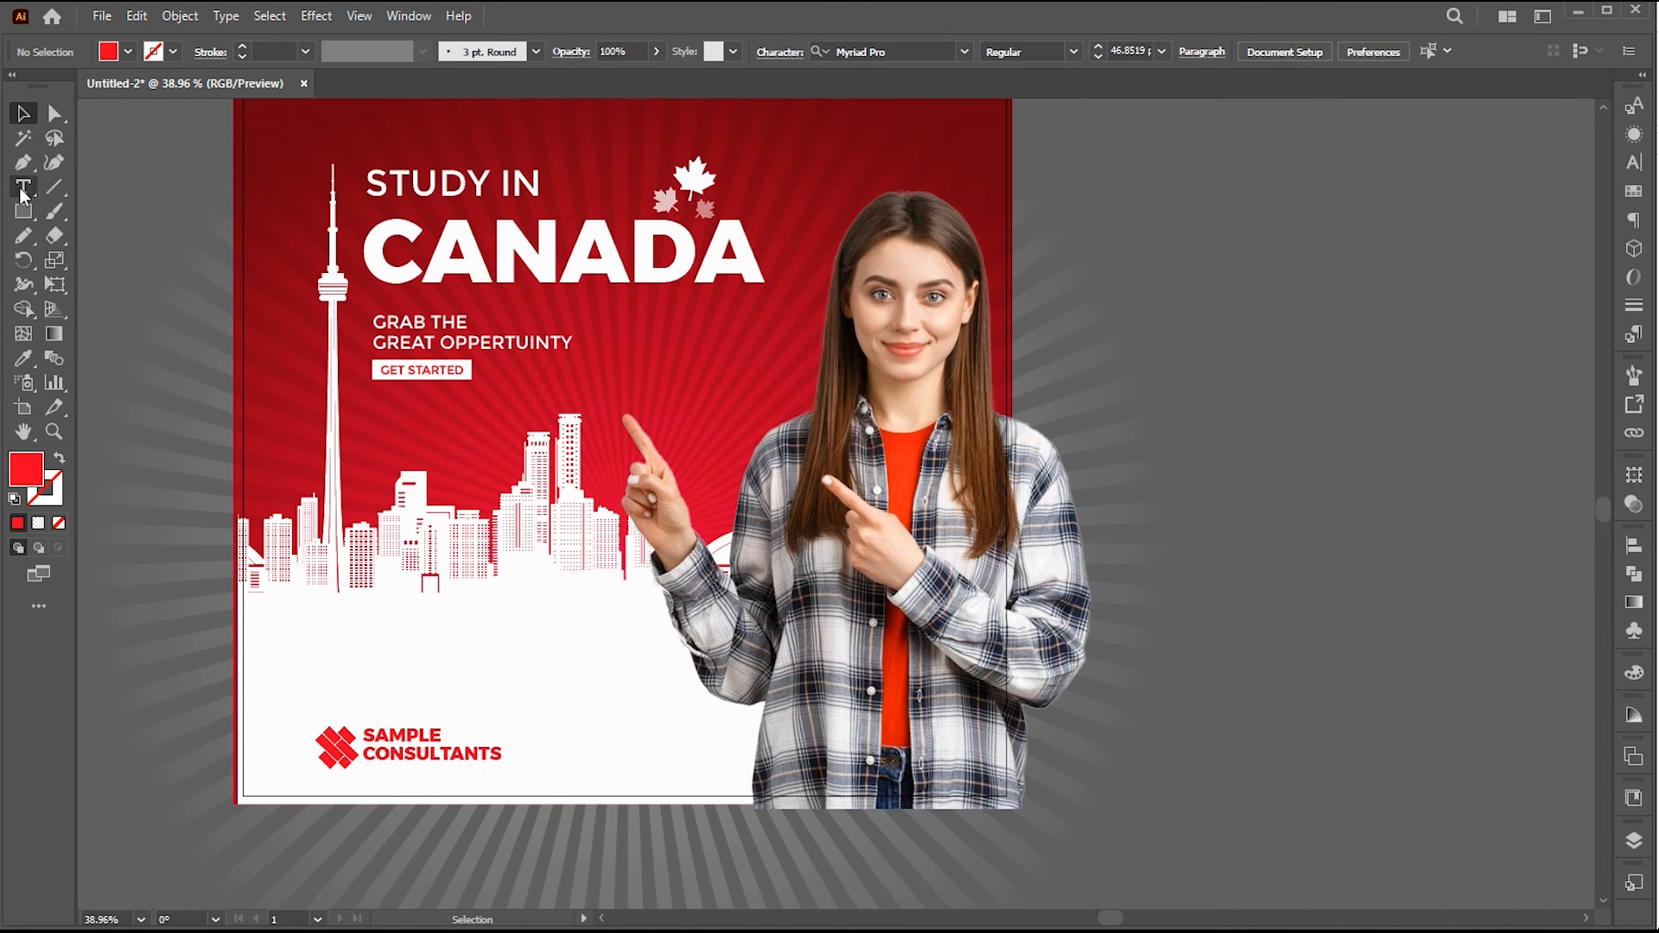
Create a text area above the logo filled with placeholder body text
{"action": "left_click_drag", "start_coordinate": [323, 614], "coordinate": [610, 707]}
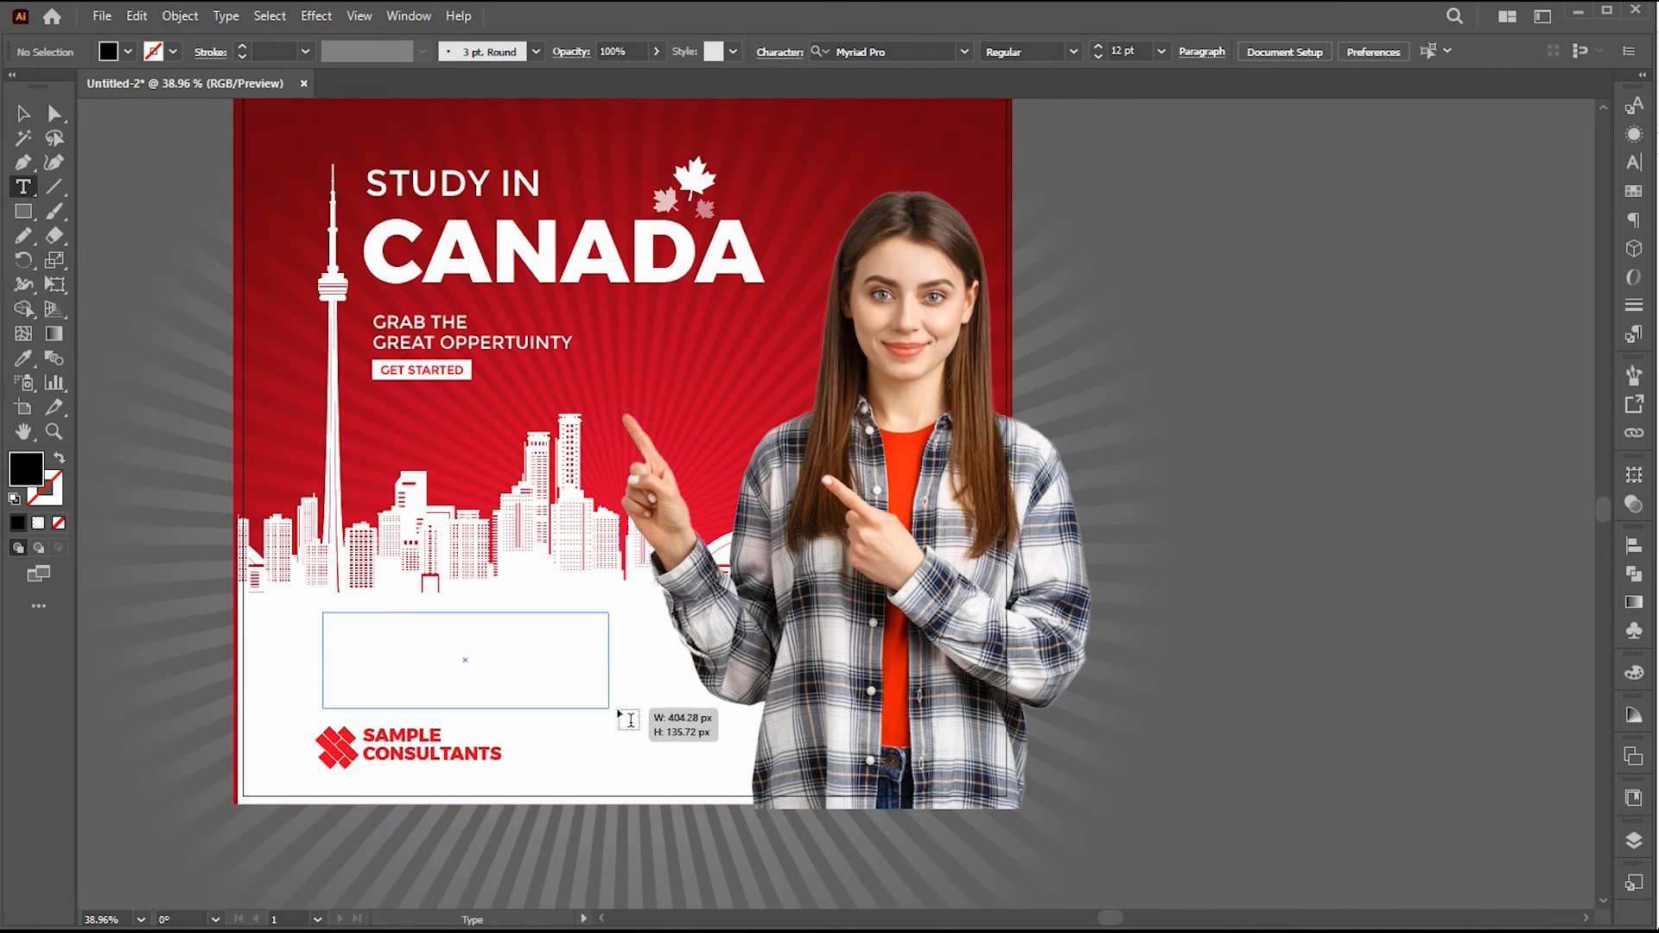
{"action": "left_click", "coordinate": [465, 660]}
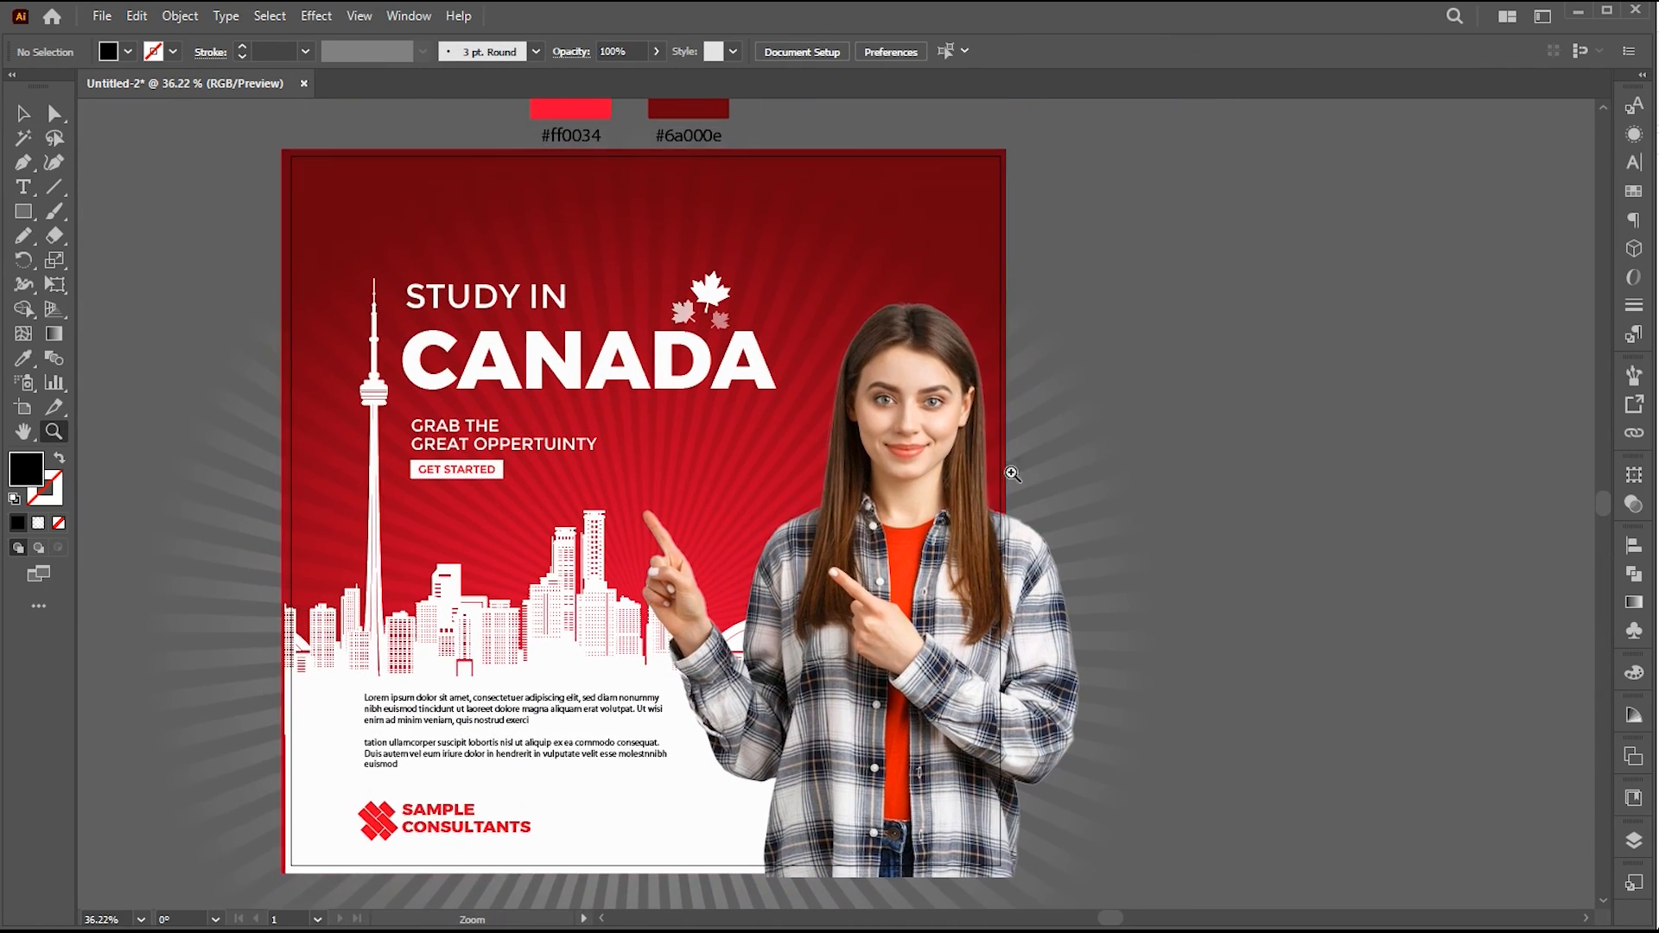
Switch to Trim View so the poster shows only what lies inside the artboard
{"action": "left_click", "coordinate": [360, 16]}
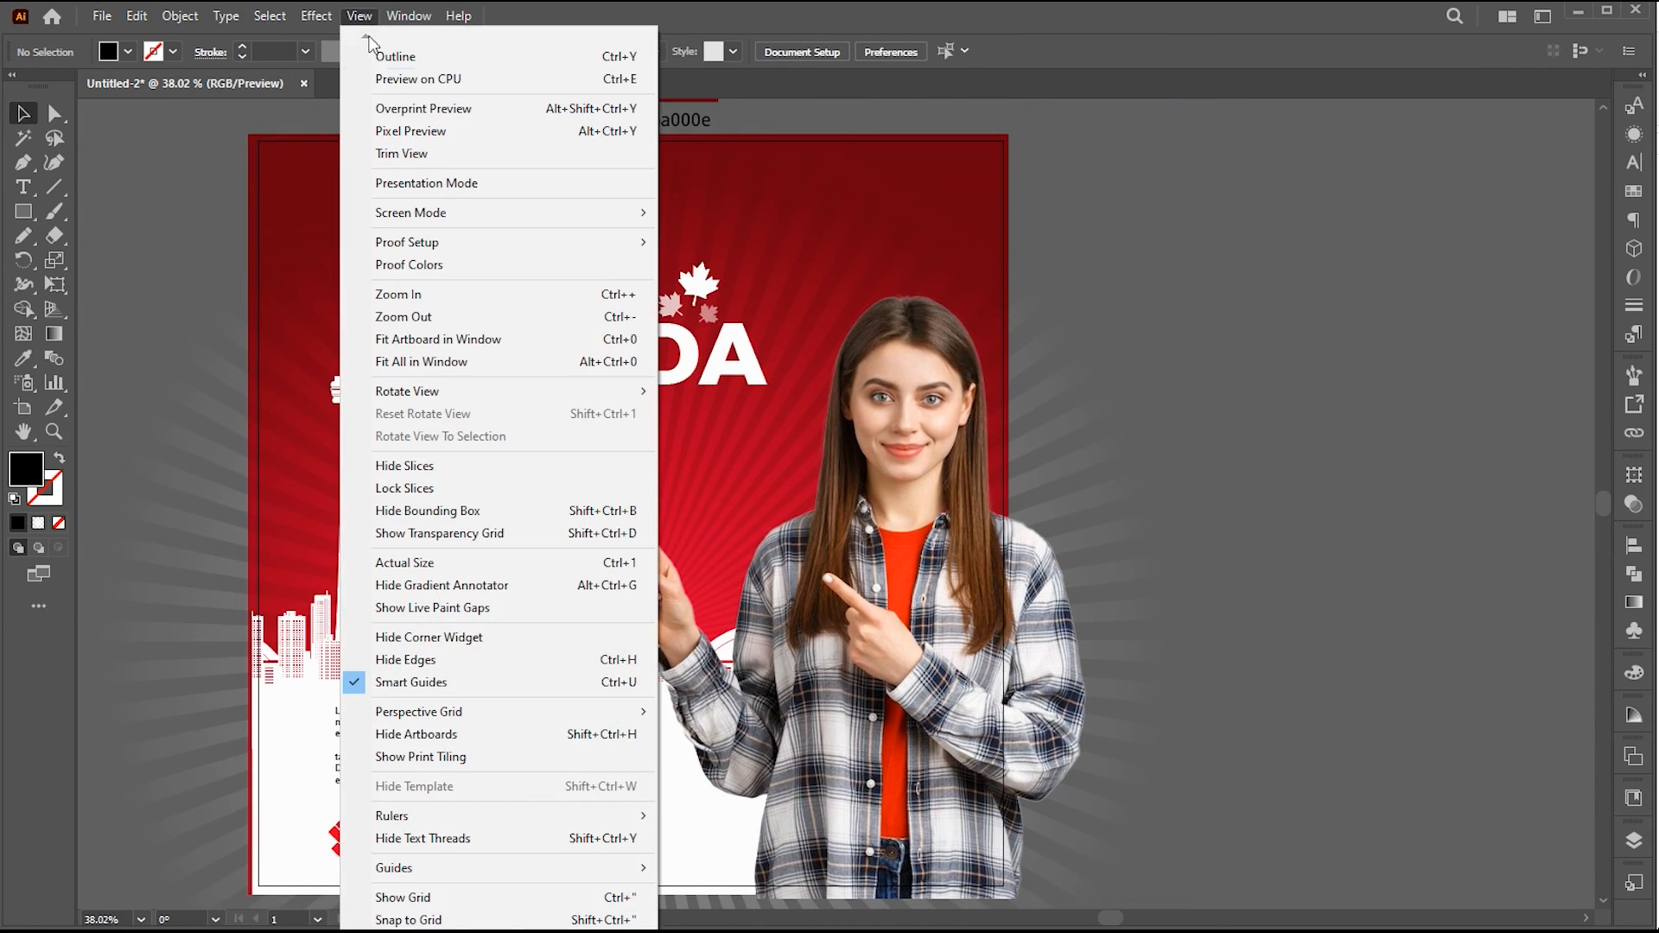
{"action": "mouse_move", "coordinate": [402, 154]}
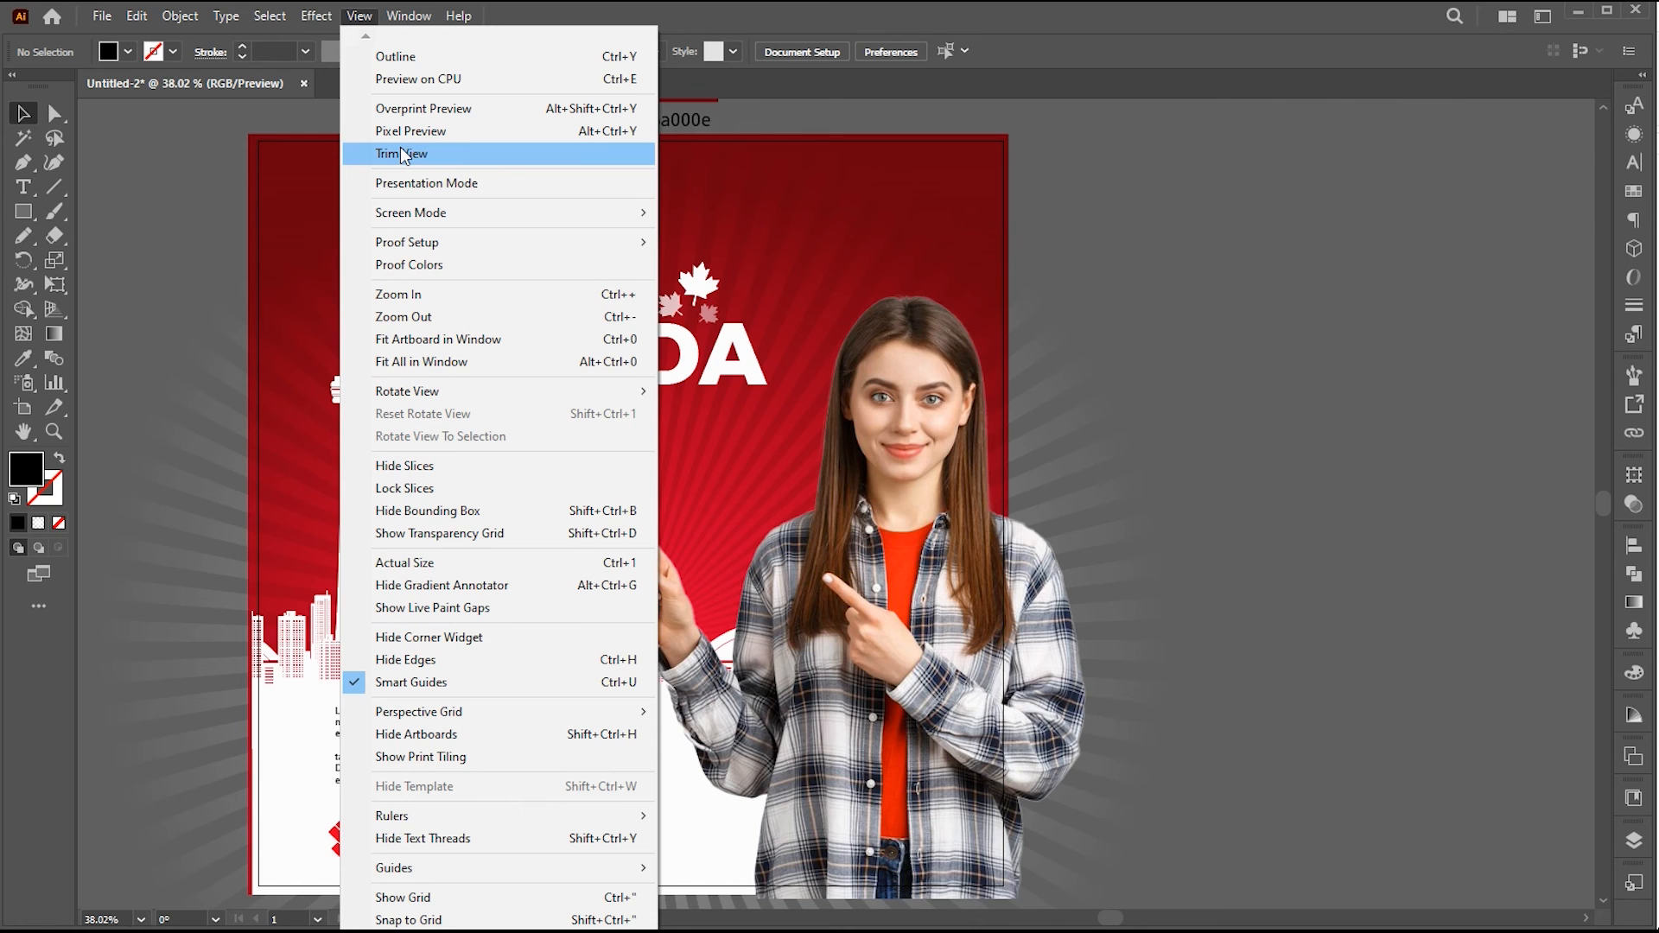
{"action": "left_click", "coordinate": [401, 154]}
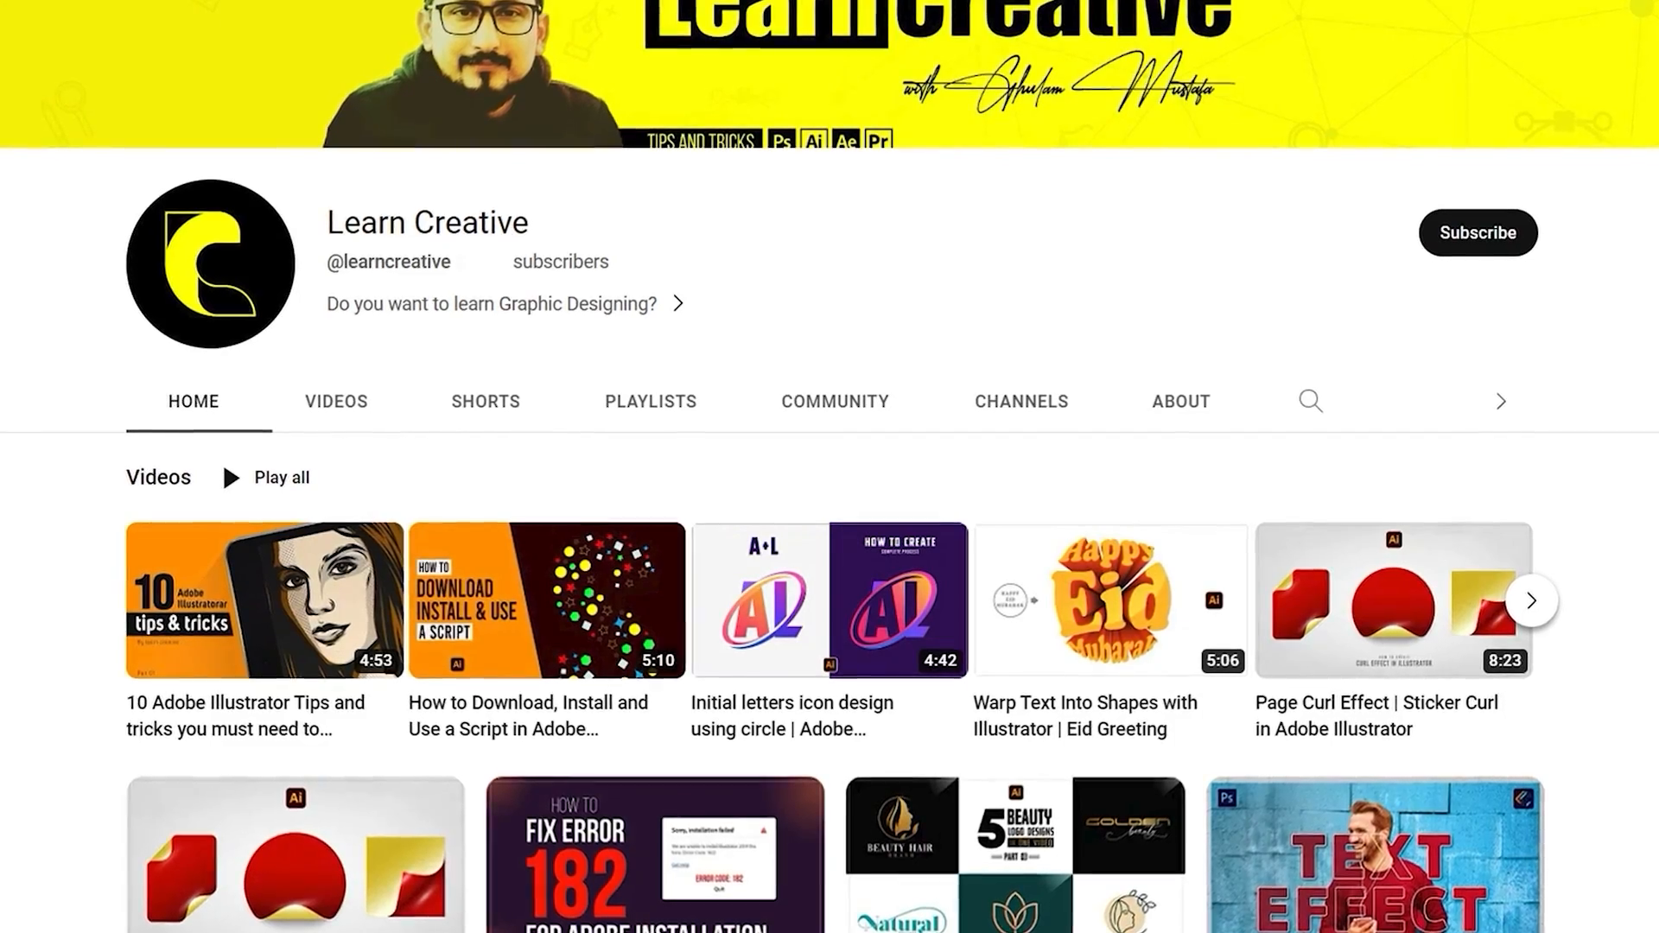
Scroll down the Learn Creative channel's grid of Illustrator tutorial thumbnails
{"action": "scroll", "scroll_direction": "down", "scroll_amount": 3}
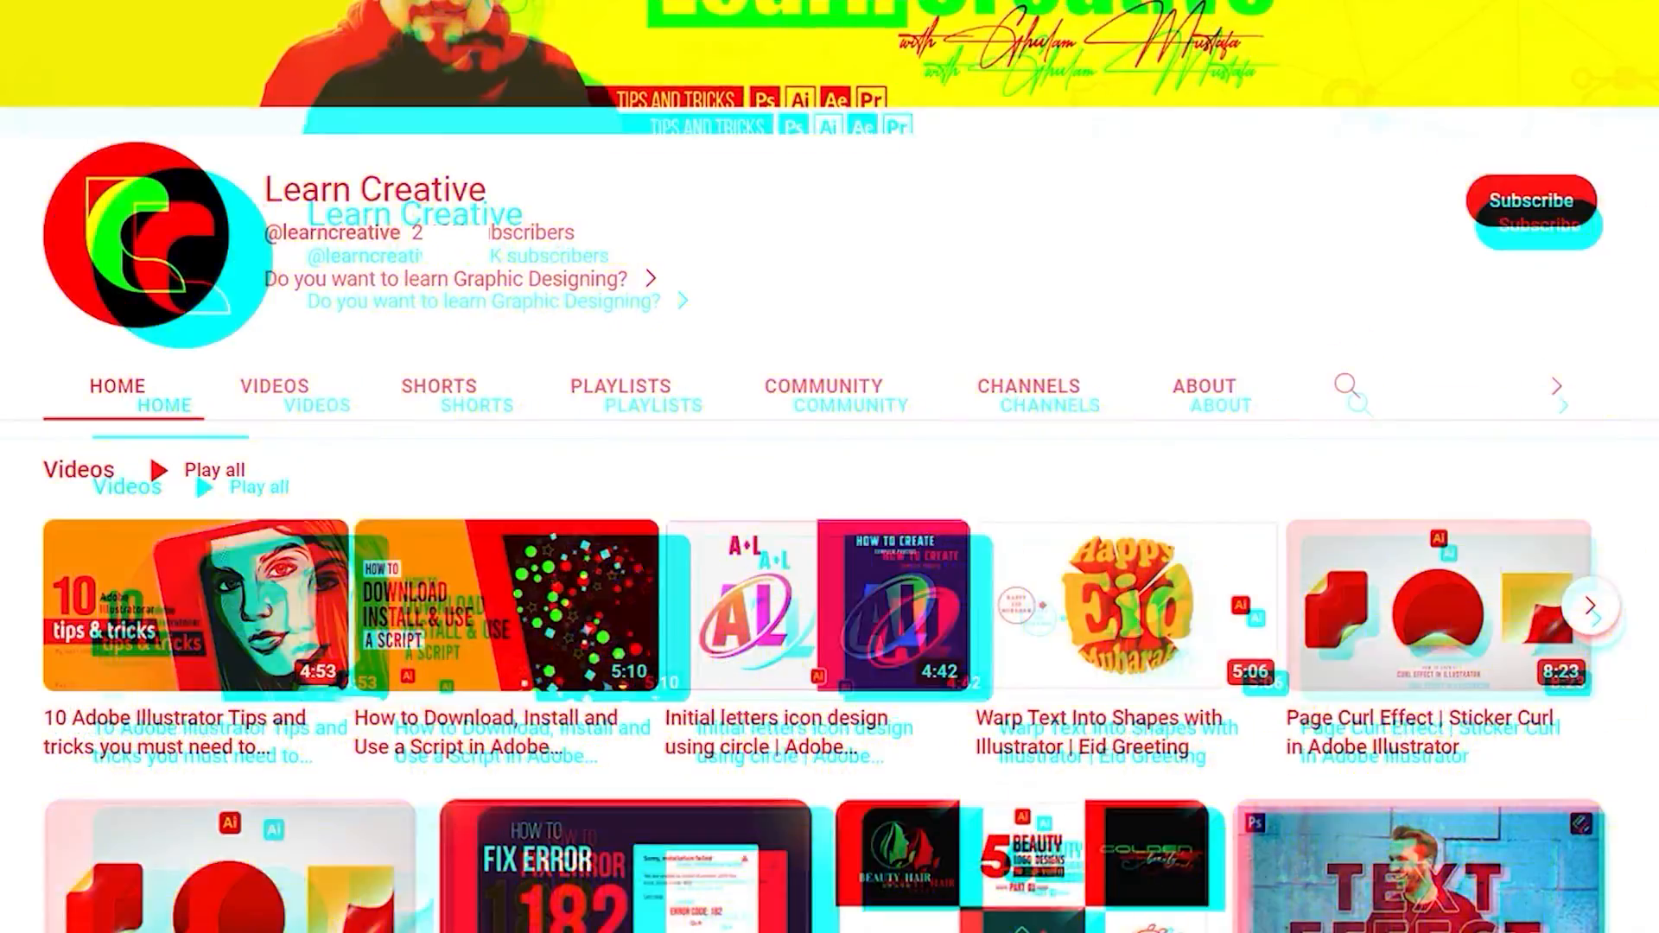
{"action": "scroll", "scroll_direction": "down", "scroll_amount": 3}
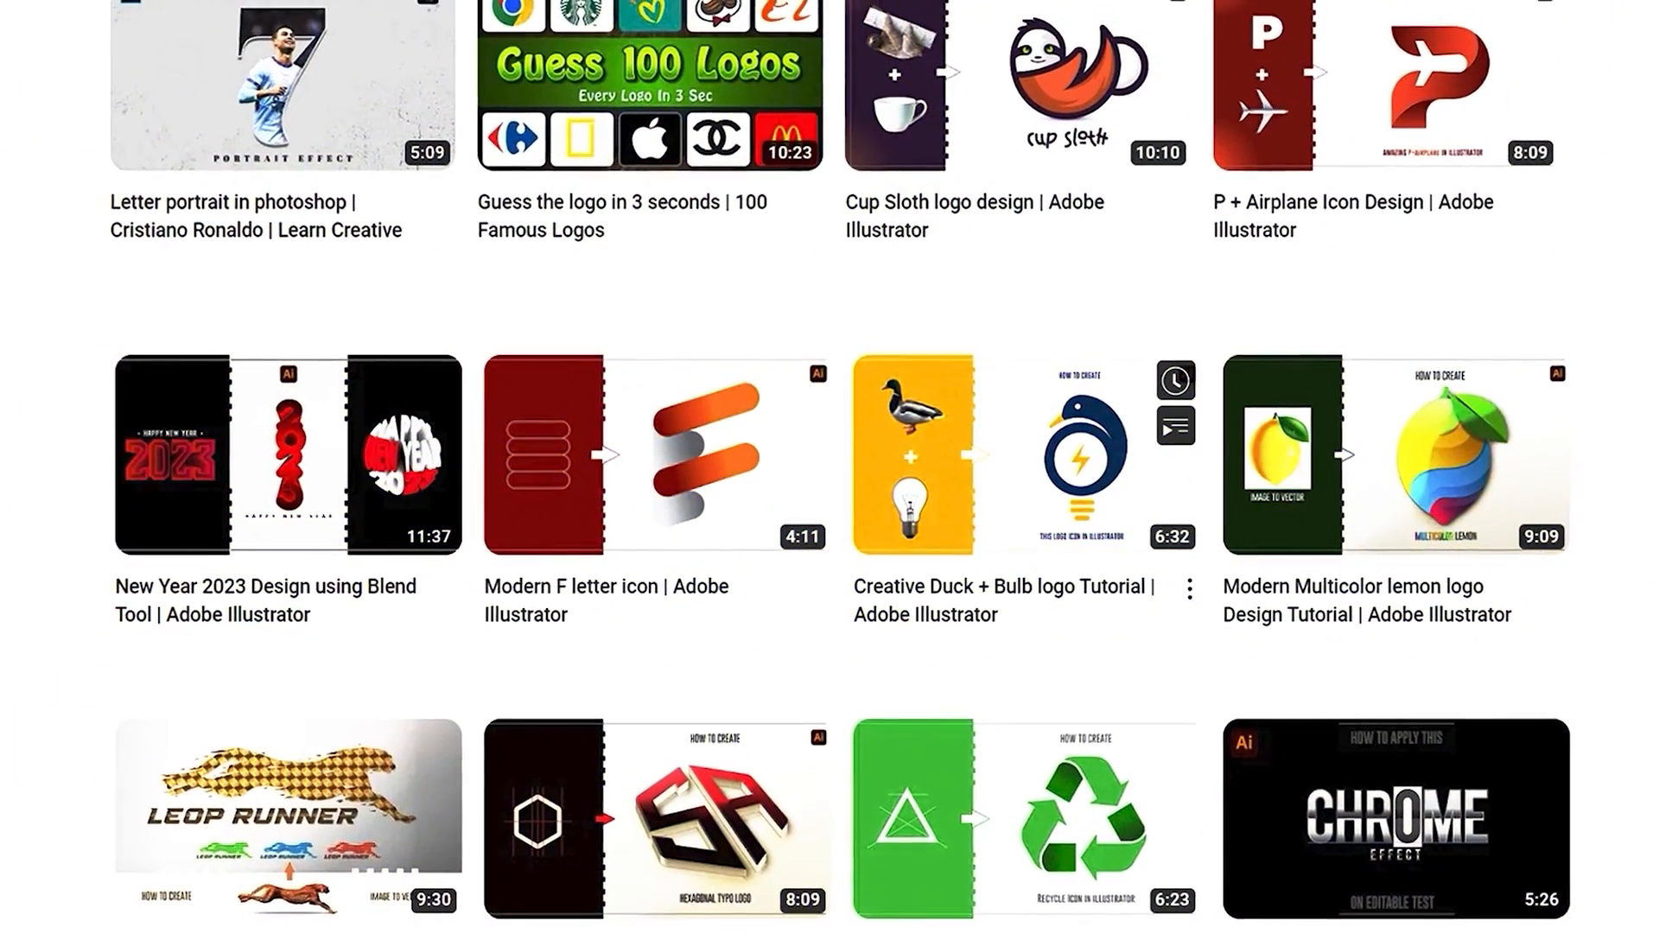